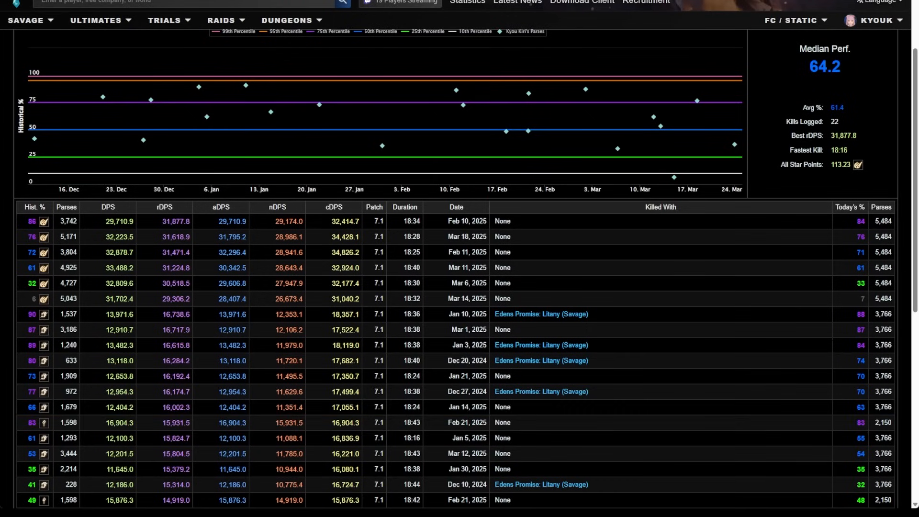
Scroll the Black Mage guide past the job gauge and jump to the Standard 5+7 Opener section
{"action": "scroll", "scroll_direction": "down", "scroll_amount": 3}
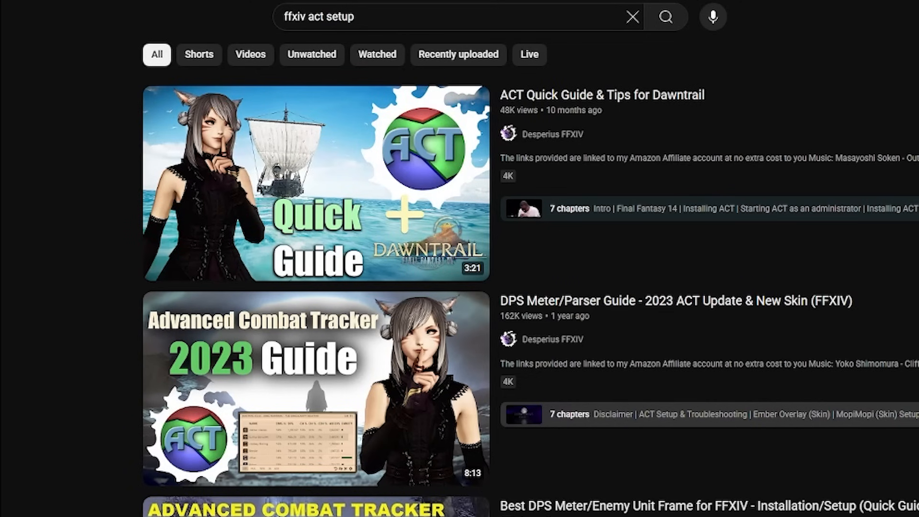
{"action": "scroll", "scroll_direction": "down", "scroll_amount": 3}
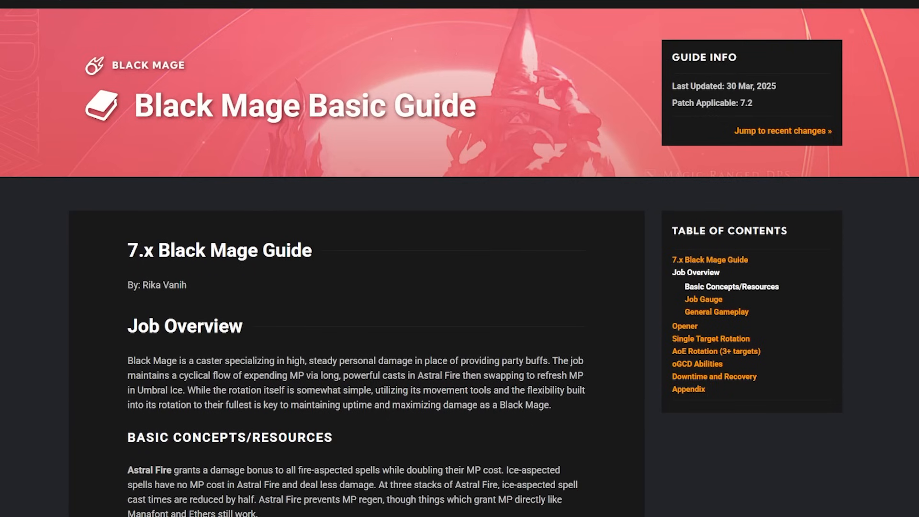
{"action": "scroll", "scroll_direction": "down", "scroll_amount": 3}
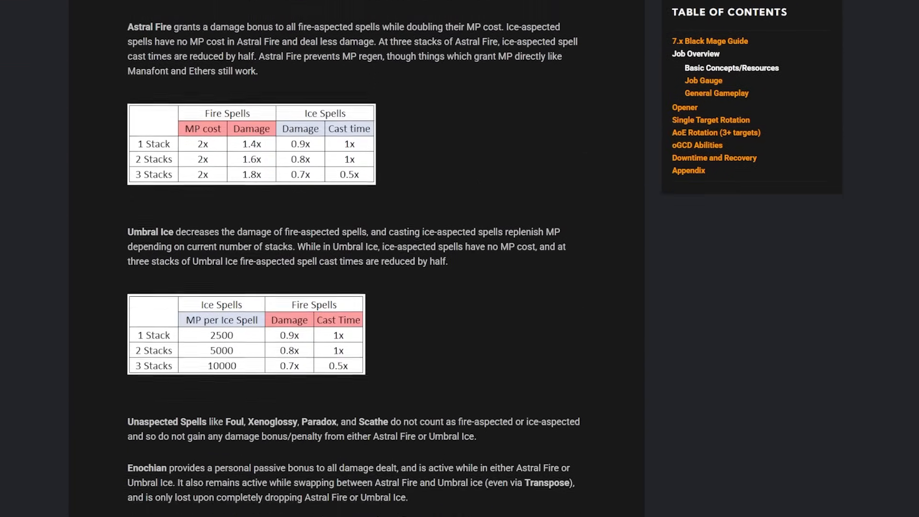
{"action": "scroll", "scroll_direction": "down", "scroll_amount": 3}
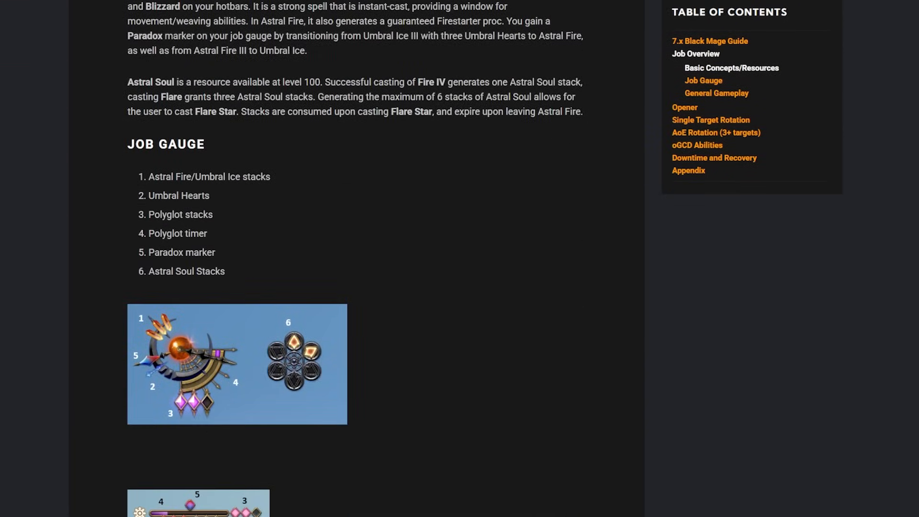
{"action": "left_click", "coordinate": [684, 107]}
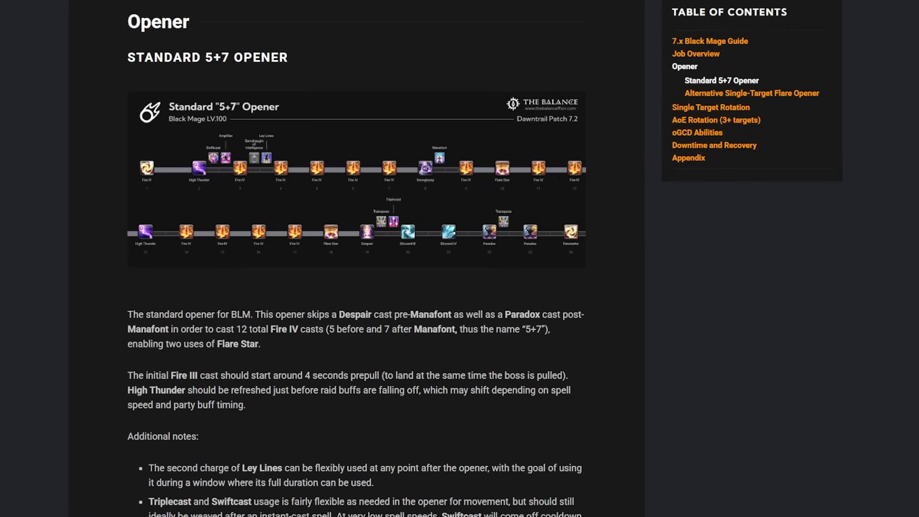
{"action": "scroll", "scroll_direction": "down", "scroll_amount": 3}
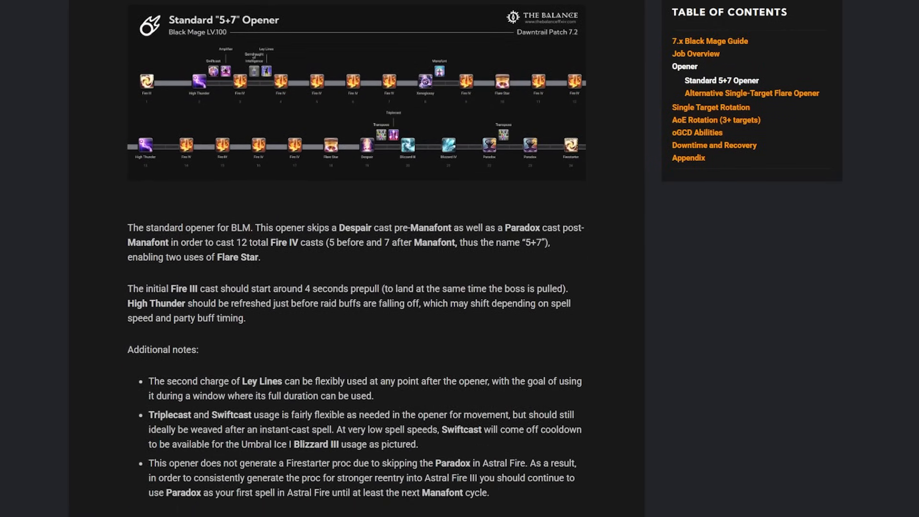
{"action": "scroll", "scroll_direction": "down", "scroll_amount": 3}
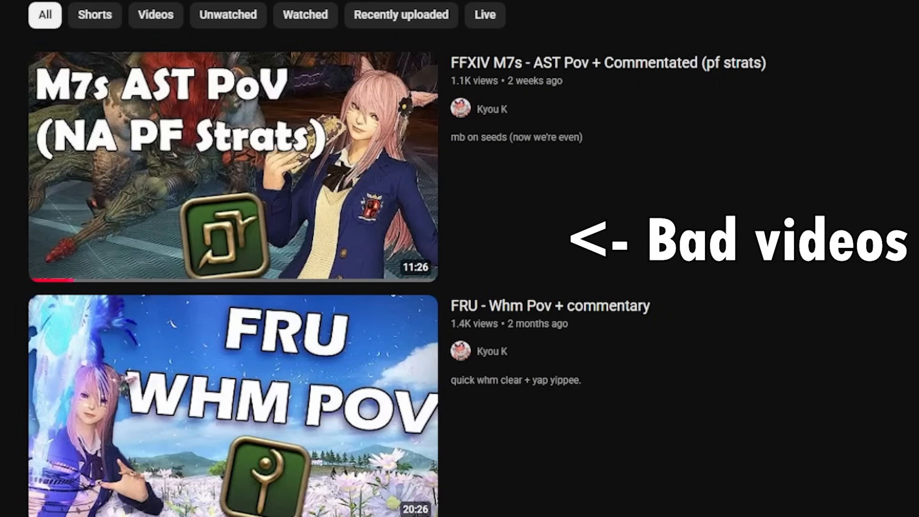
{"action": "scroll", "scroll_direction": "down", "scroll_amount": 3}
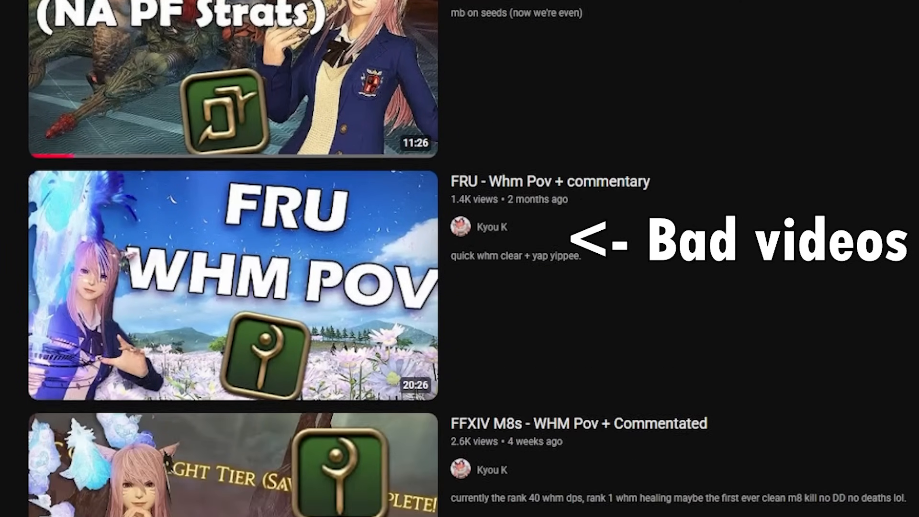
{"action": "scroll", "scroll_direction": "down", "scroll_amount": 3}
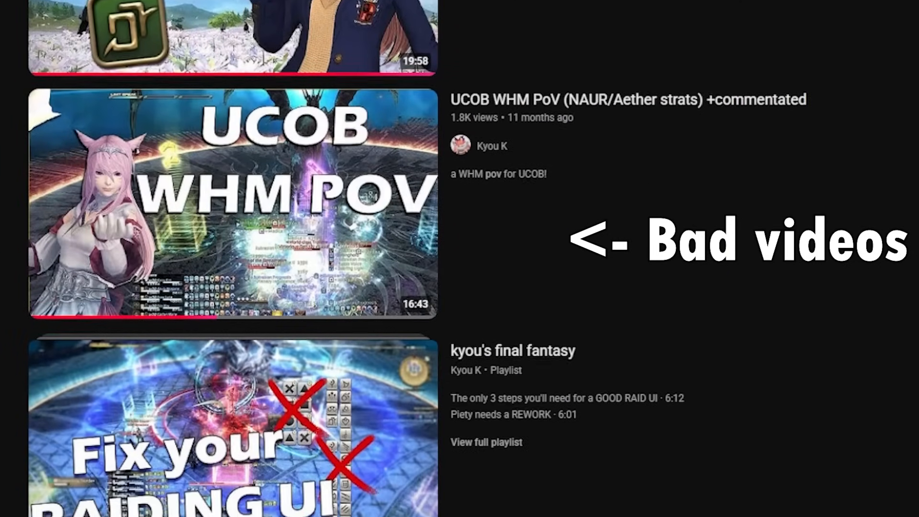
{"action": "scroll", "scroll_direction": "down", "scroll_amount": 3}
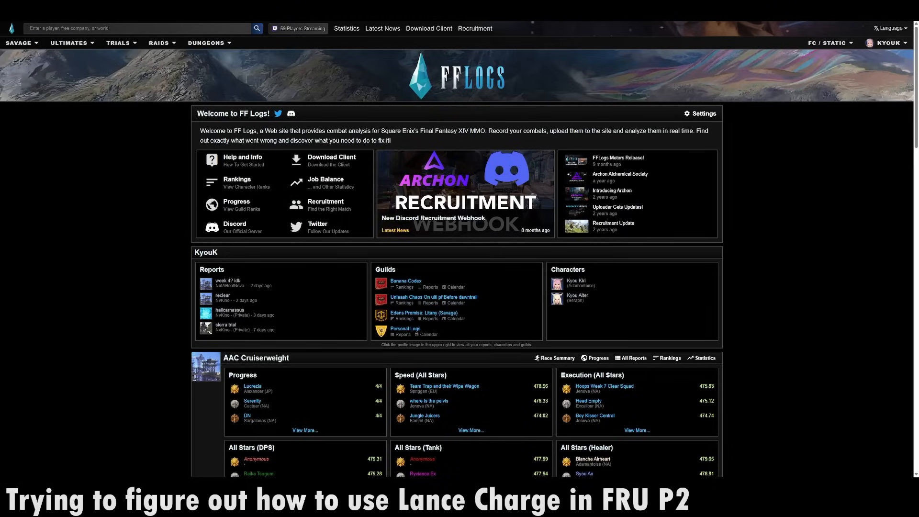
Bring up the Futures Rewritten ultimate rankings and rank them by Damage instead of speed
{"action": "left_click", "coordinate": [69, 42]}
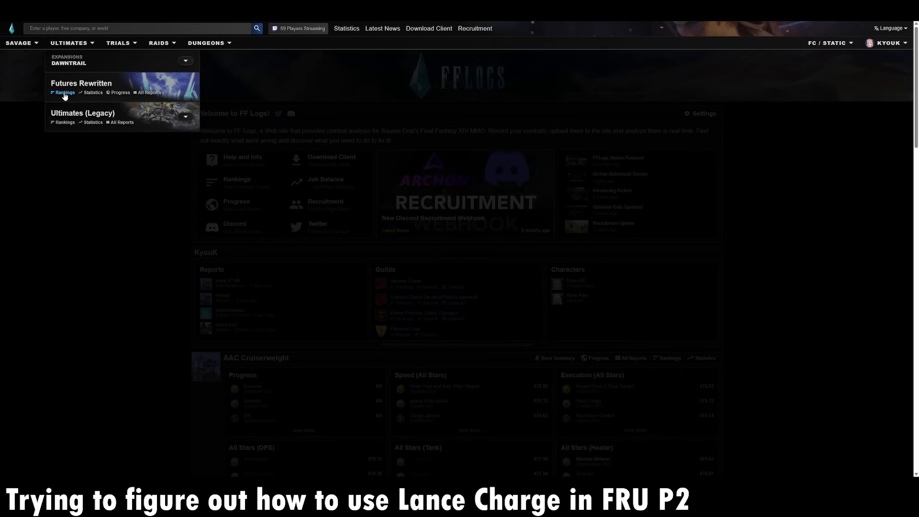
{"action": "left_click", "coordinate": [64, 93]}
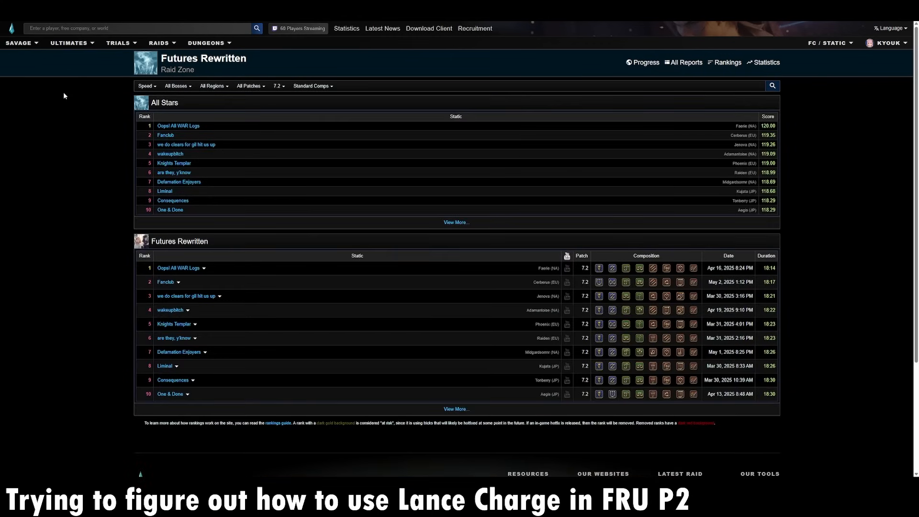
{"action": "mouse_move", "coordinate": [187, 281]}
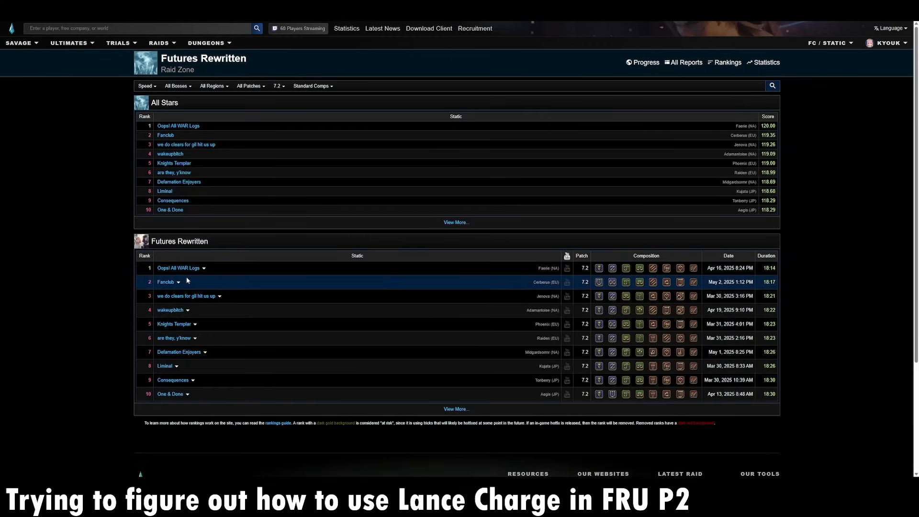
{"action": "left_click", "coordinate": [147, 85]}
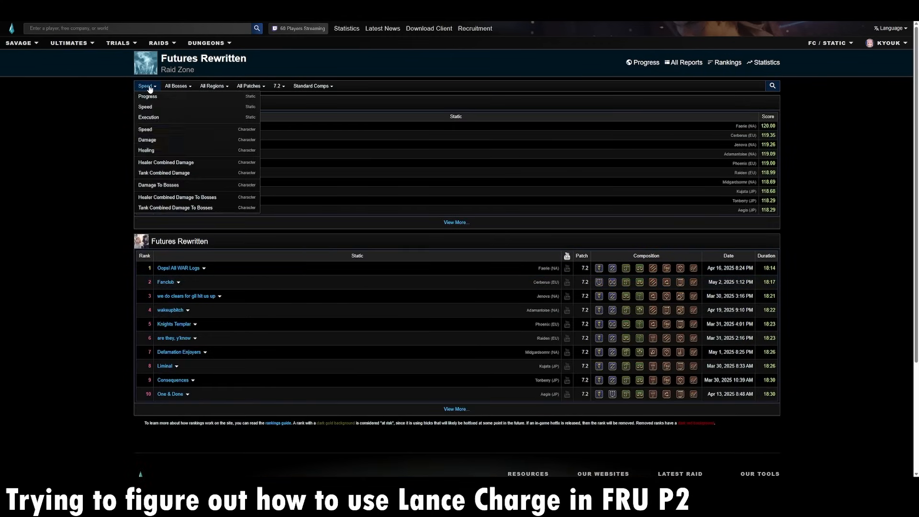
{"action": "left_click", "coordinate": [147, 140]}
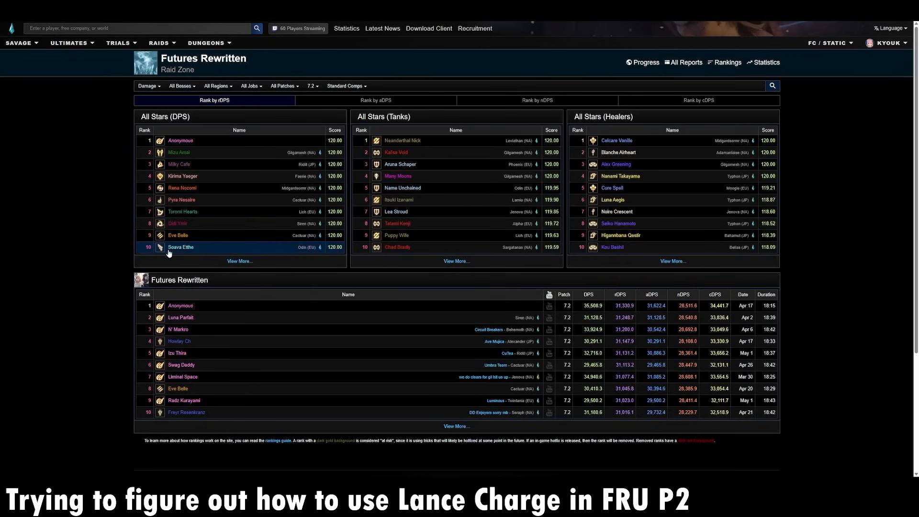
{"action": "mouse_move", "coordinate": [132, 130]}
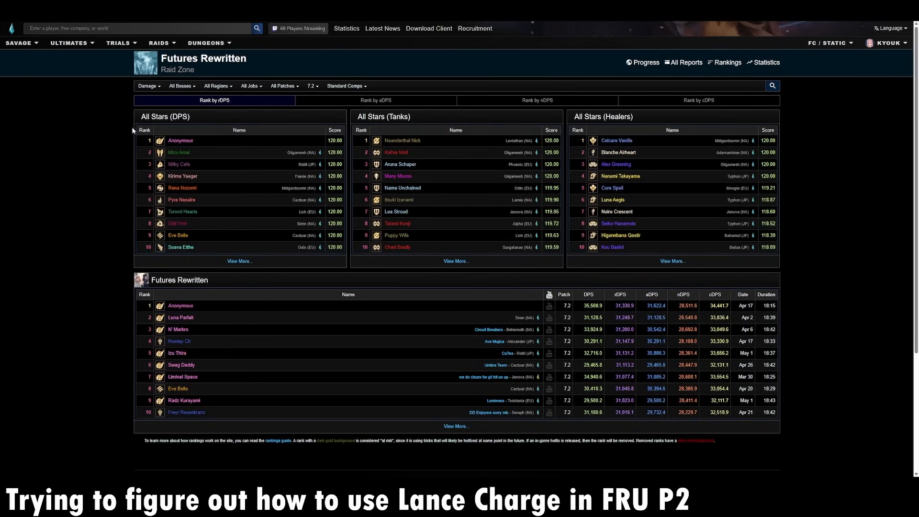
Filter the damage rankings to Dragoon only and open the top-ranked report's phase list
{"action": "left_click", "coordinate": [250, 85]}
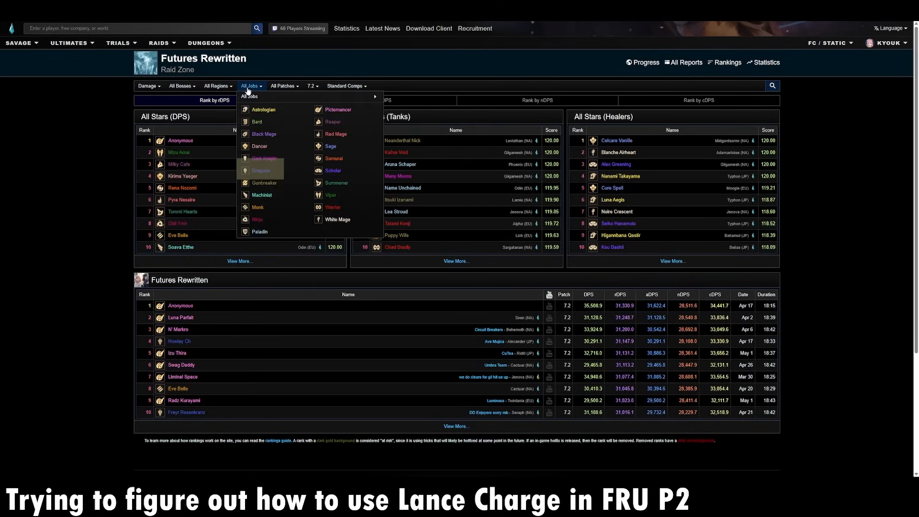
{"action": "left_click", "coordinate": [262, 171]}
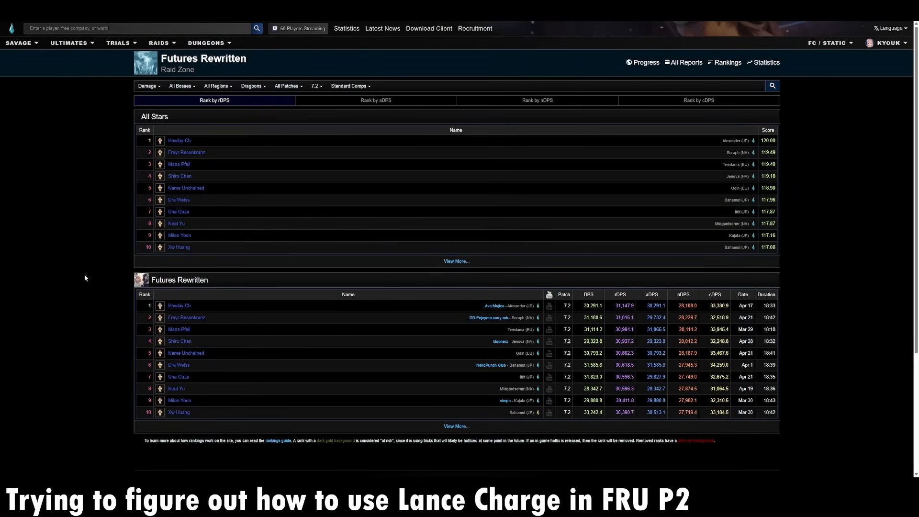
{"action": "mouse_move", "coordinate": [217, 305]}
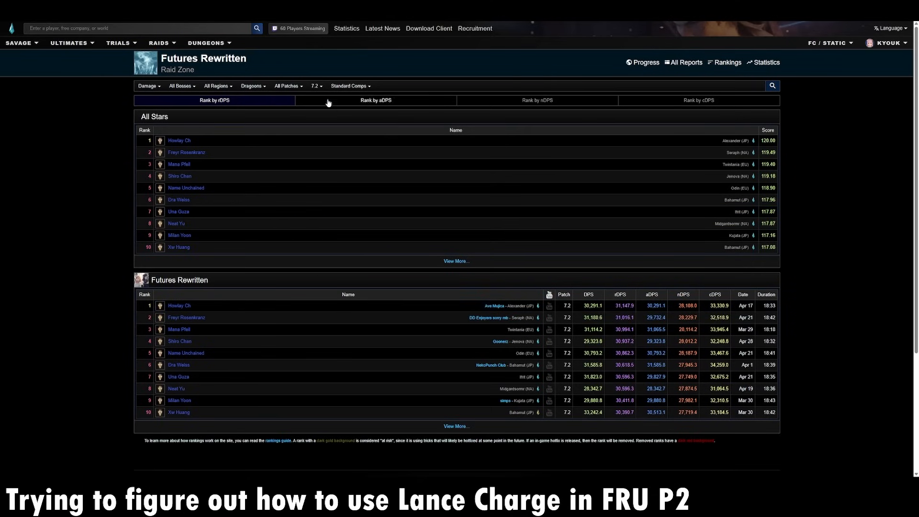
{"action": "left_click", "coordinate": [315, 85]}
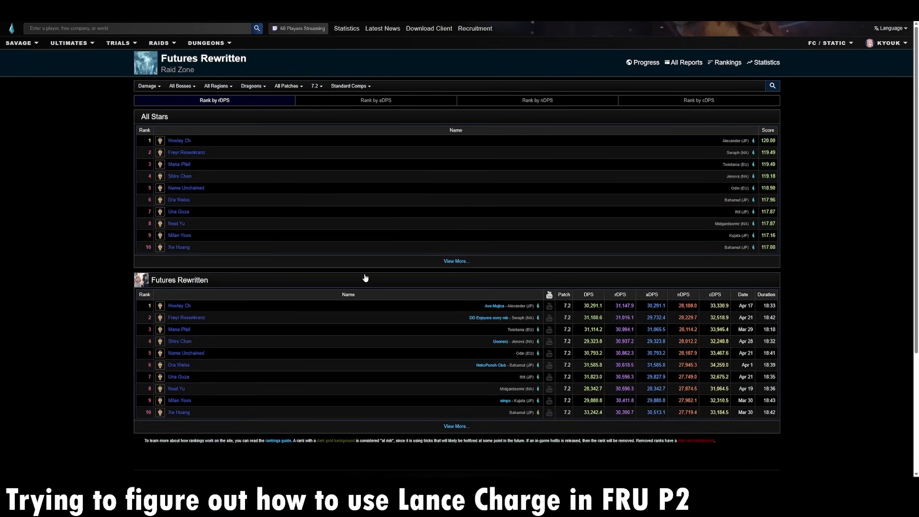
{"action": "mouse_move", "coordinate": [188, 317]}
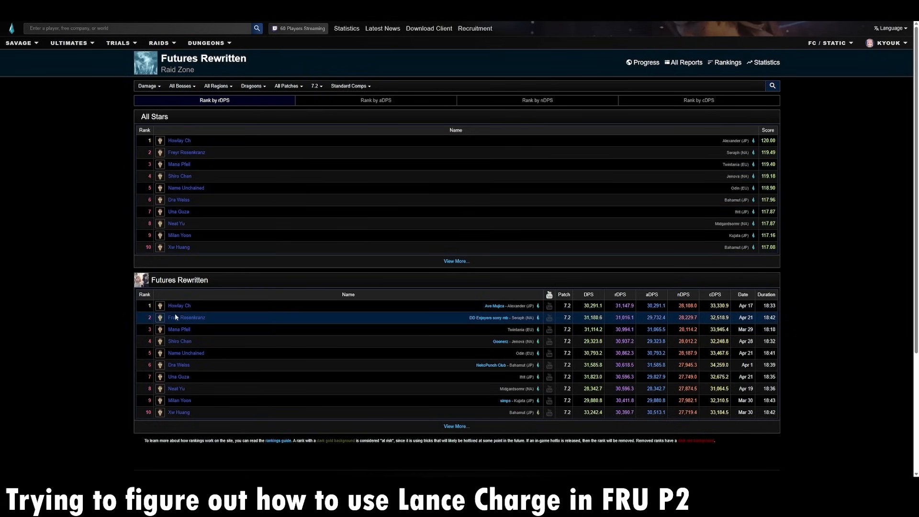
{"action": "mouse_move", "coordinate": [113, 318]}
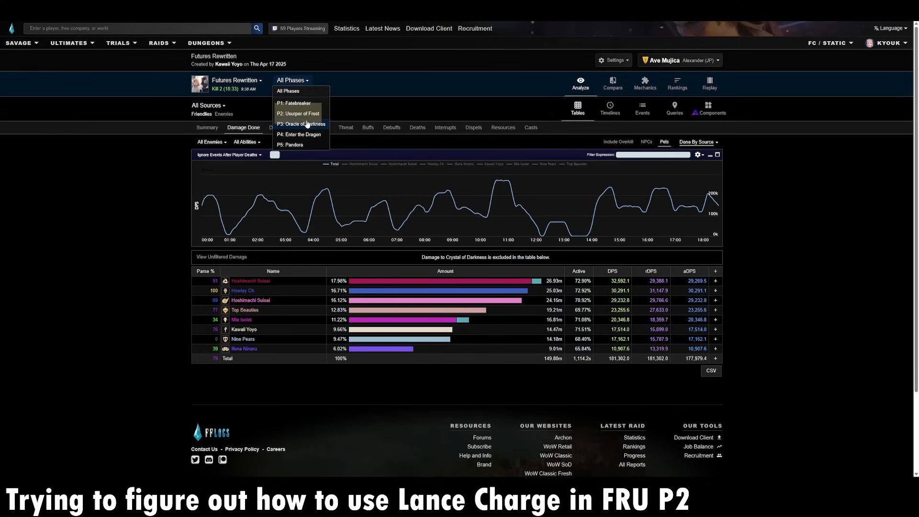
Limit the report to P2: Usurper of Frost and show the Dragoon player's cast counts per ability
{"action": "left_click", "coordinate": [298, 113]}
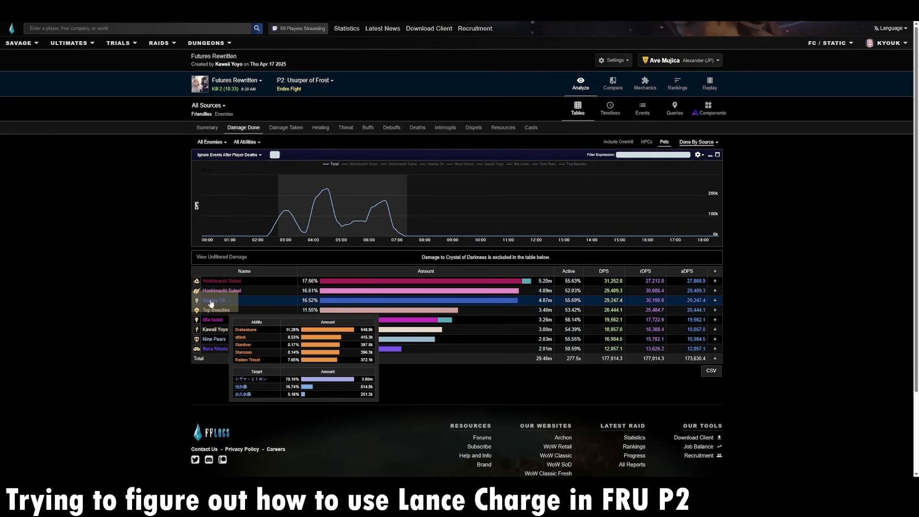
{"action": "left_click", "coordinate": [213, 300]}
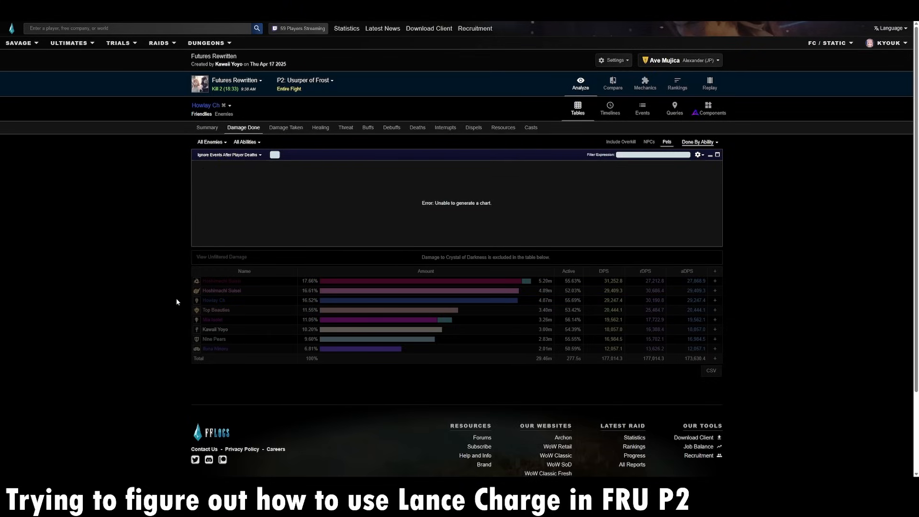
{"action": "left_click", "coordinate": [529, 127]}
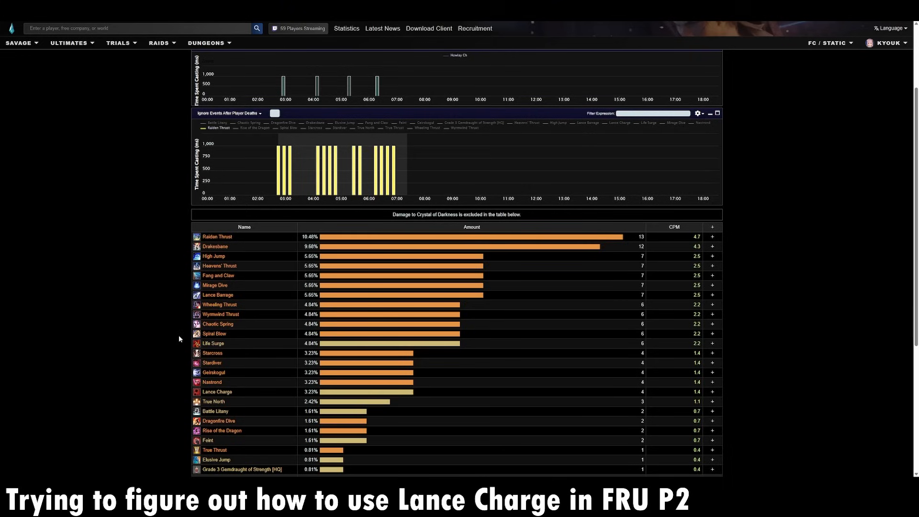
{"action": "scroll", "scroll_direction": "down", "scroll_amount": 3}
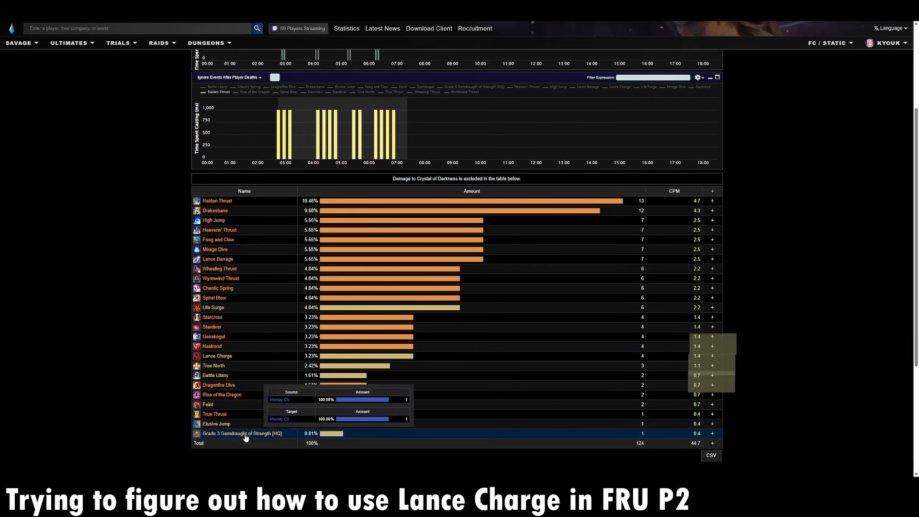
{"action": "mouse_move", "coordinate": [723, 379]}
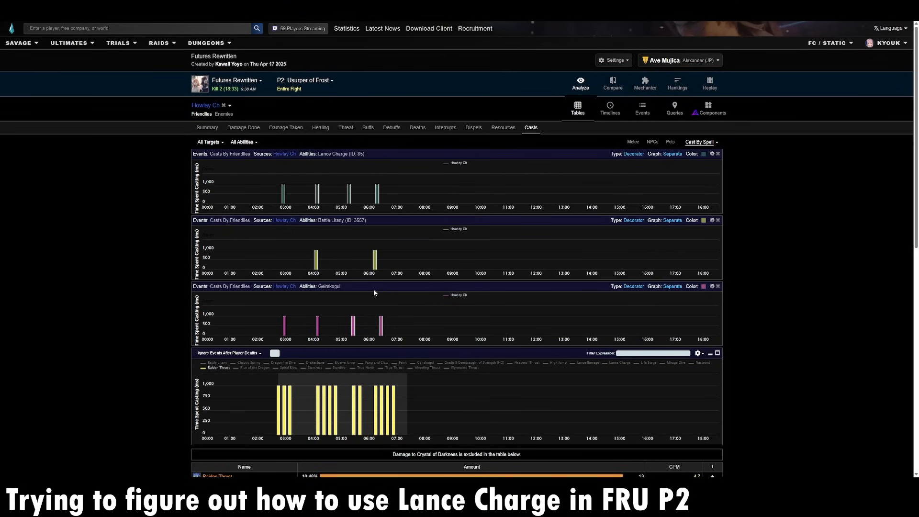
{"action": "mouse_move", "coordinate": [348, 190]}
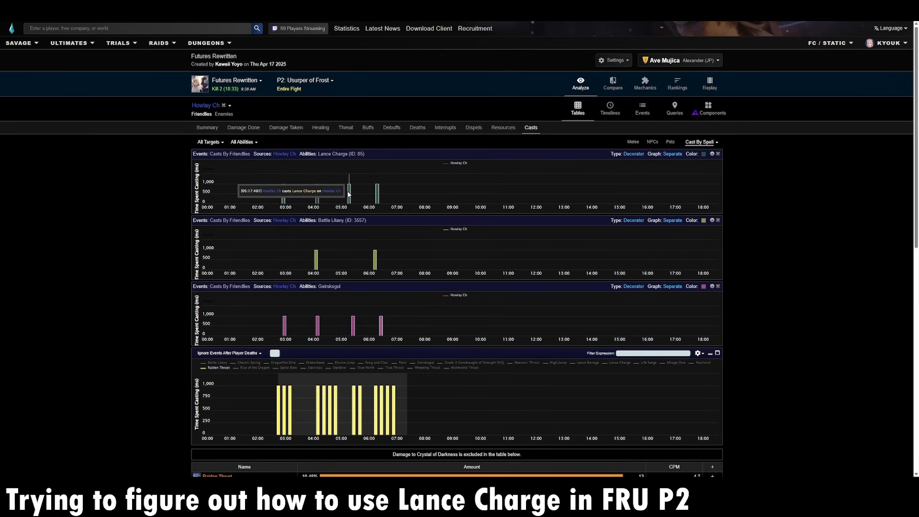
{"action": "mouse_move", "coordinate": [351, 323]}
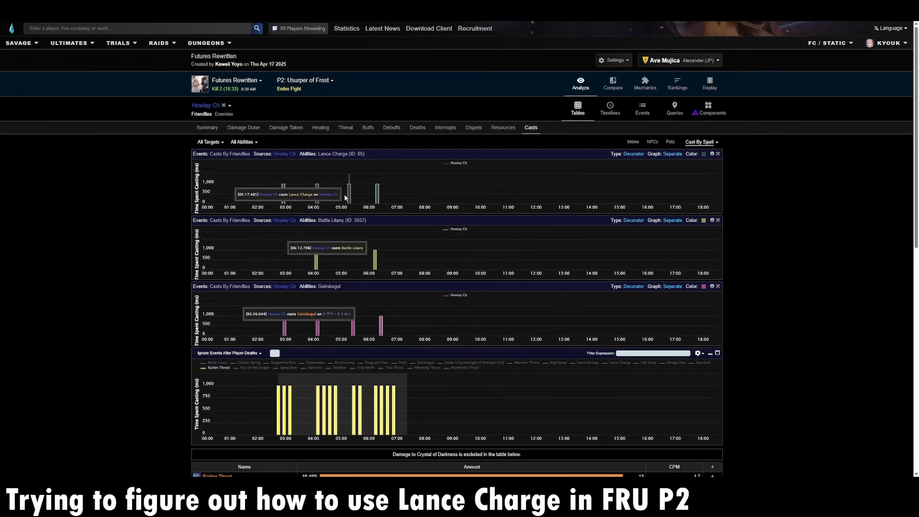
{"action": "mouse_move", "coordinate": [375, 268]}
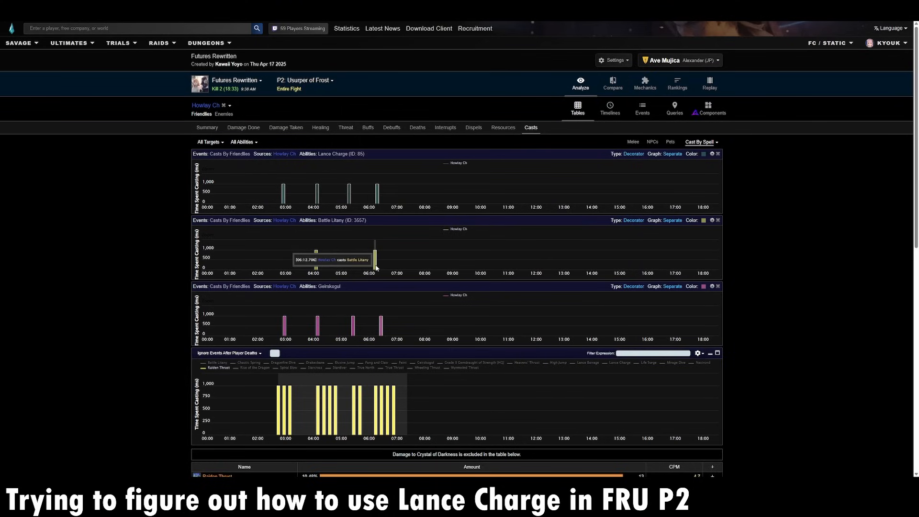
{"action": "mouse_move", "coordinate": [352, 330]}
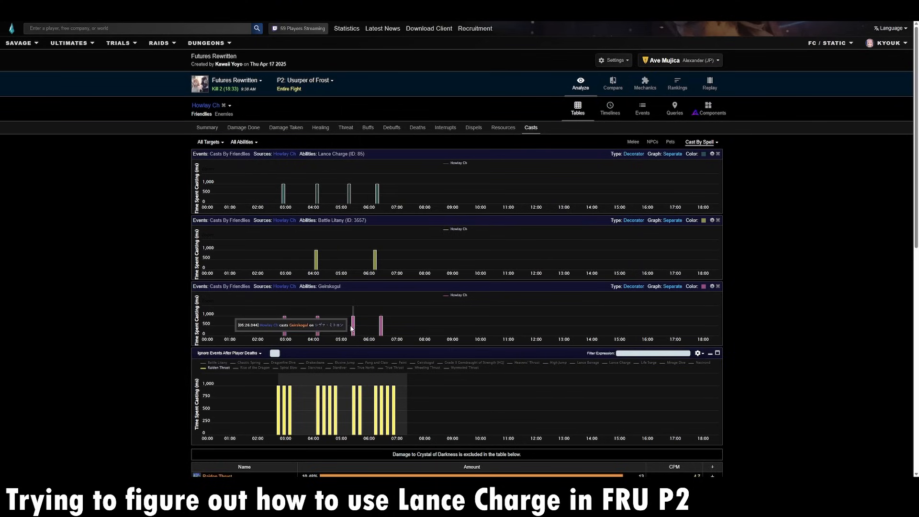
{"action": "mouse_move", "coordinate": [357, 327]}
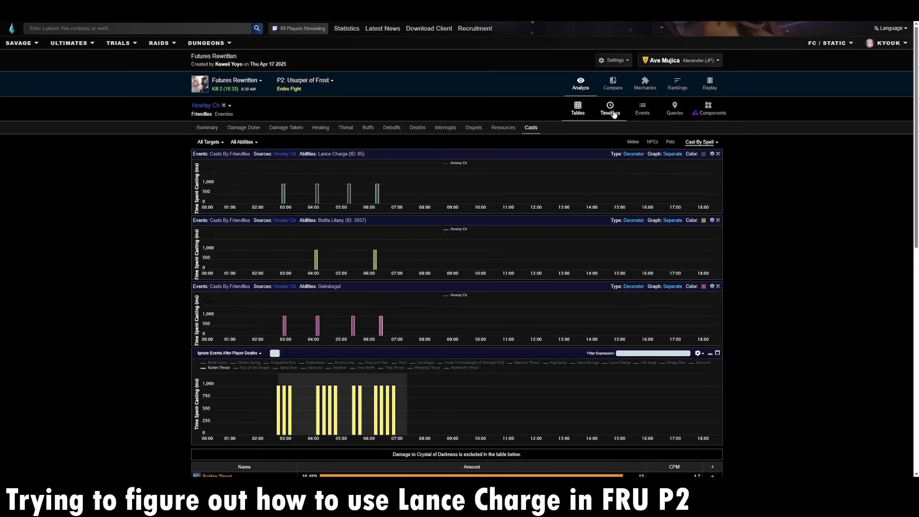
Scroll down to the per-ability timeline rows showing Lance Charge beneath the cast graphs
{"action": "scroll", "scroll_direction": "down", "scroll_amount": 3}
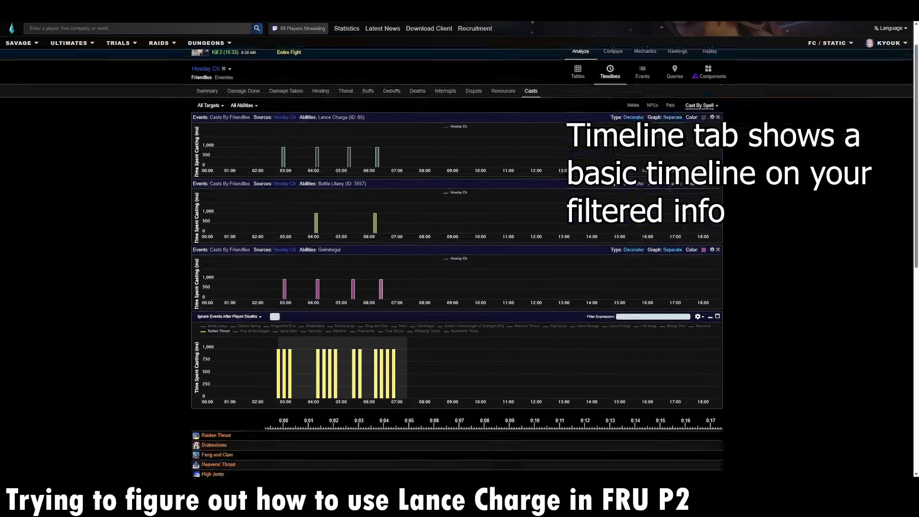
{"action": "scroll", "scroll_direction": "down", "scroll_amount": 3}
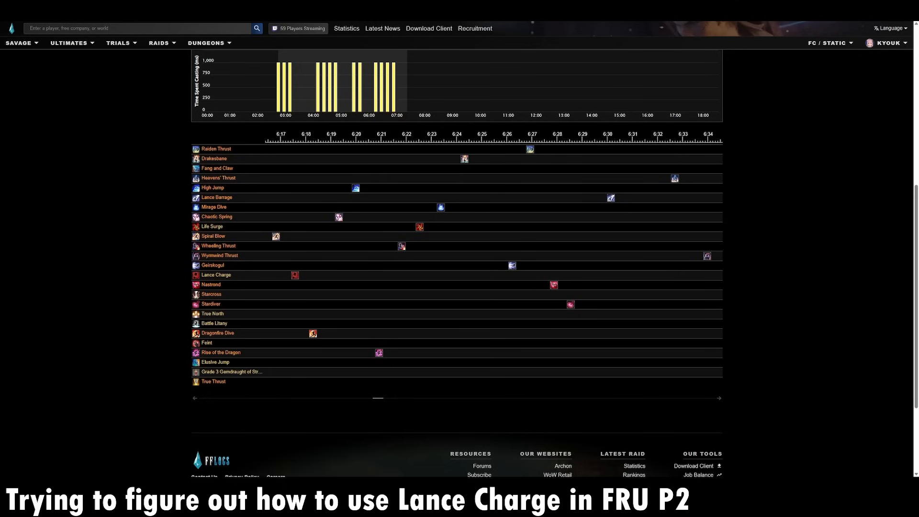
{"action": "mouse_move", "coordinate": [211, 70]}
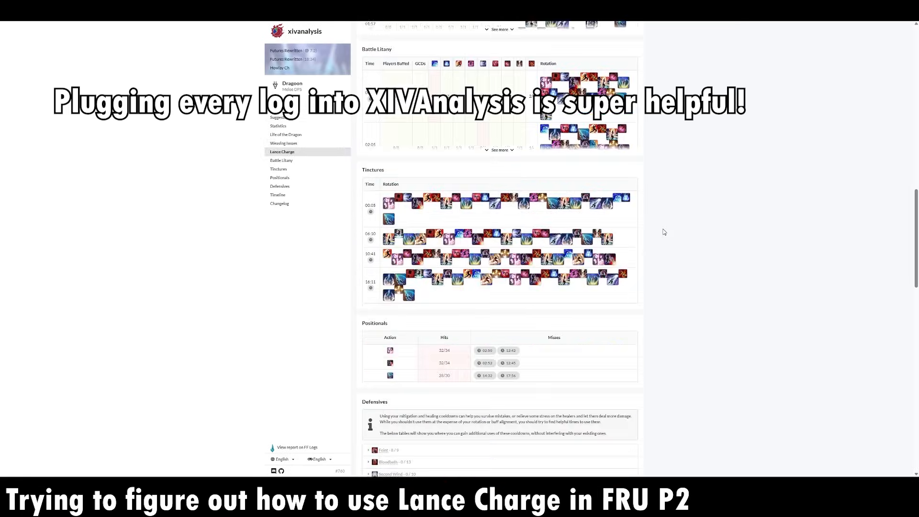
Scroll the xivanalysis Dragoon report toward its ability timeline with Lance Charge marked
{"action": "scroll", "scroll_direction": "down", "scroll_amount": 3}
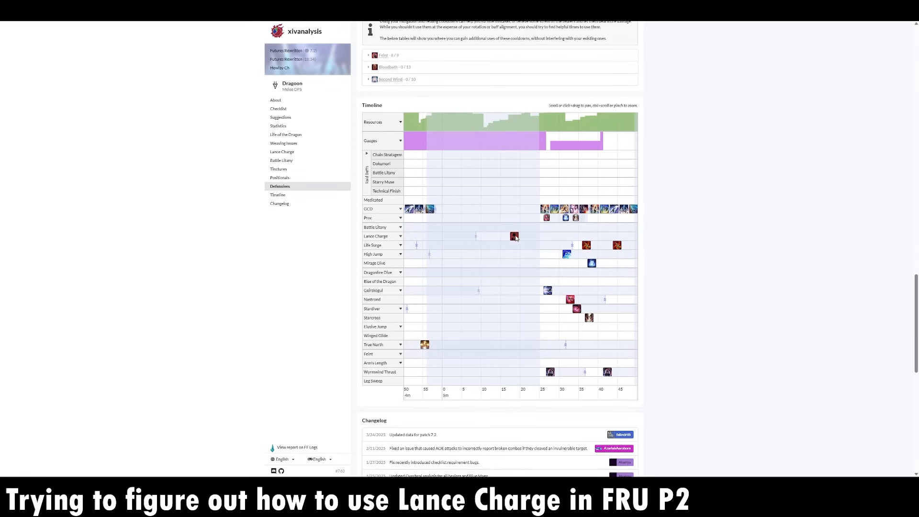
{"action": "mouse_move", "coordinate": [517, 212]}
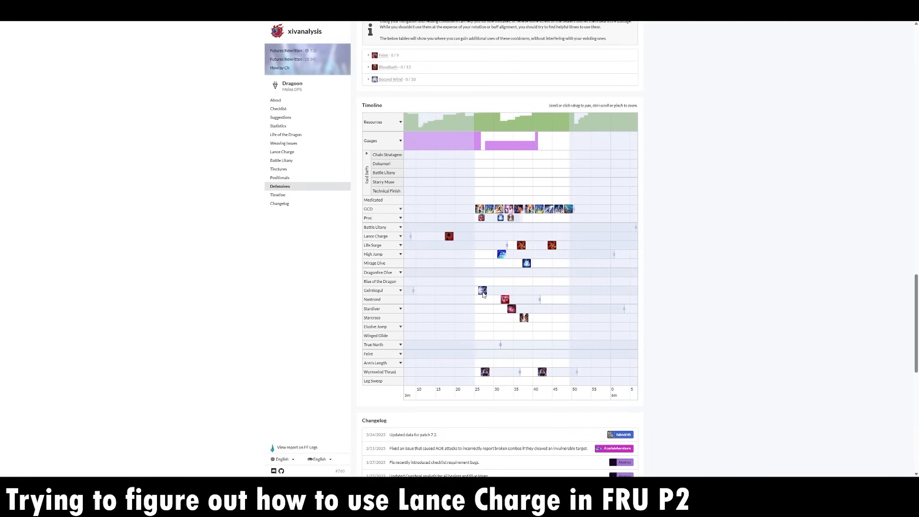
{"action": "mouse_move", "coordinate": [516, 283]}
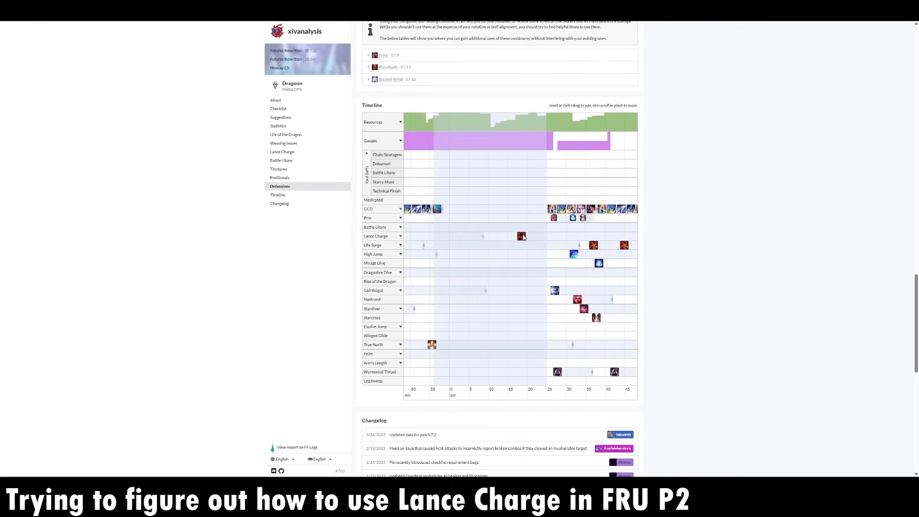
{"action": "mouse_move", "coordinate": [515, 390]}
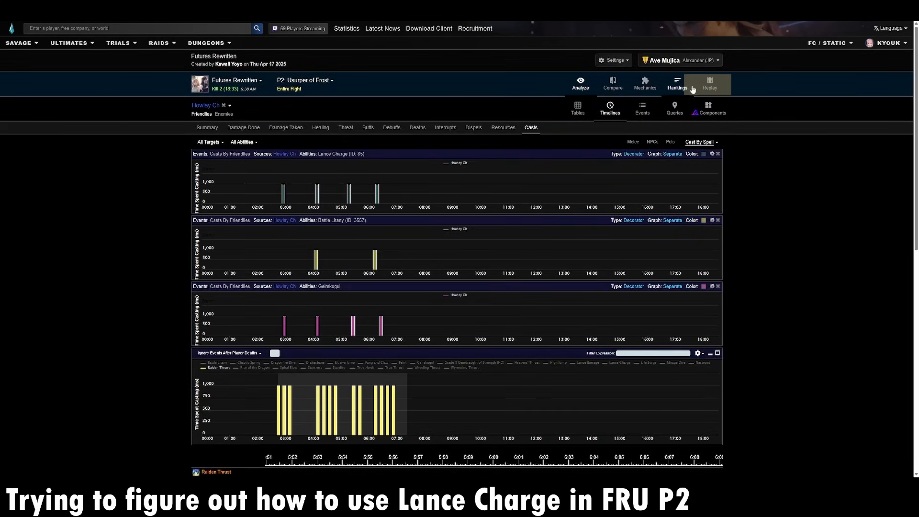
Replay the fight on the arena map around 5:03–5:06, then bring up the Futures Rewritten player rankings
{"action": "left_click", "coordinate": [709, 85]}
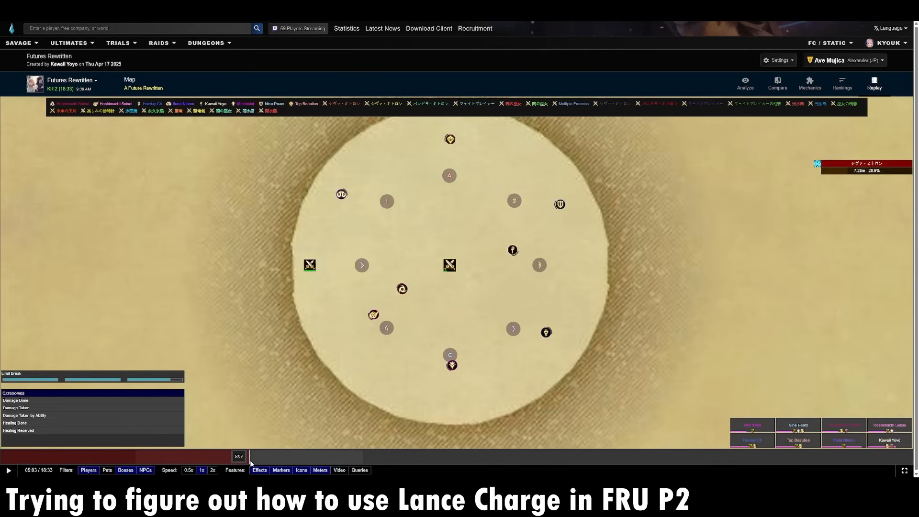
{"action": "left_click", "coordinate": [249, 456]}
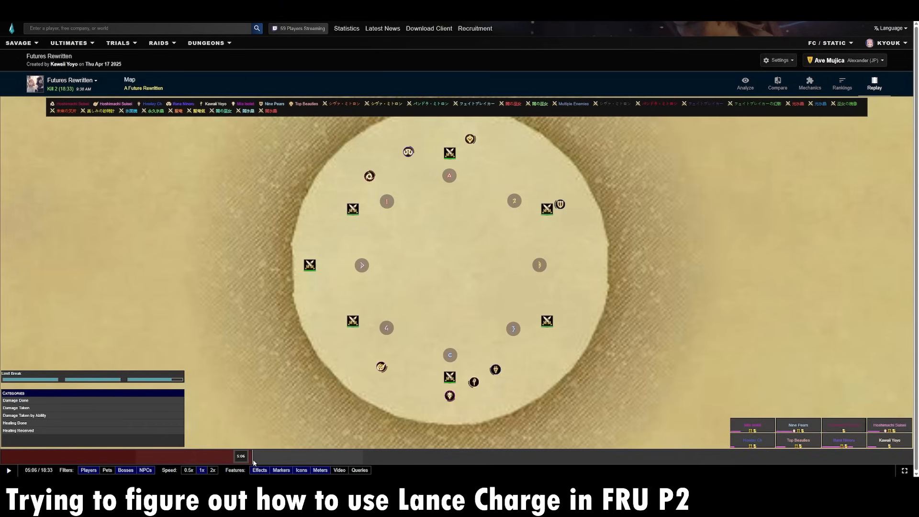
{"action": "left_click", "coordinate": [241, 457]}
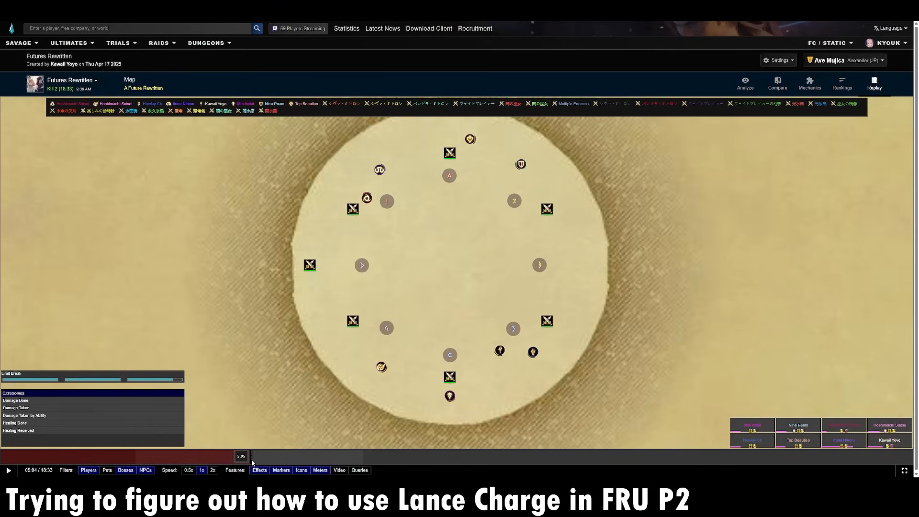
{"action": "left_click", "coordinate": [252, 455]}
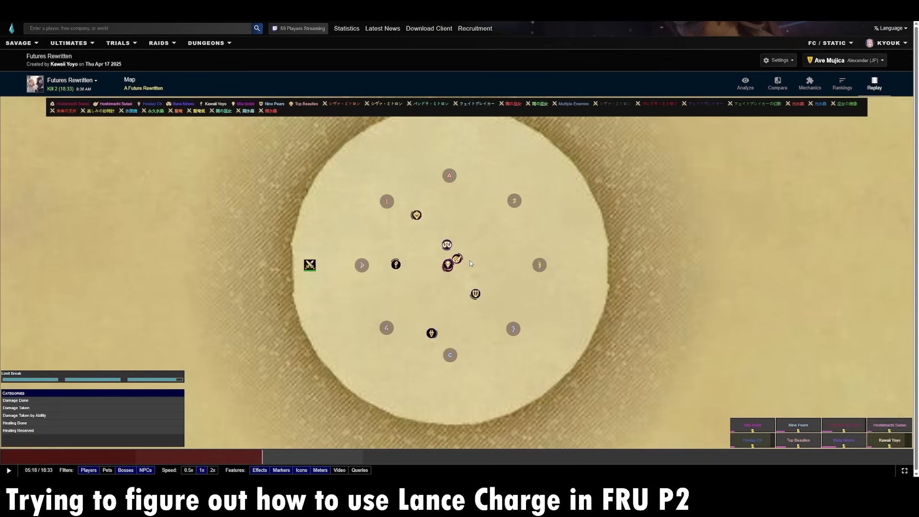
{"action": "mouse_move", "coordinate": [377, 447]}
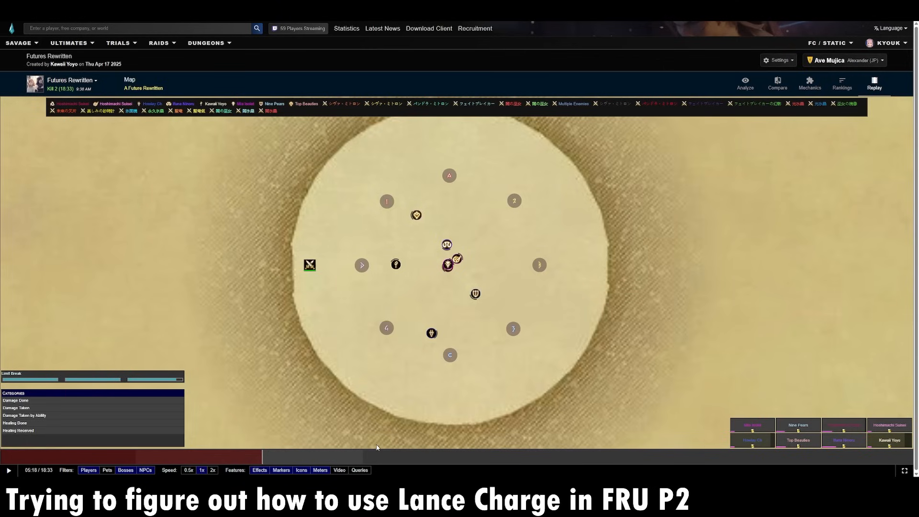
{"action": "mouse_move", "coordinate": [262, 456]}
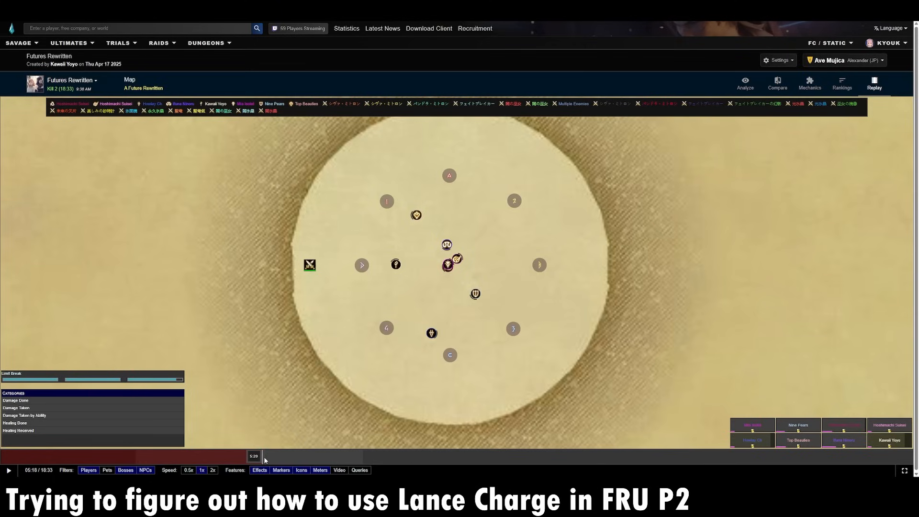
{"action": "mouse_move", "coordinate": [714, 287]}
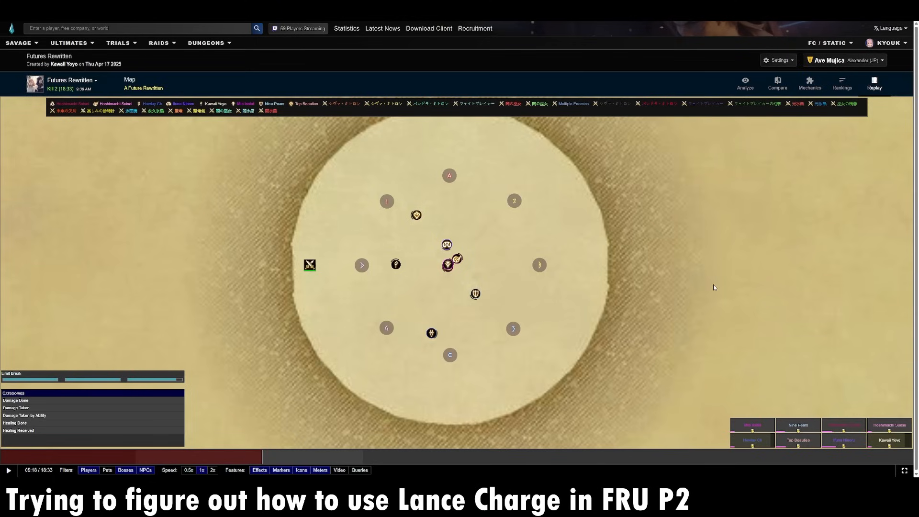
{"action": "mouse_move", "coordinate": [359, 403]}
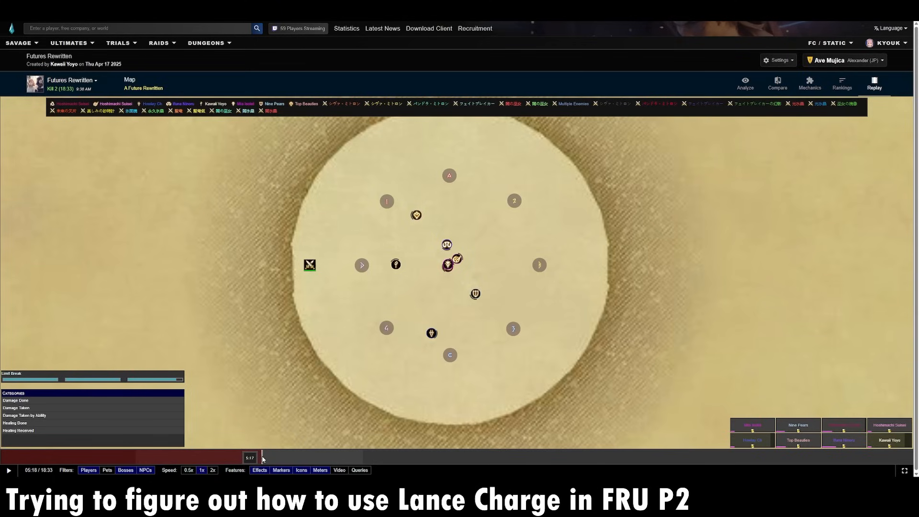
{"action": "mouse_move", "coordinate": [460, 297]}
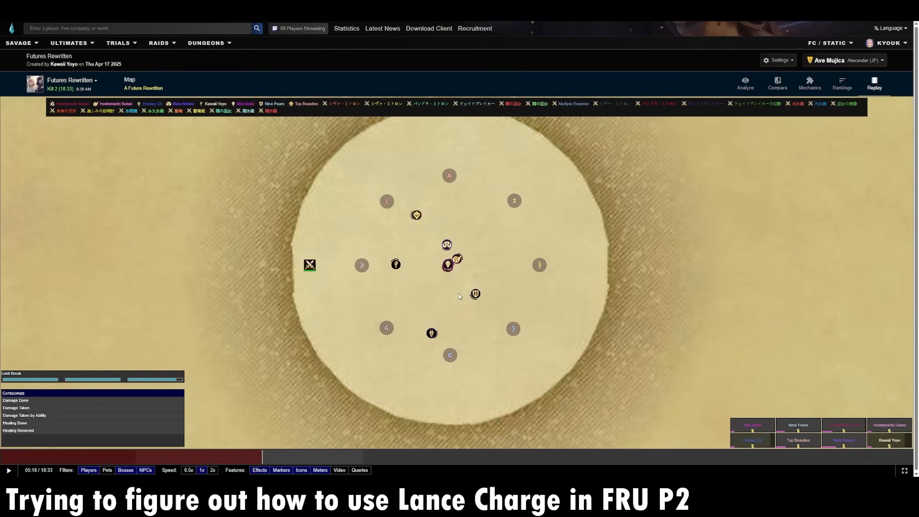
{"action": "mouse_move", "coordinate": [440, 340]}
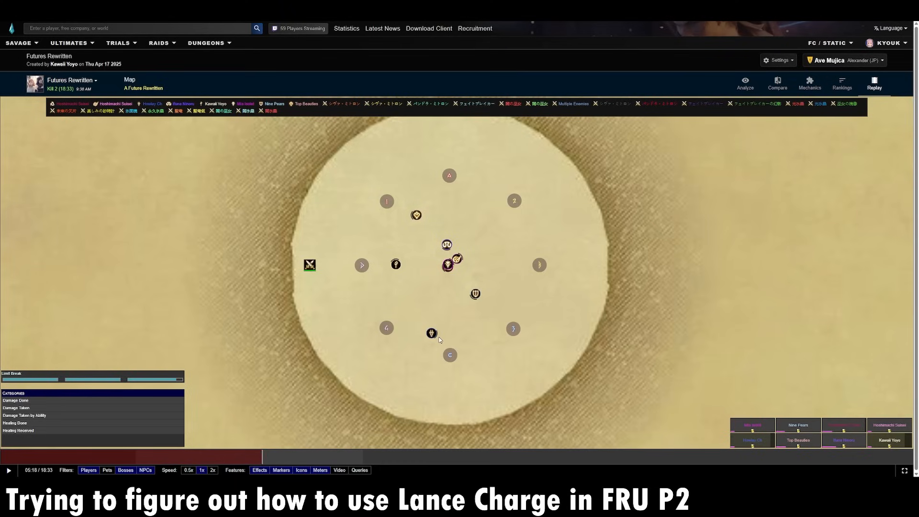
{"action": "mouse_move", "coordinate": [443, 339]}
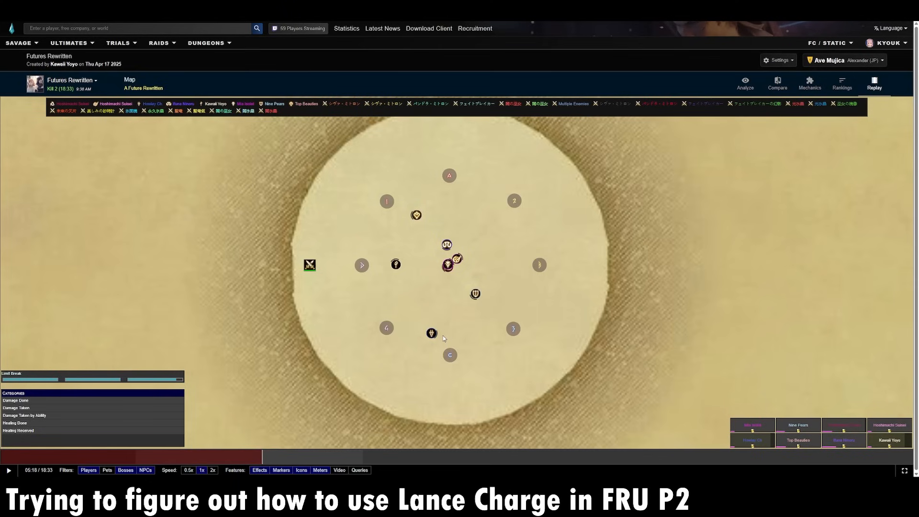
{"action": "left_click", "coordinate": [842, 84]}
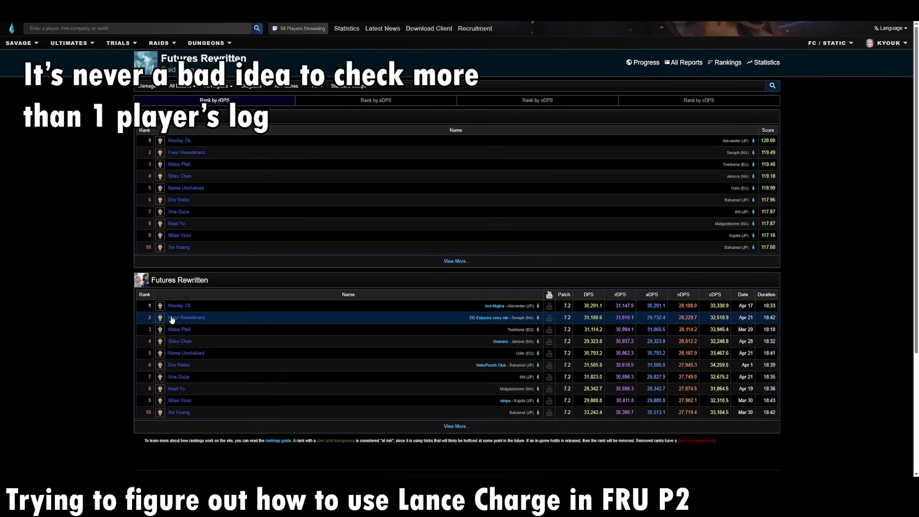
Open the second-ranked Dragoon's report and show their ability cast counts
{"action": "left_click", "coordinate": [186, 317]}
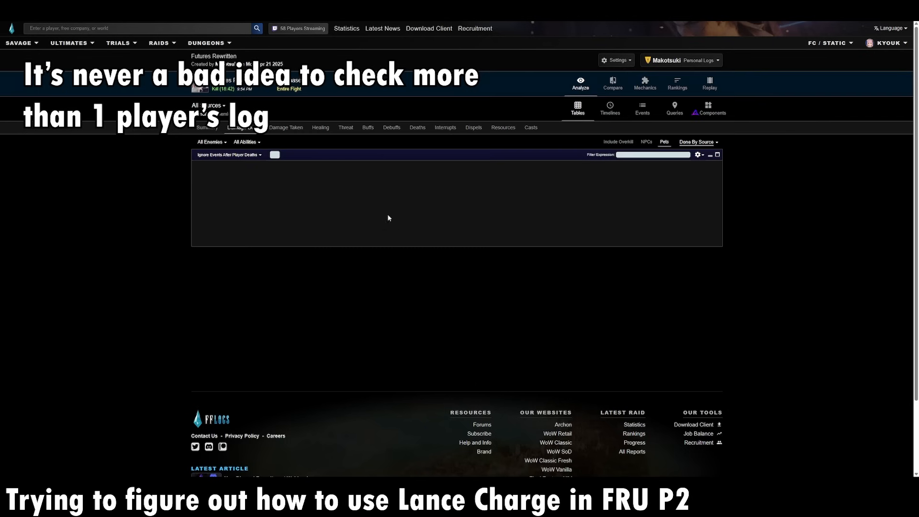
{"action": "left_click", "coordinate": [530, 128]}
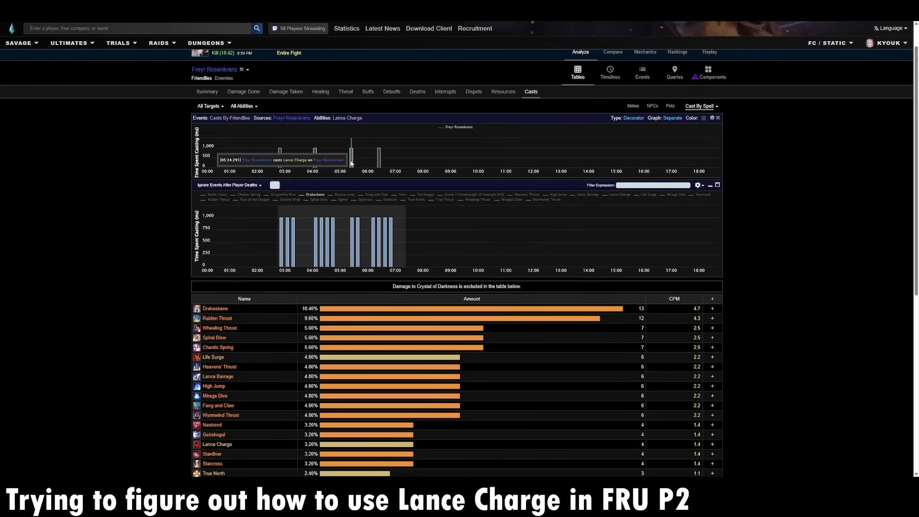
{"action": "mouse_move", "coordinate": [355, 189]}
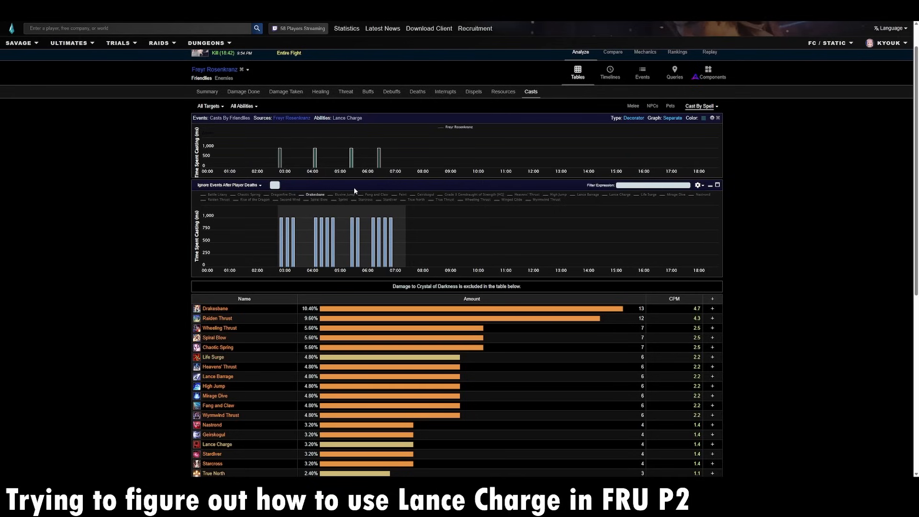
{"action": "mouse_move", "coordinate": [352, 149]}
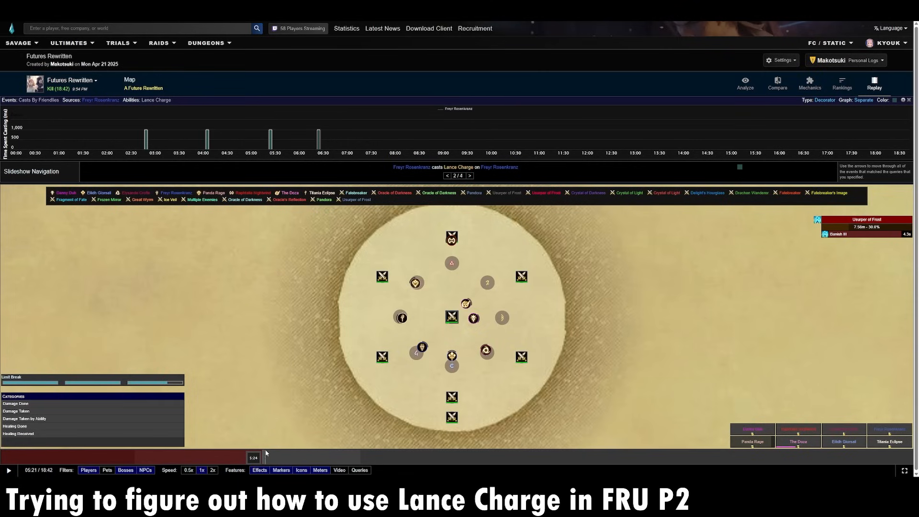
{"action": "mouse_move", "coordinate": [264, 454]}
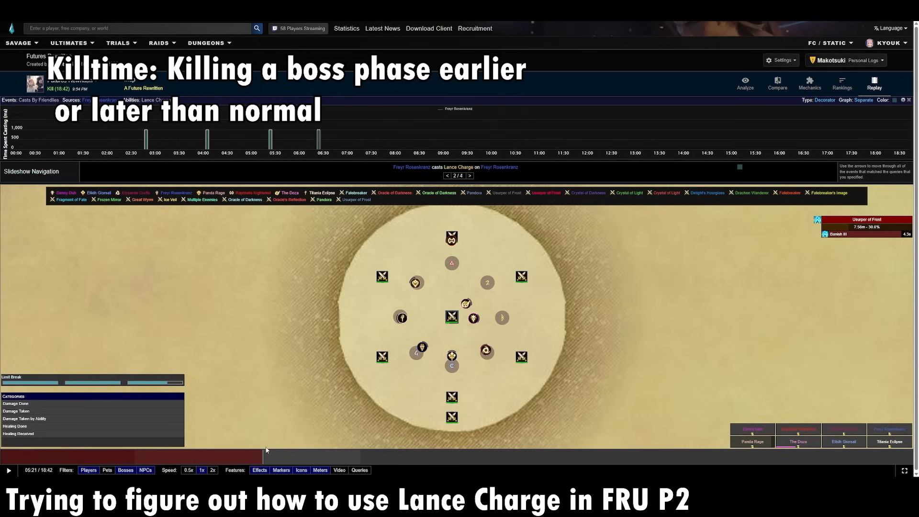
{"action": "mouse_move", "coordinate": [270, 452]}
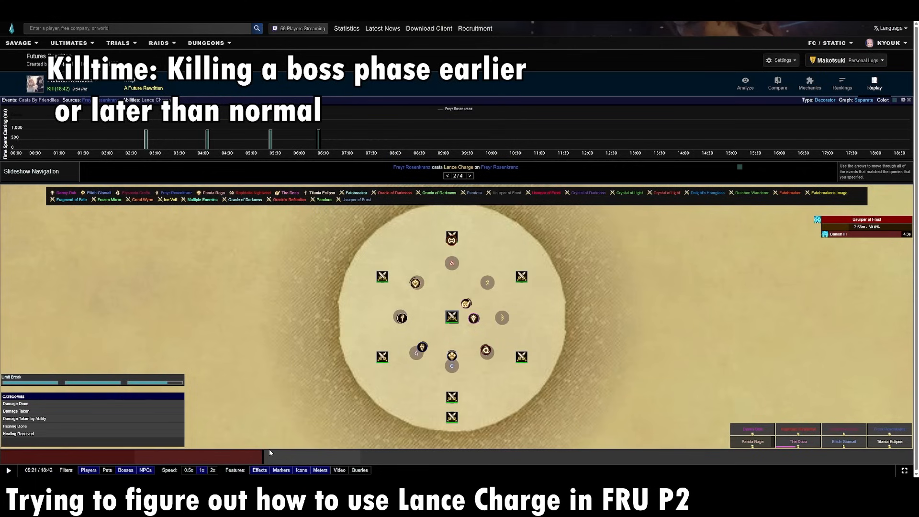
{"action": "mouse_move", "coordinate": [442, 356]}
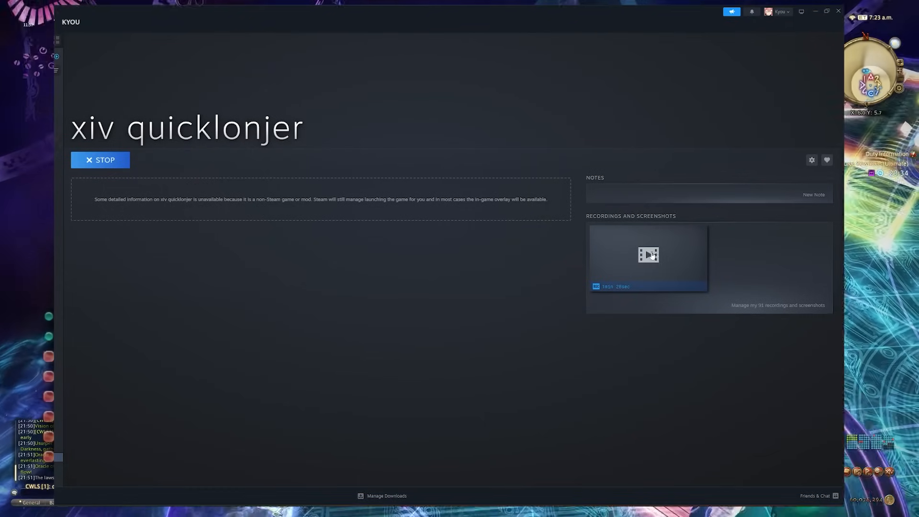
Switch from the Steam library back to Kyou Kiri's FF Logs character page
{"action": "left_click", "coordinate": [648, 255]}
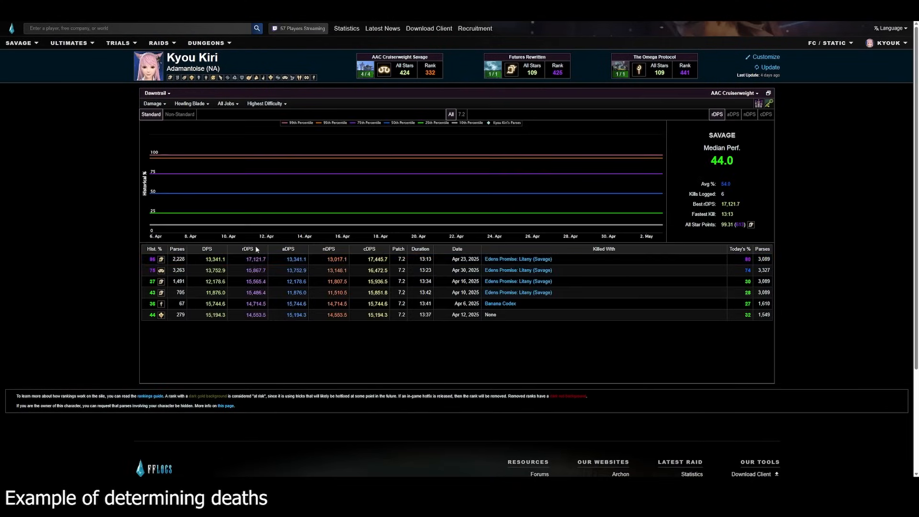
Sort parses newest first, open the April 23 report and pick Howling Blade Savage wipe 12 in Phase Two
{"action": "left_click", "coordinate": [153, 249]}
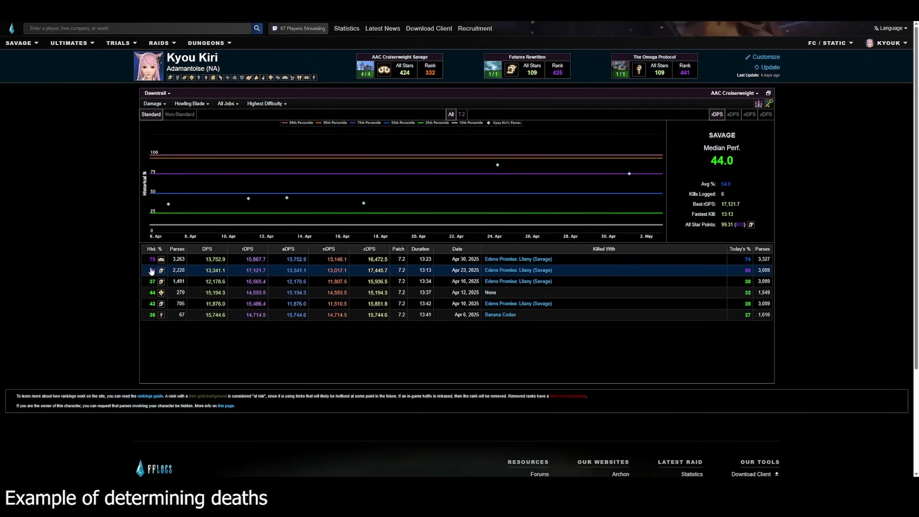
{"action": "left_click", "coordinate": [160, 270]}
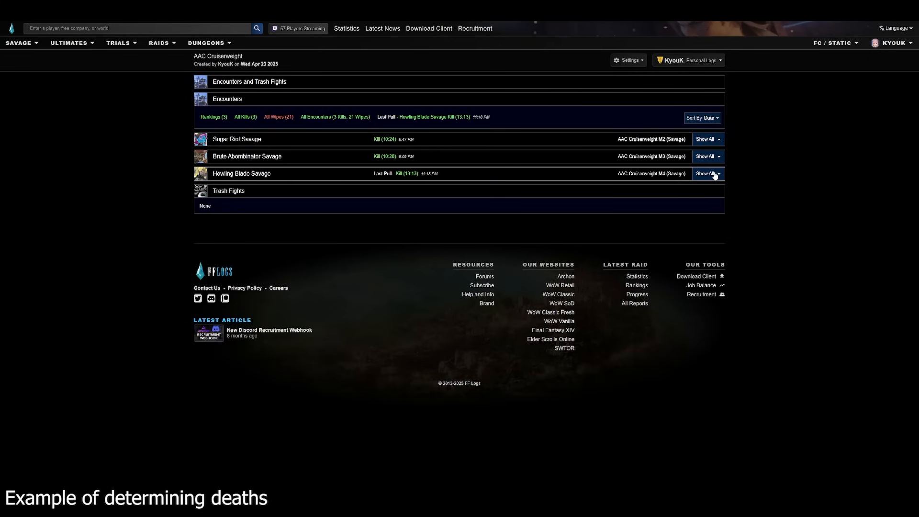
{"action": "left_click", "coordinate": [704, 173]}
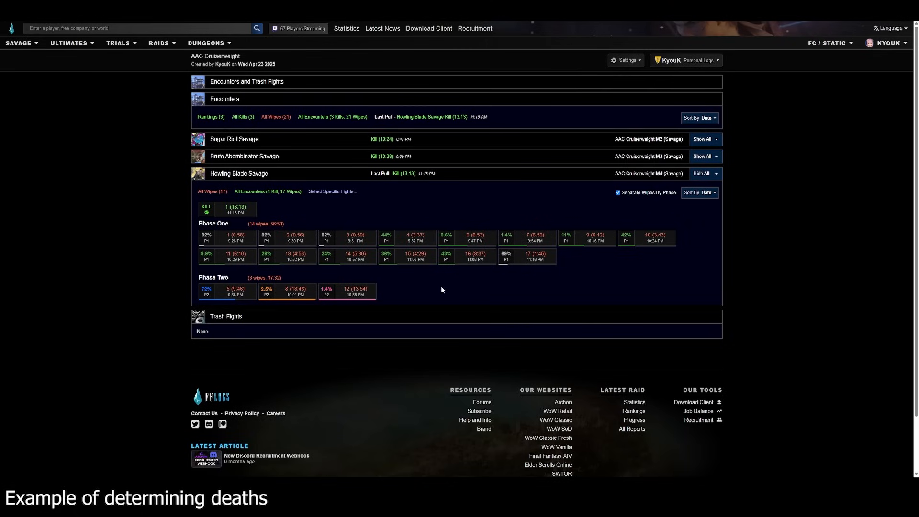
{"action": "mouse_move", "coordinate": [399, 298]}
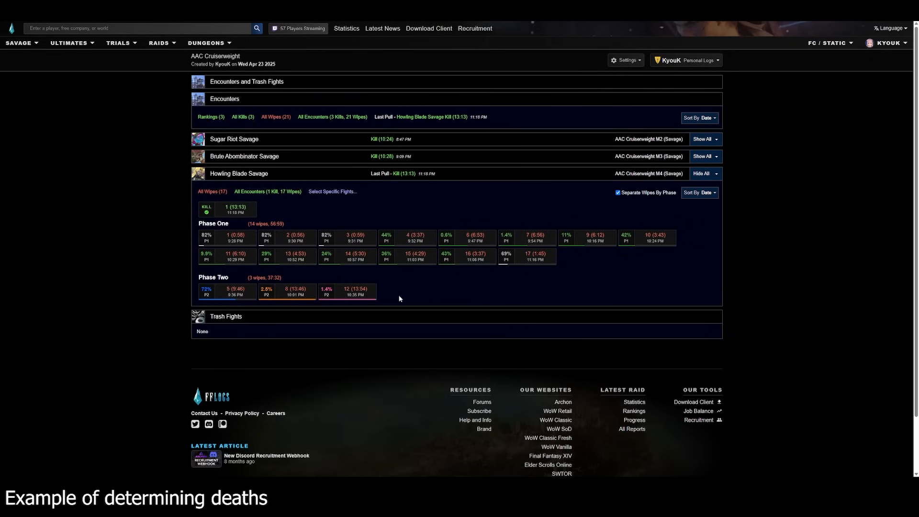
{"action": "mouse_move", "coordinate": [348, 291]}
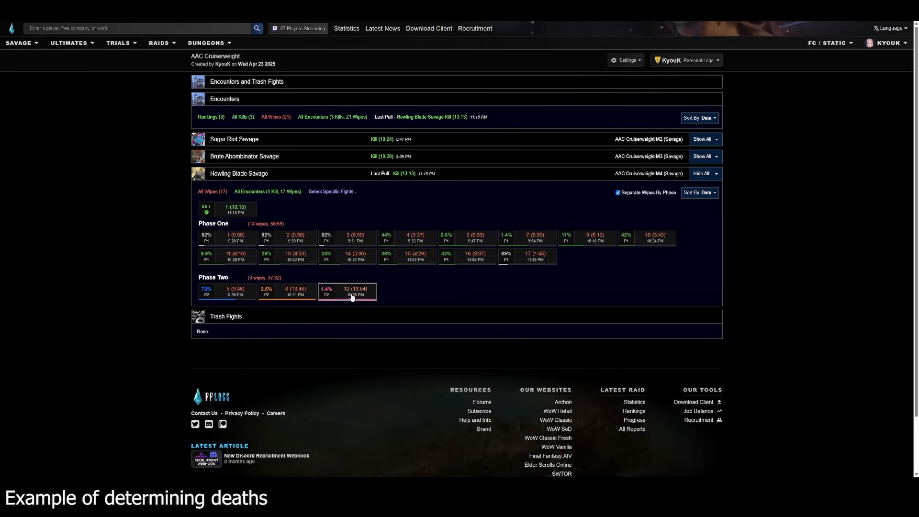
{"action": "left_click", "coordinate": [347, 291]}
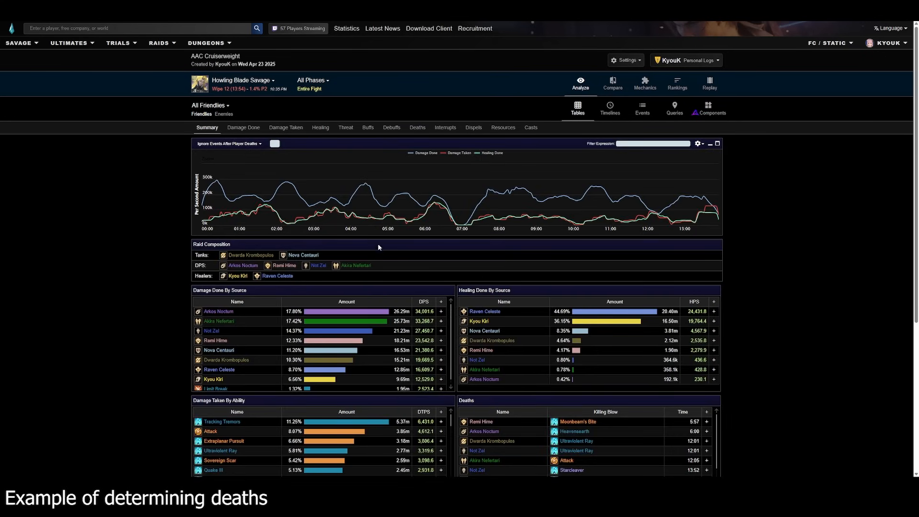
{"action": "mouse_move", "coordinate": [403, 131]}
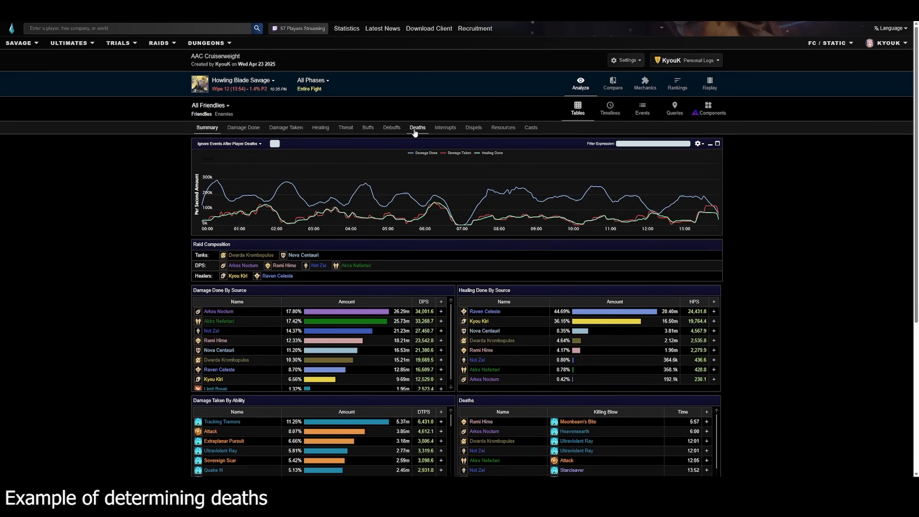
List the wipe's player deaths and inspect Akira Nefertari's 12:05 death from Attack
{"action": "left_click", "coordinate": [417, 128]}
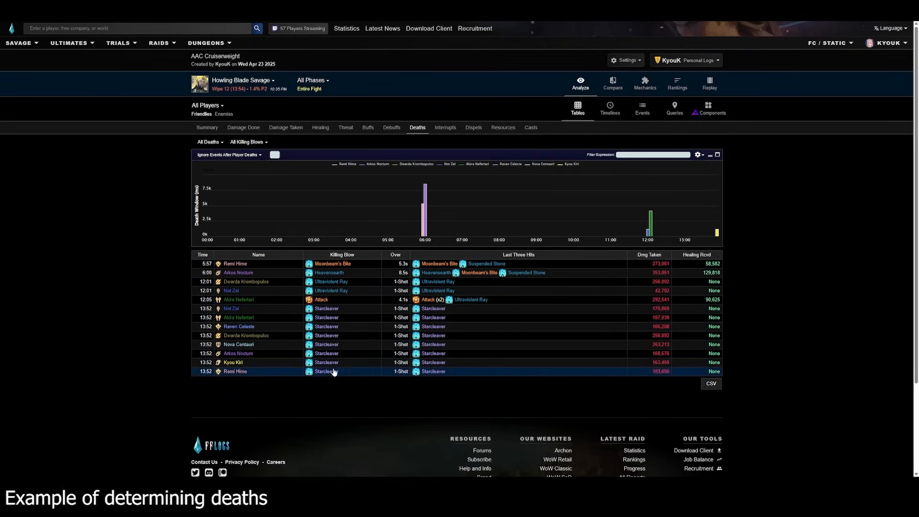
{"action": "mouse_move", "coordinate": [326, 300]}
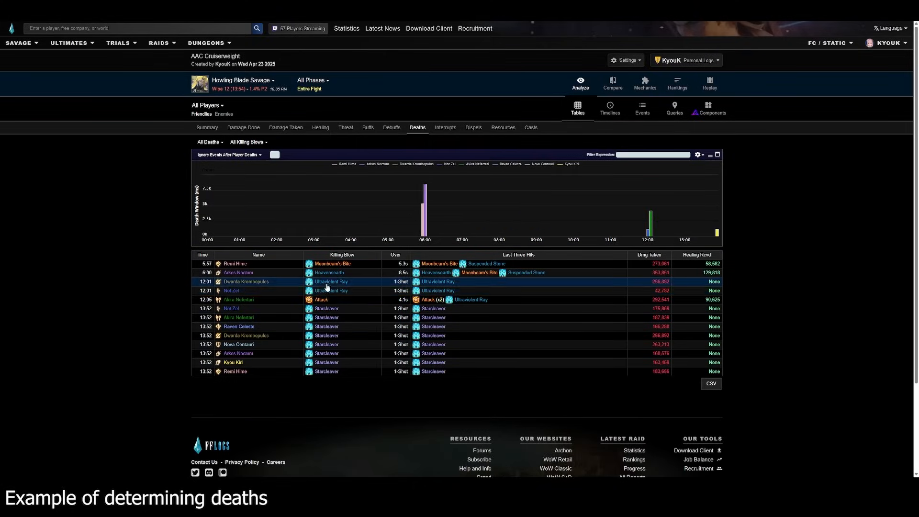
{"action": "mouse_move", "coordinate": [332, 290]}
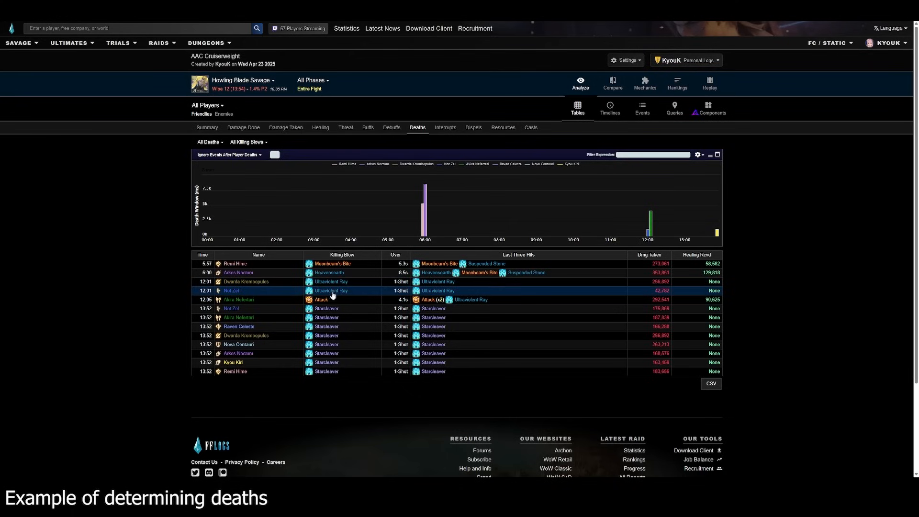
{"action": "mouse_move", "coordinate": [320, 300]}
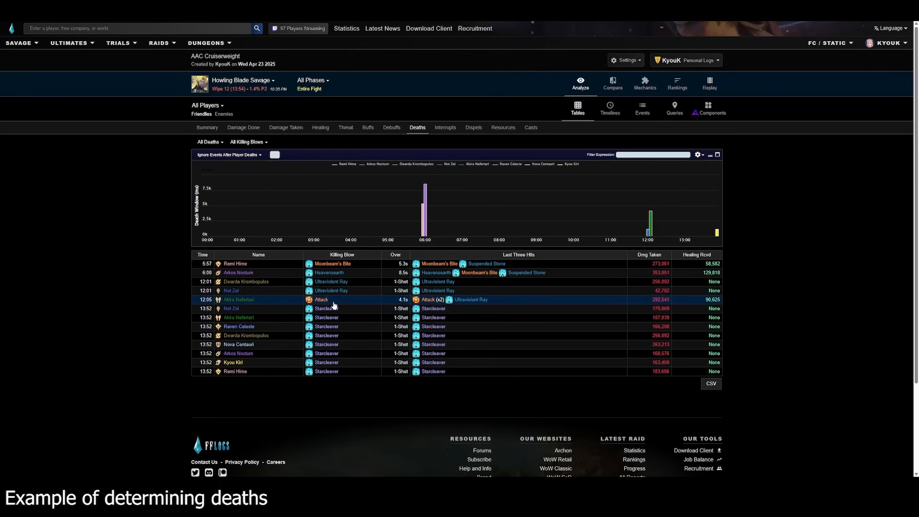
{"action": "mouse_move", "coordinate": [345, 292]}
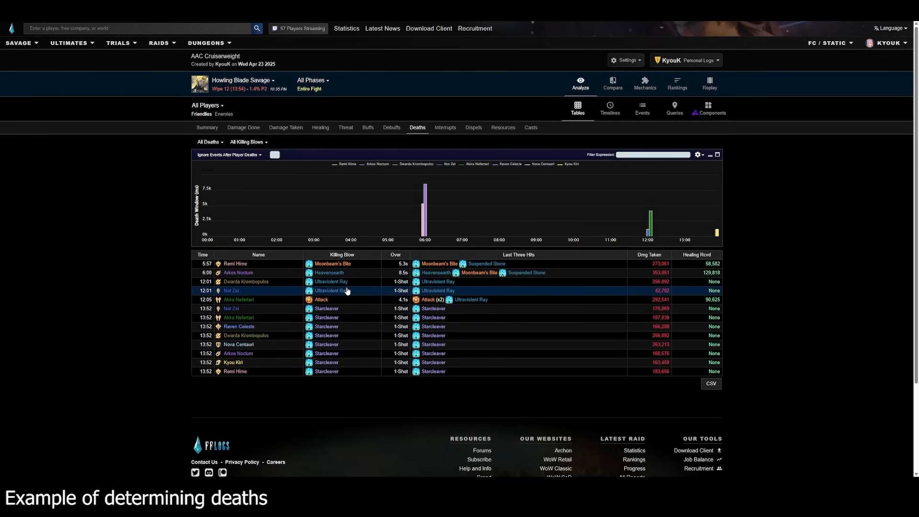
{"action": "mouse_move", "coordinate": [340, 281]}
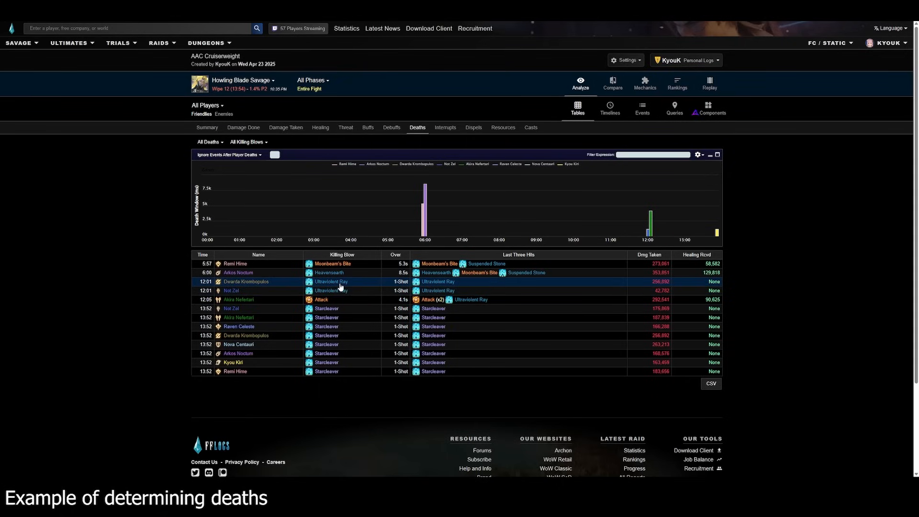
{"action": "mouse_move", "coordinate": [357, 290]}
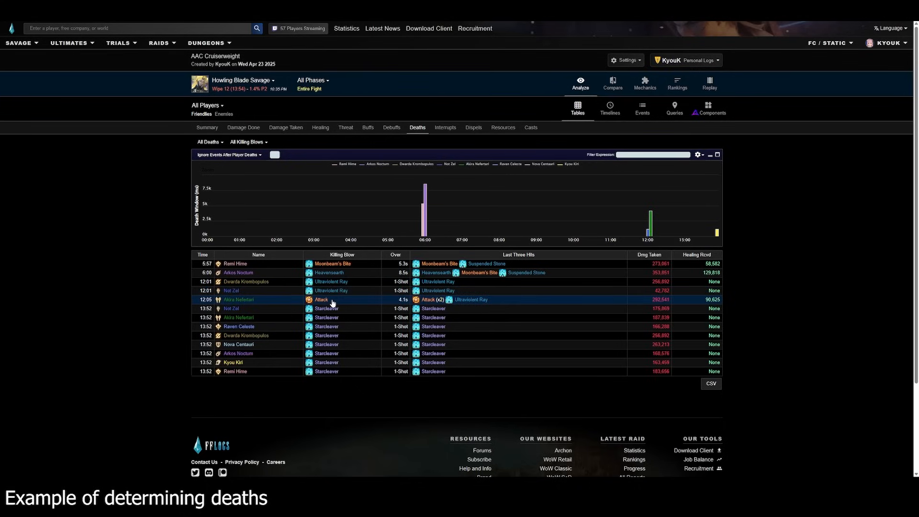
{"action": "left_click", "coordinate": [264, 299]}
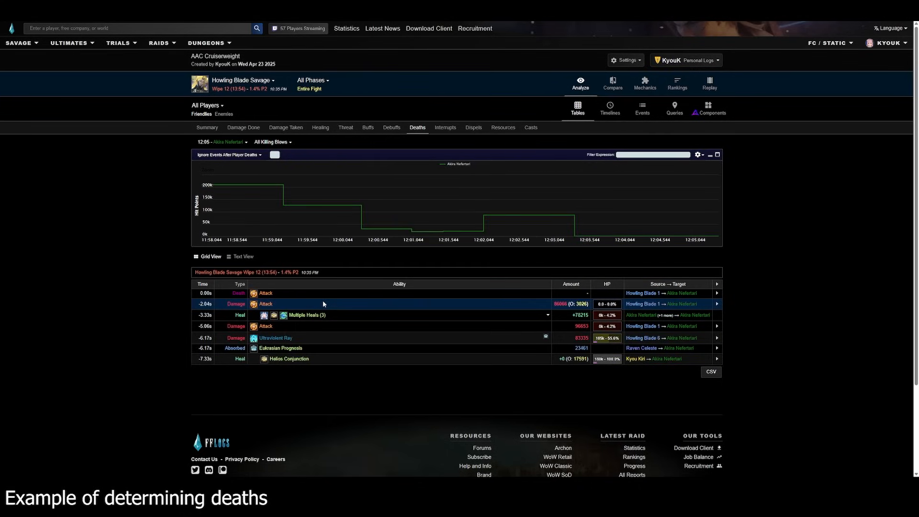
{"action": "mouse_move", "coordinate": [390, 358]}
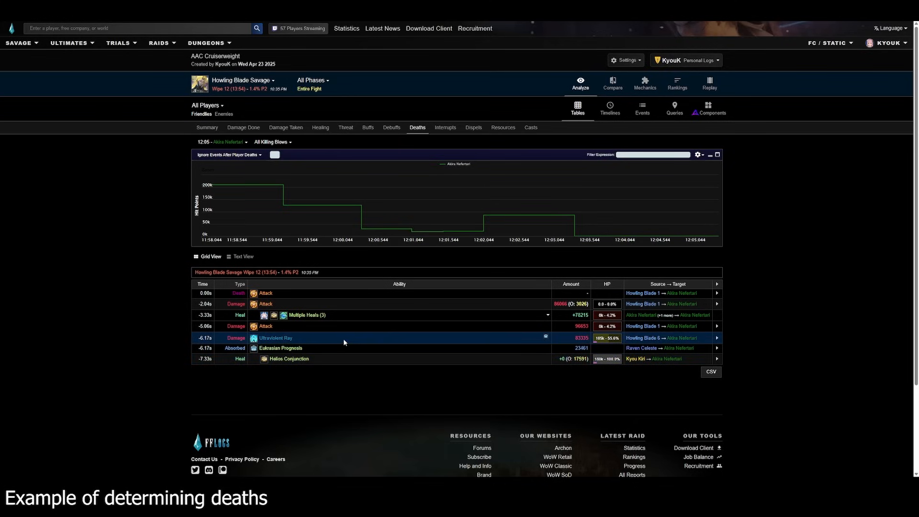
{"action": "mouse_move", "coordinate": [341, 346]}
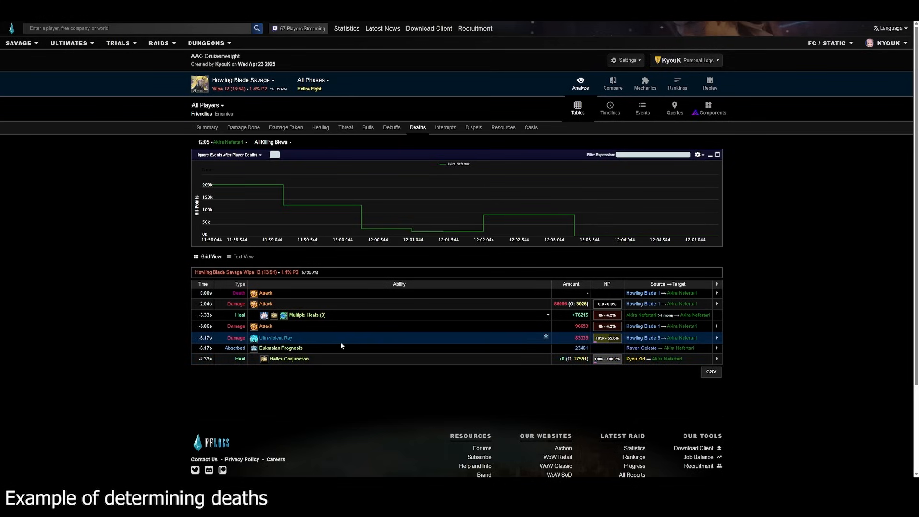
{"action": "mouse_move", "coordinate": [586, 346]}
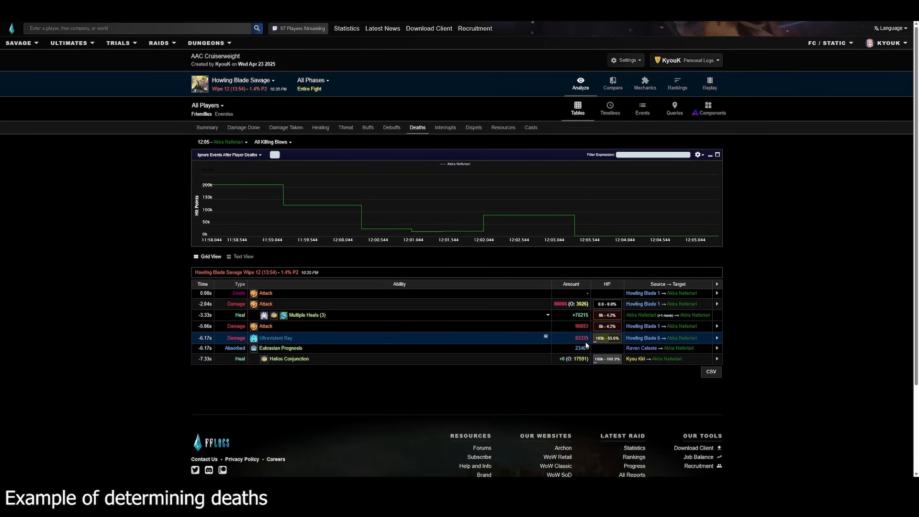
{"action": "mouse_move", "coordinate": [601, 343]}
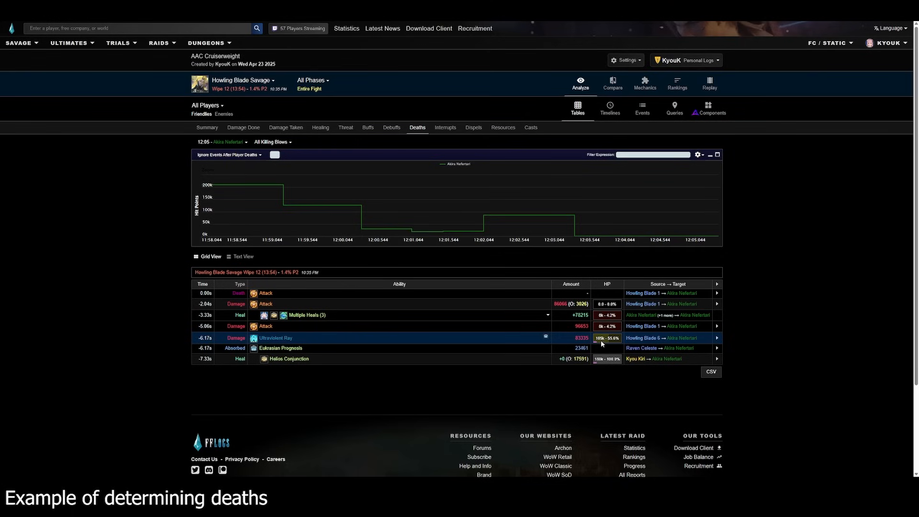
{"action": "mouse_move", "coordinate": [487, 326]}
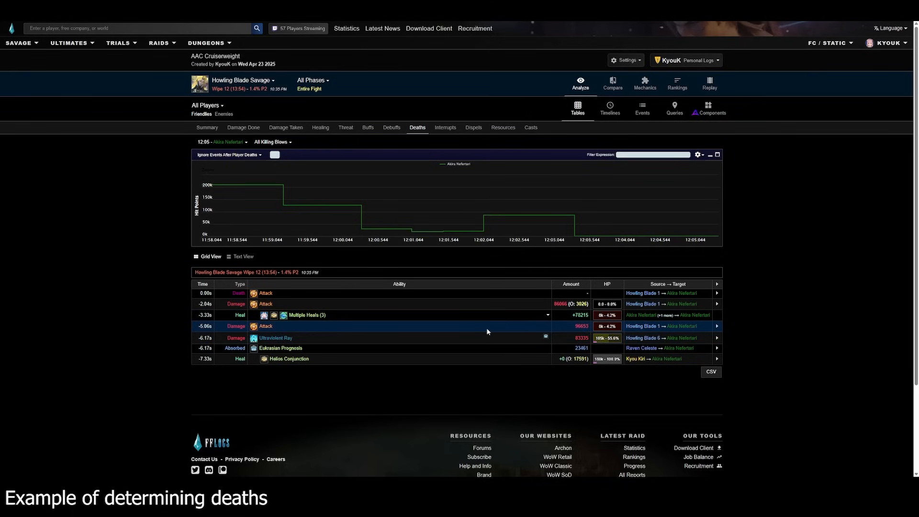
Expand and collapse the Multiple Heals row in the death recap, then go to the Howling Blade kill report
{"action": "left_click", "coordinate": [546, 315]}
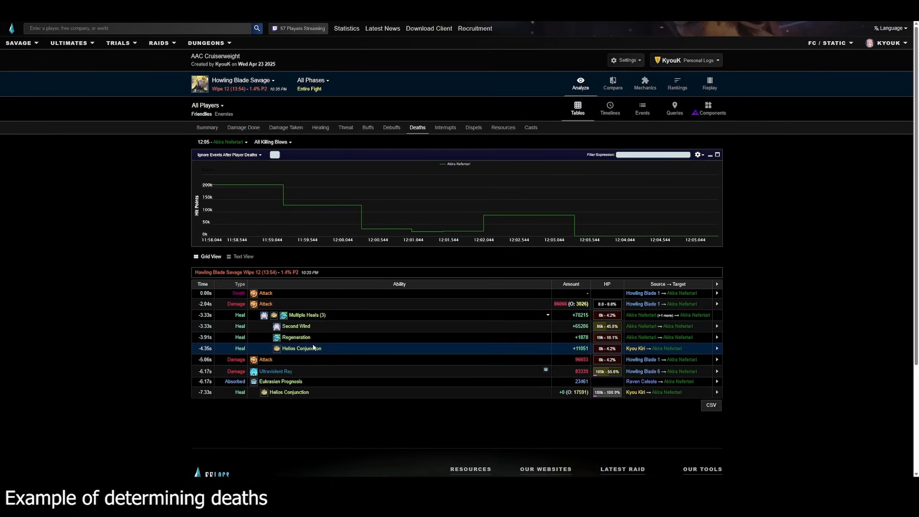
{"action": "mouse_move", "coordinate": [322, 351]}
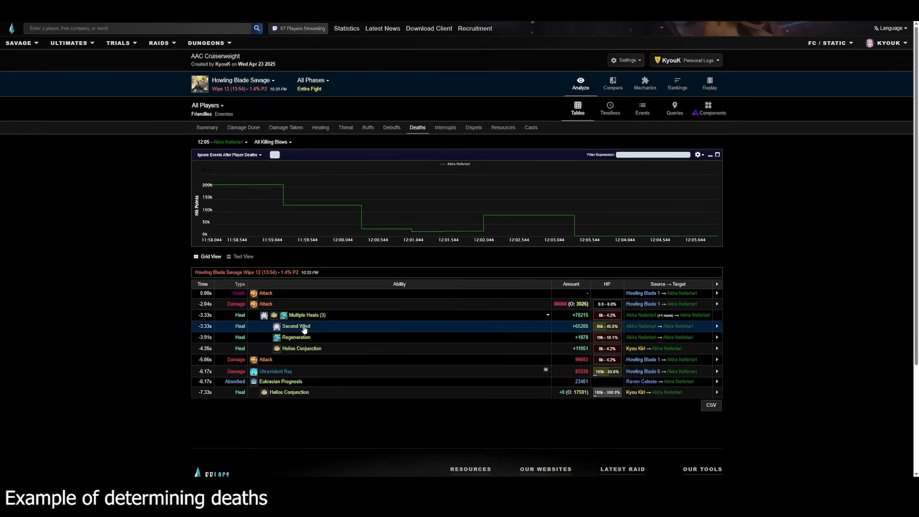
{"action": "mouse_move", "coordinate": [598, 337]}
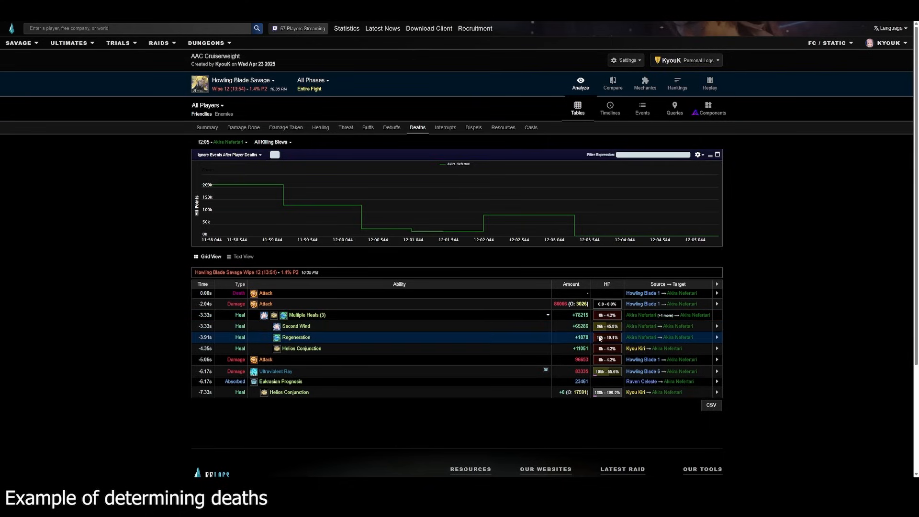
{"action": "mouse_move", "coordinate": [599, 325]}
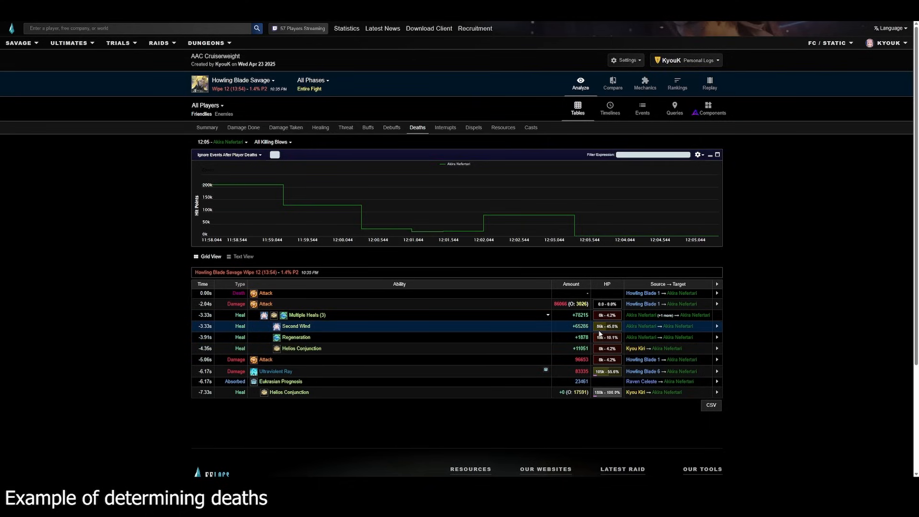
{"action": "mouse_move", "coordinate": [552, 372]}
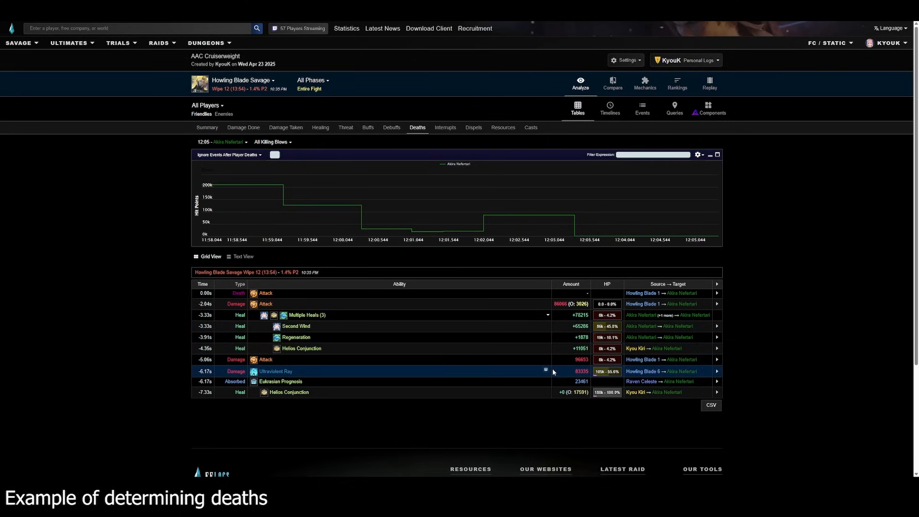
{"action": "mouse_move", "coordinate": [556, 325]}
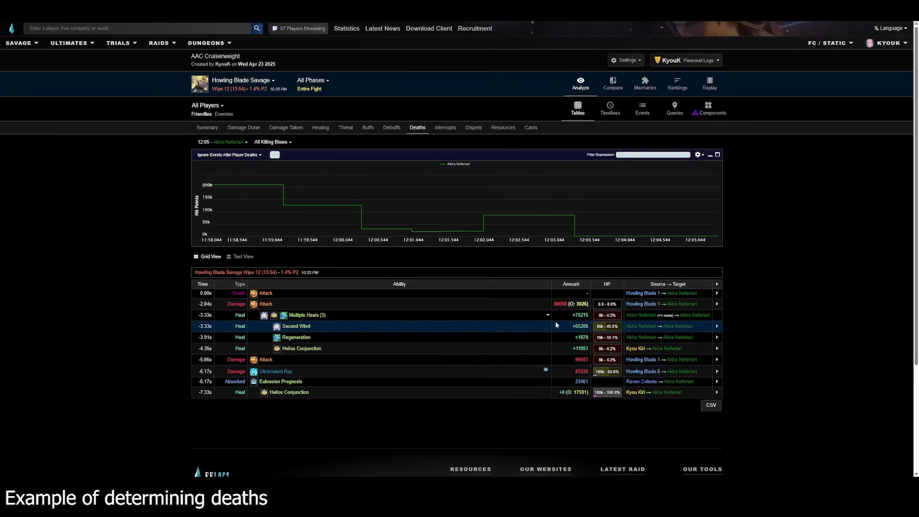
{"action": "left_click", "coordinate": [547, 315]}
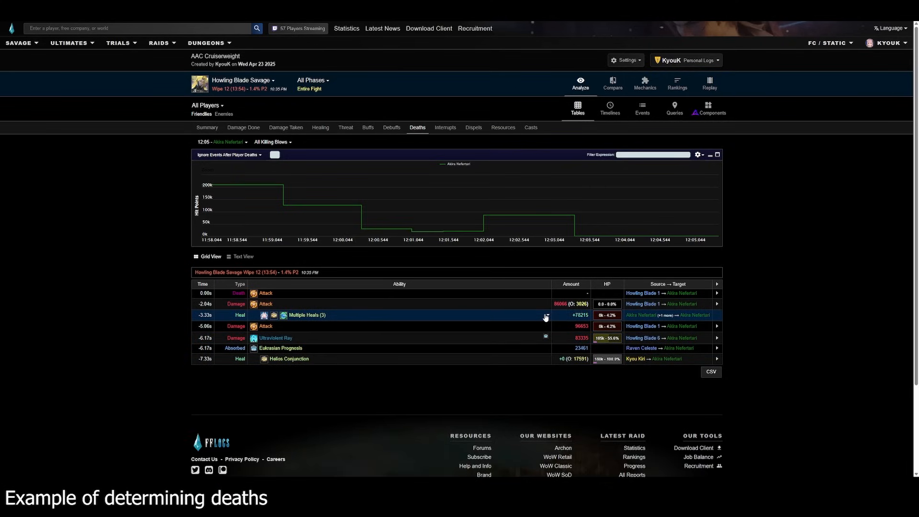
{"action": "left_click", "coordinate": [546, 317]}
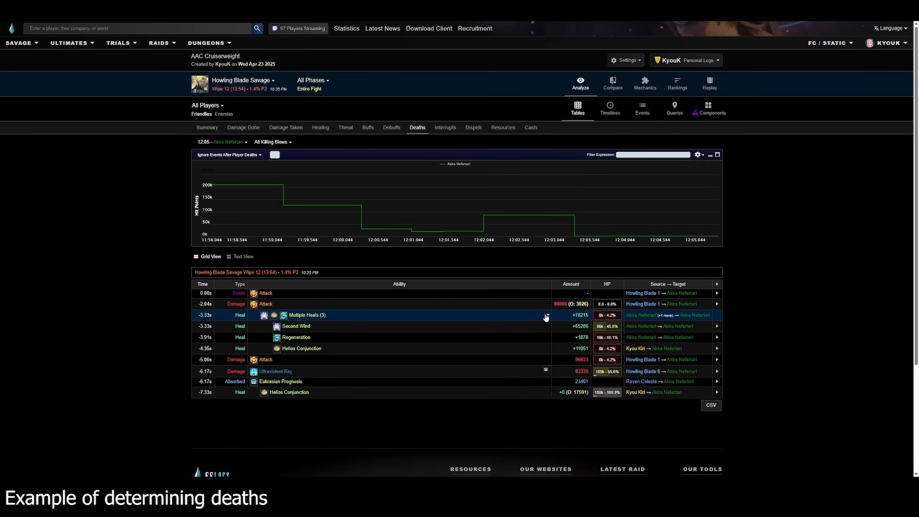
{"action": "mouse_move", "coordinate": [538, 333]}
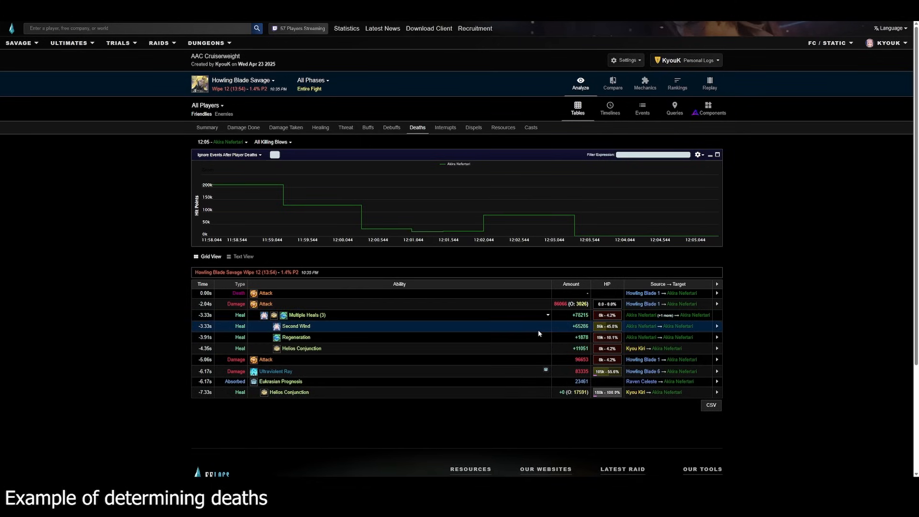
{"action": "left_click", "coordinate": [546, 315]}
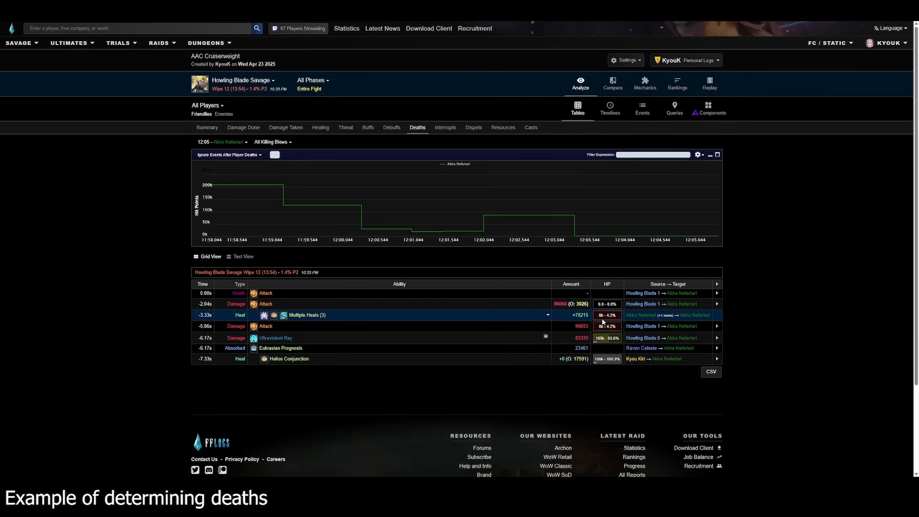
{"action": "mouse_move", "coordinate": [596, 322]}
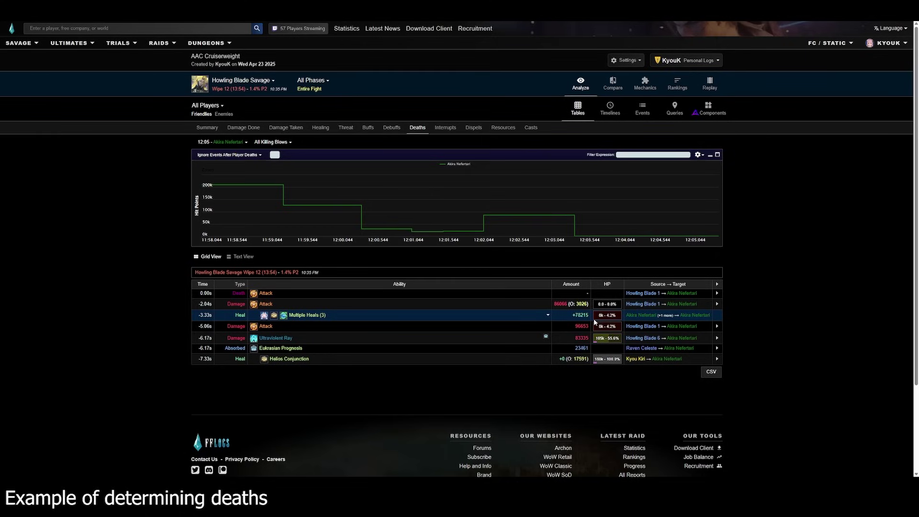
{"action": "mouse_move", "coordinate": [578, 320]}
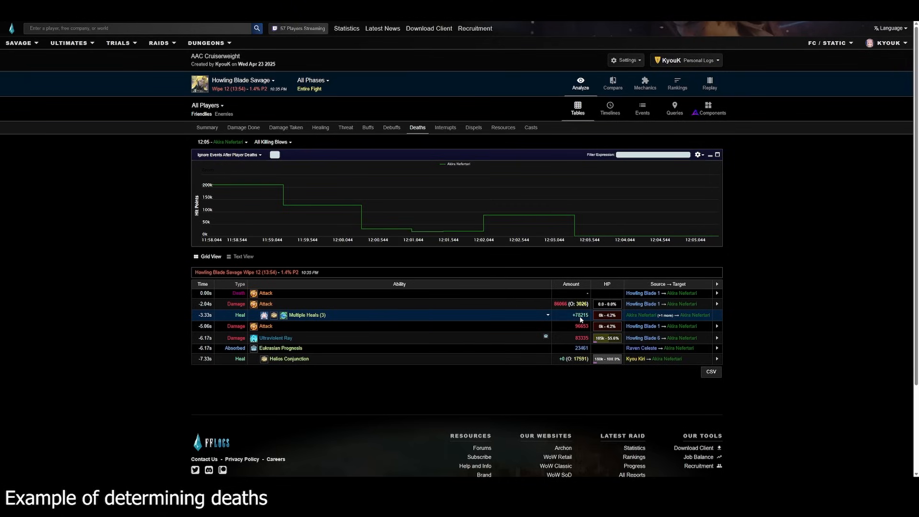
{"action": "mouse_move", "coordinate": [556, 319]}
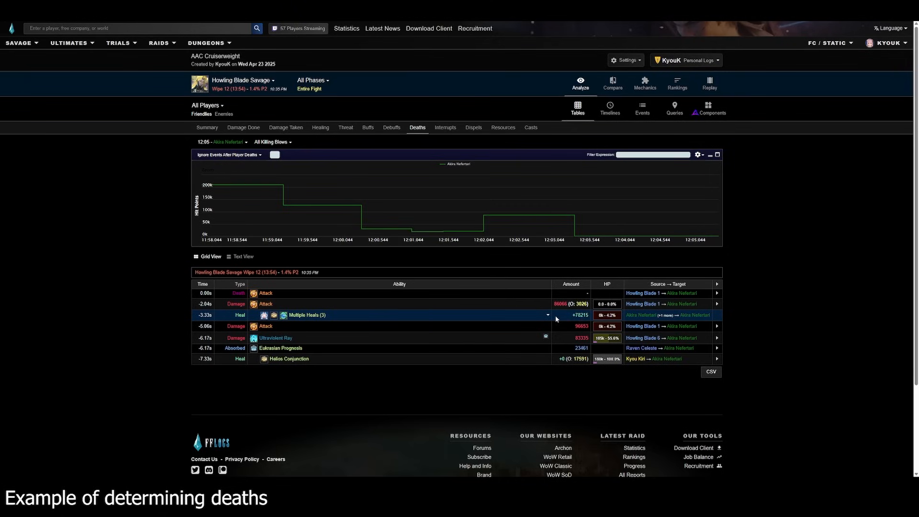
{"action": "left_click", "coordinate": [547, 315]}
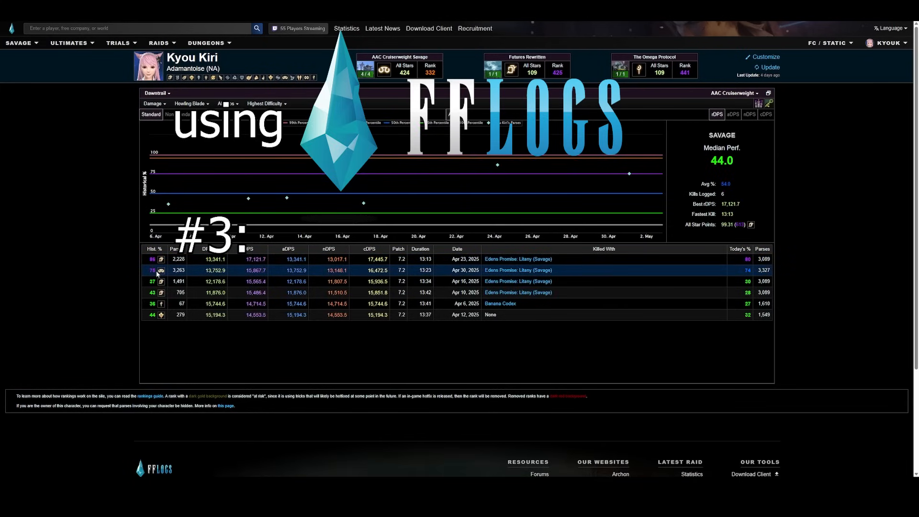
{"action": "left_click", "coordinate": [518, 270]}
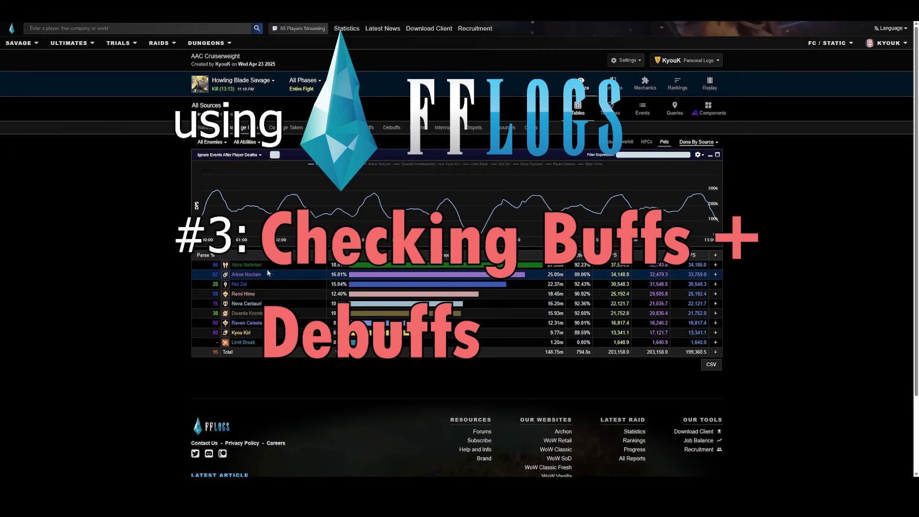
{"action": "mouse_move", "coordinate": [325, 214]}
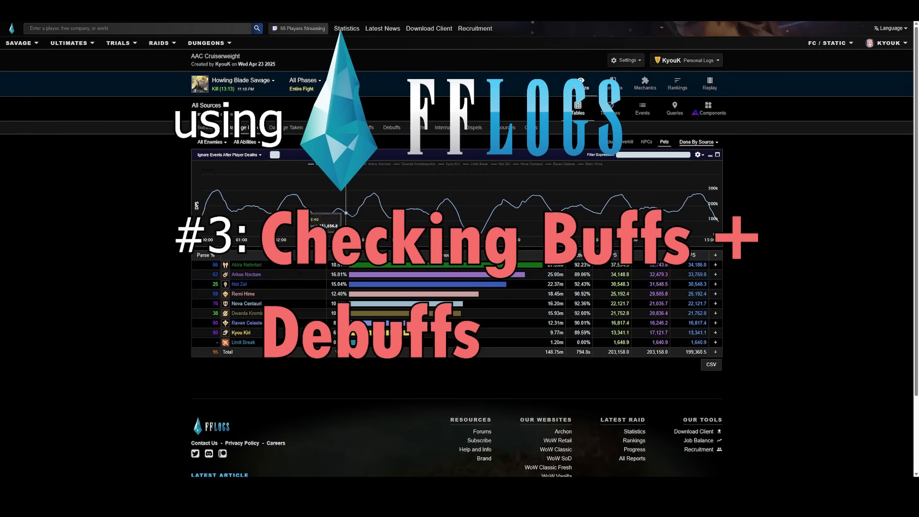
Show the Buffs tab and scroll through the group cooldown, individual cooldown and damage buff tables
{"action": "left_click", "coordinate": [368, 128]}
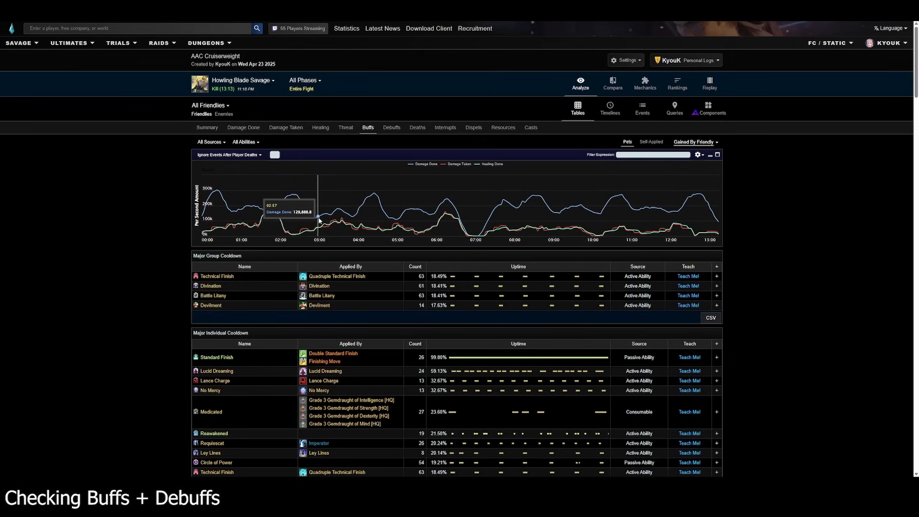
{"action": "scroll", "scroll_direction": "down", "scroll_amount": 3}
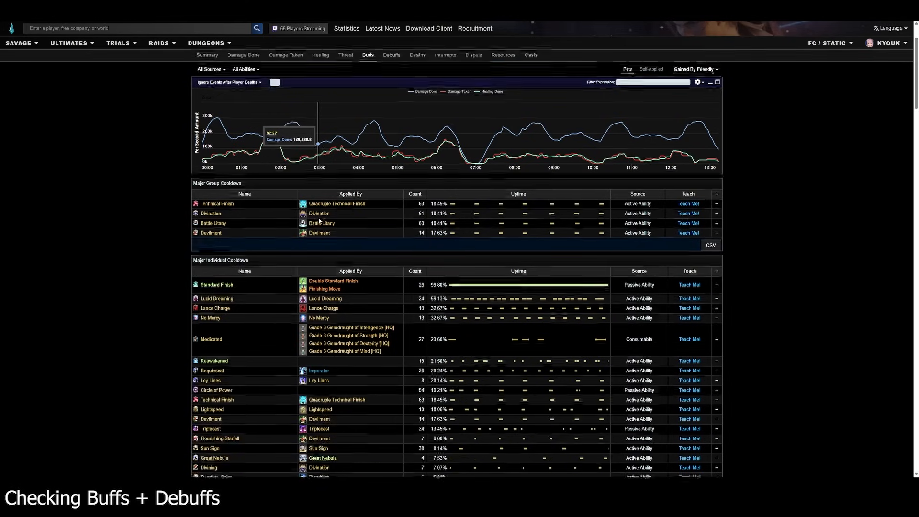
{"action": "scroll", "scroll_direction": "down", "scroll_amount": 3}
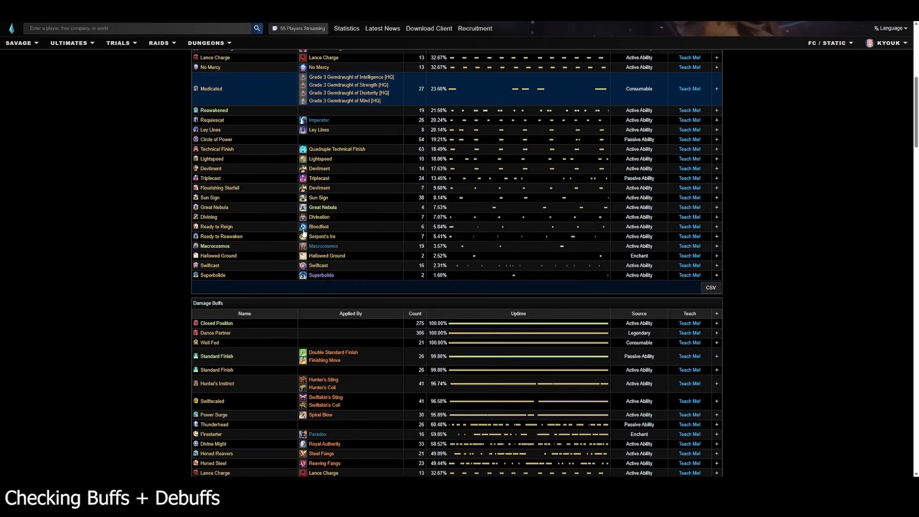
{"action": "scroll", "scroll_direction": "down", "scroll_amount": 3}
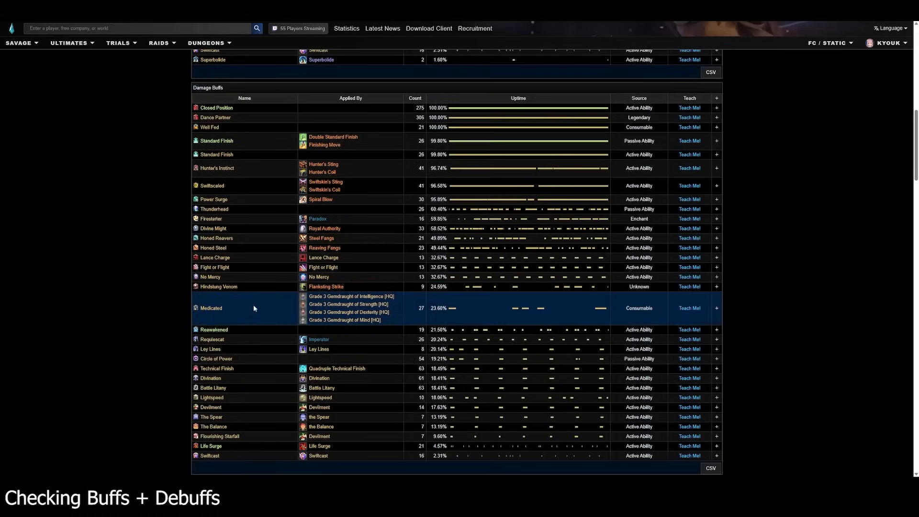
{"action": "scroll", "scroll_direction": "down", "scroll_amount": 3}
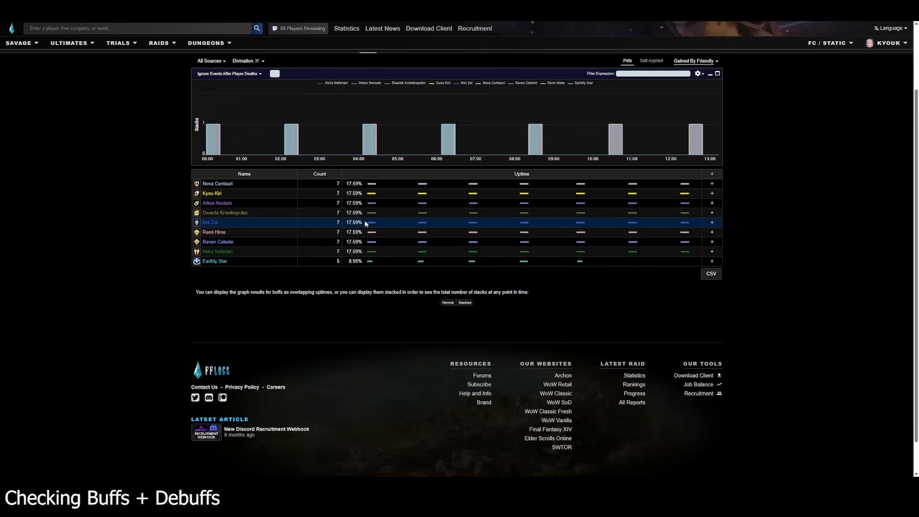
{"action": "mouse_move", "coordinate": [409, 182]}
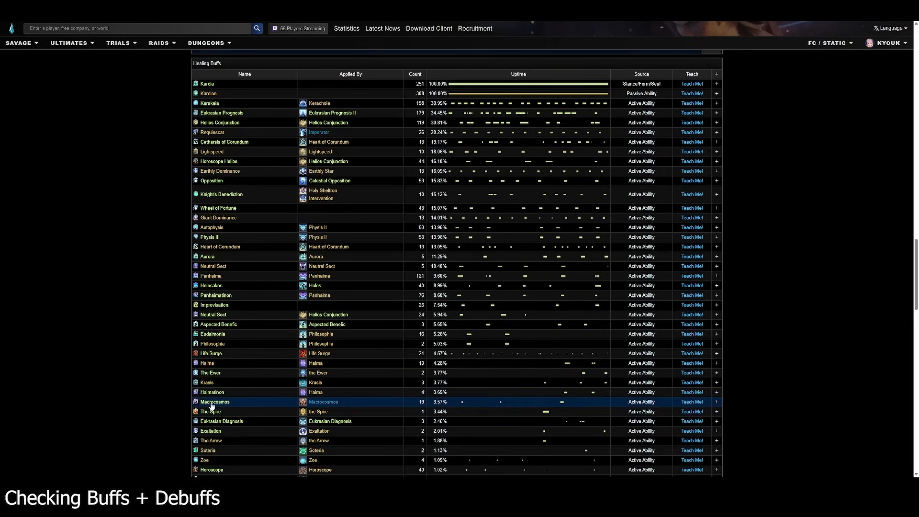
Bring up Macrocosmos's per-player uptime graph and table from the healing buffs list
{"action": "left_click", "coordinate": [215, 402]}
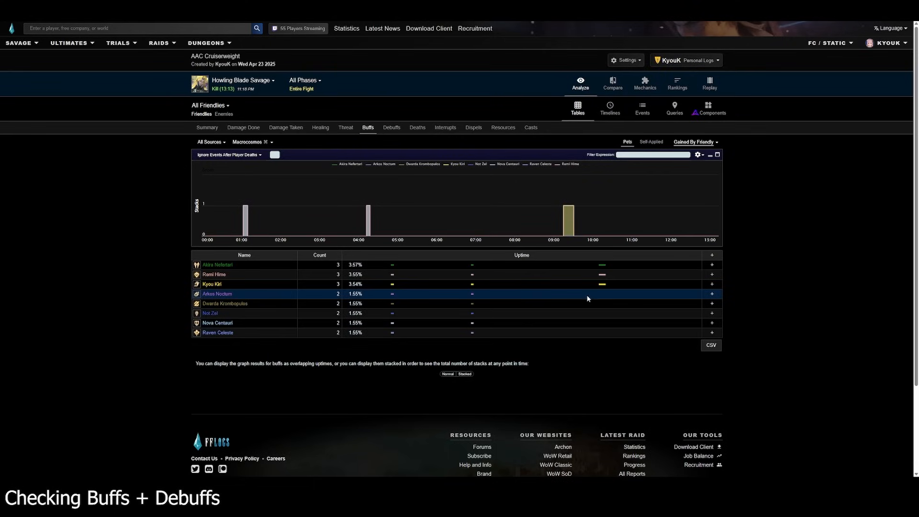
{"action": "mouse_move", "coordinate": [594, 298]}
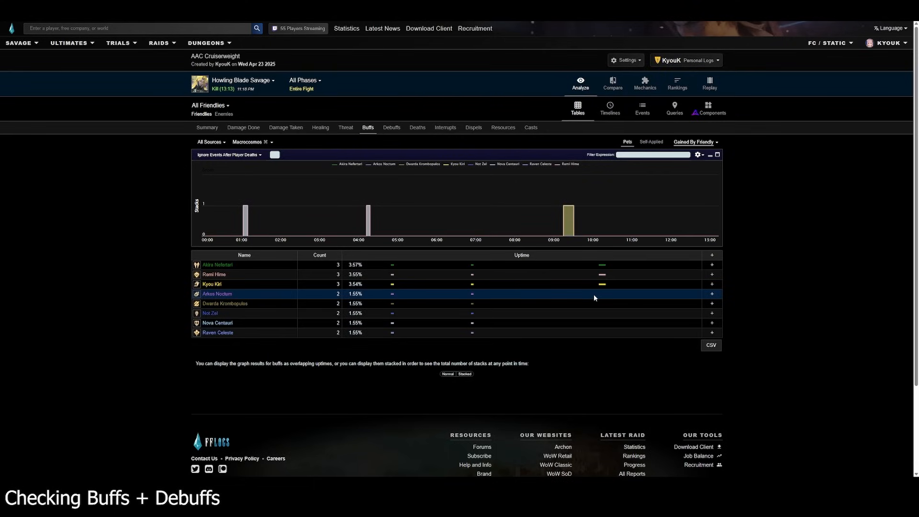
{"action": "mouse_move", "coordinate": [607, 304]}
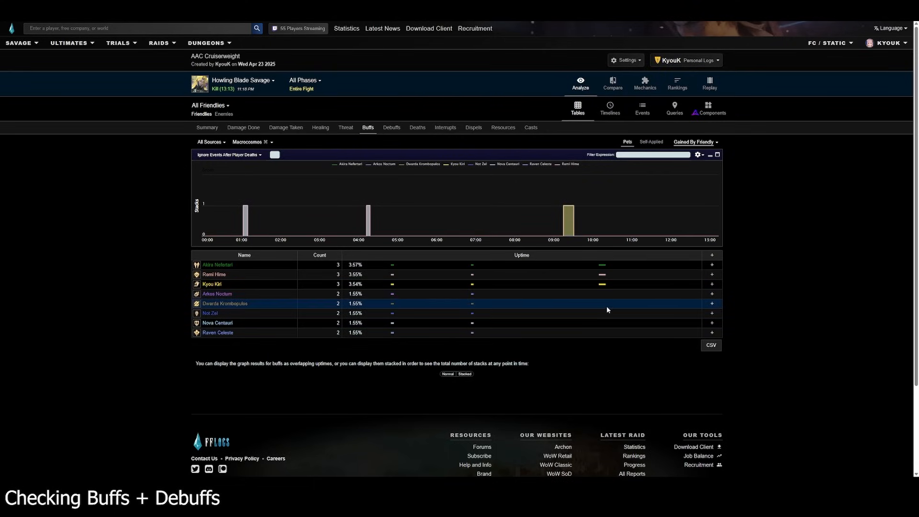
{"action": "mouse_move", "coordinate": [607, 296]}
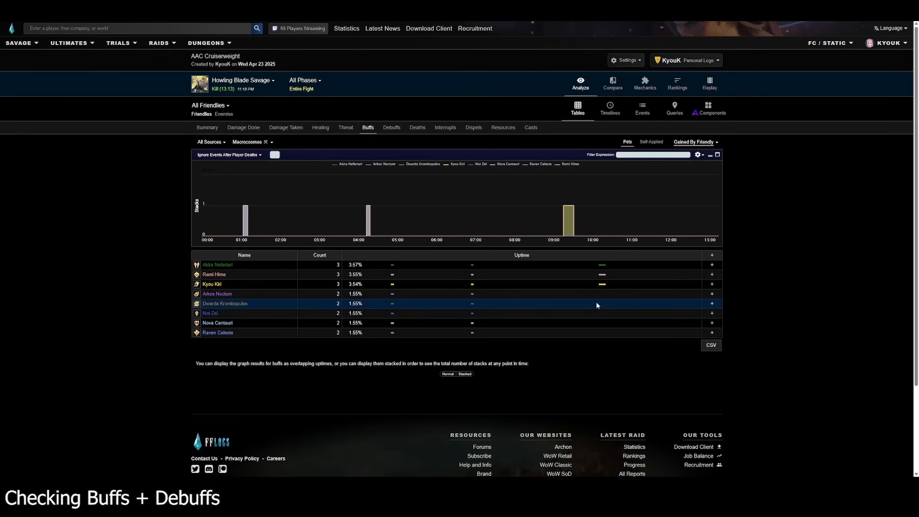
Show the Dancing Green report's debuffs table and scroll through its uptimes
{"action": "left_click", "coordinate": [211, 284]}
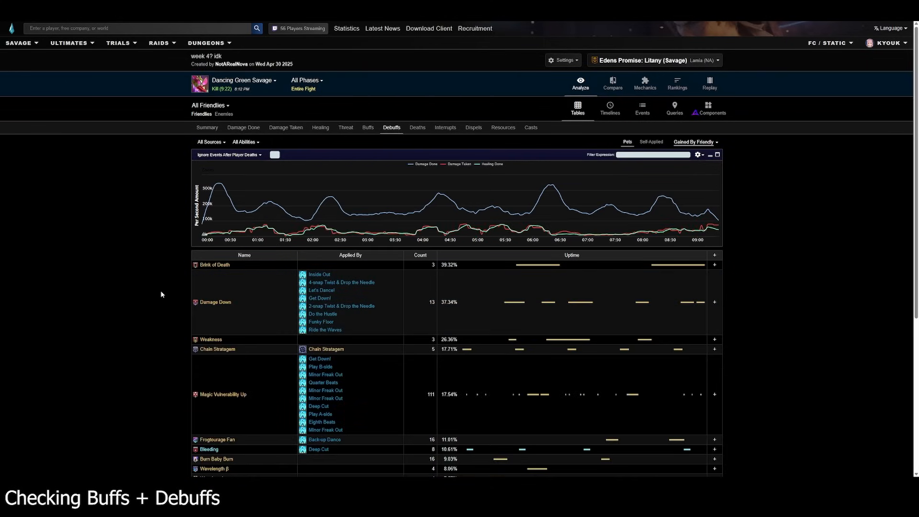
{"action": "scroll", "scroll_direction": "down", "scroll_amount": 3}
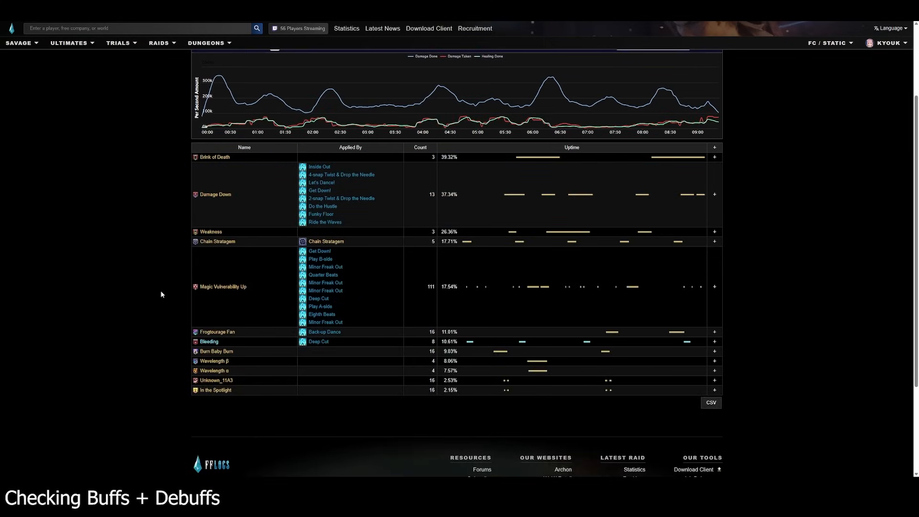
{"action": "scroll", "scroll_direction": "up", "scroll_amount": 3}
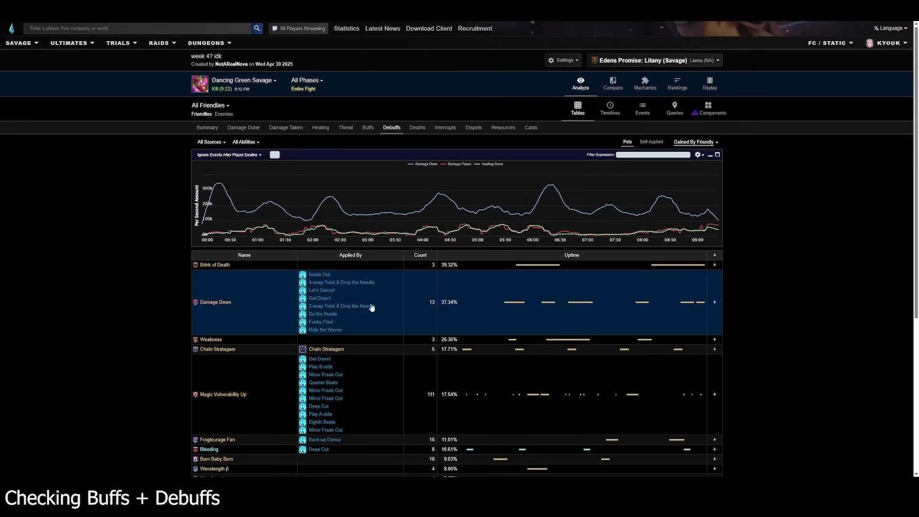
{"action": "mouse_move", "coordinate": [431, 307]}
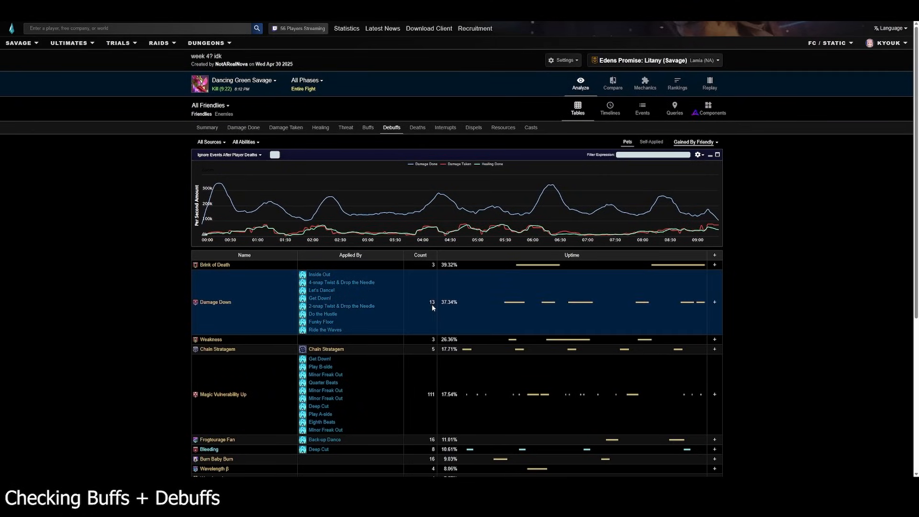
{"action": "mouse_move", "coordinate": [428, 306]}
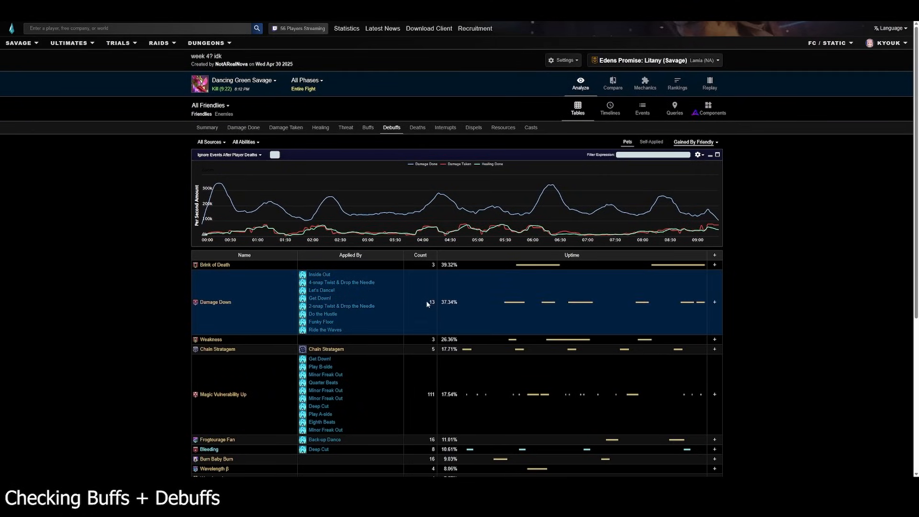
{"action": "mouse_move", "coordinate": [421, 307]}
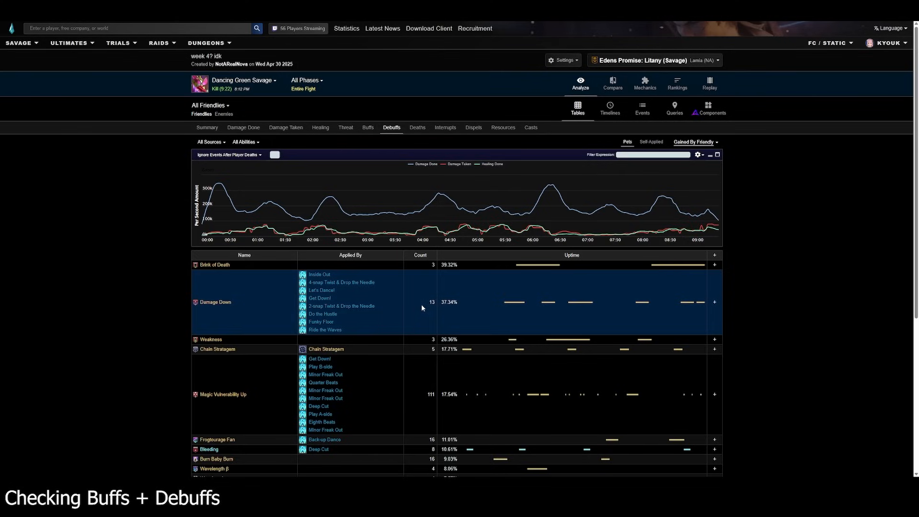
{"action": "mouse_move", "coordinate": [431, 314]}
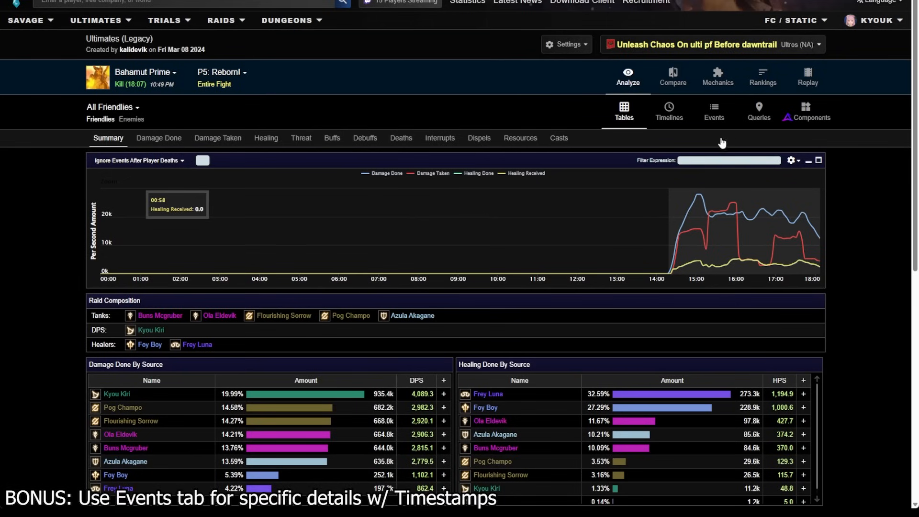
Switch to the Events view, keep the P5: Reborn! phase, and list damage-done events
{"action": "left_click", "coordinate": [714, 111]}
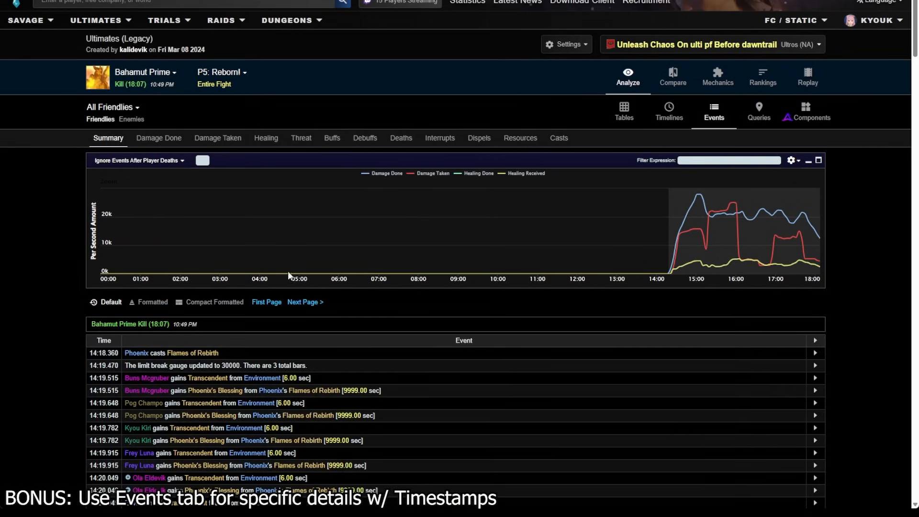
{"action": "mouse_move", "coordinate": [215, 91]}
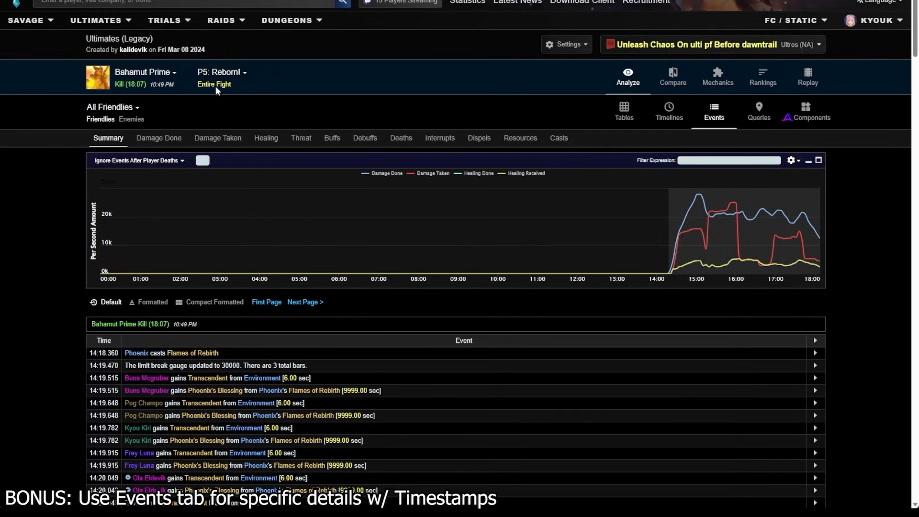
{"action": "left_click", "coordinate": [221, 71]}
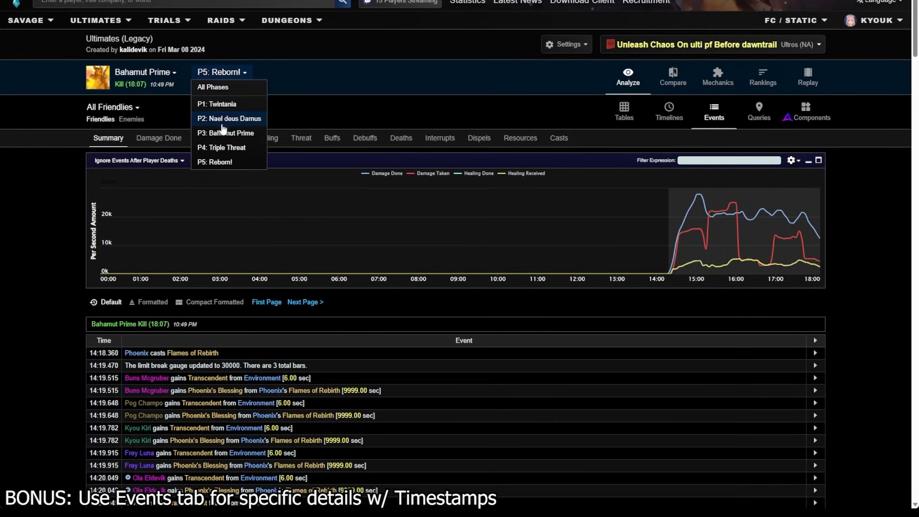
{"action": "mouse_move", "coordinate": [69, 176]}
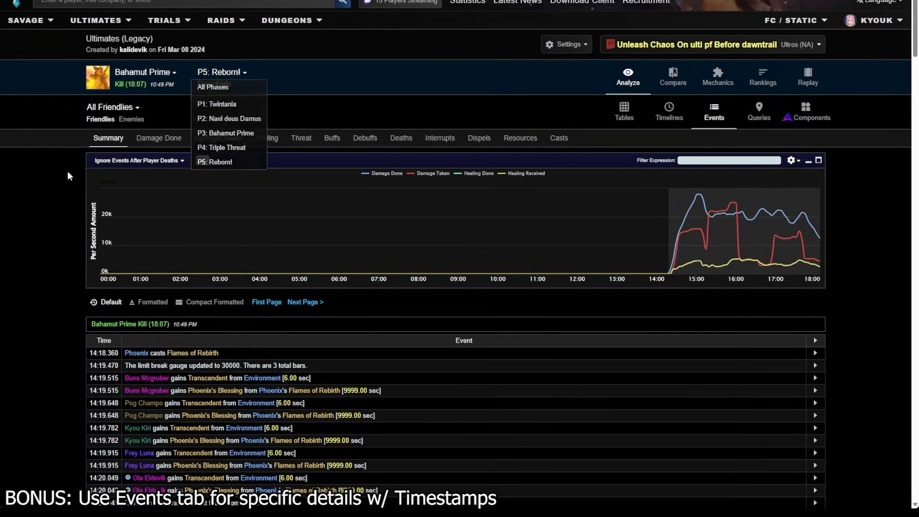
{"action": "left_click", "coordinate": [111, 108]}
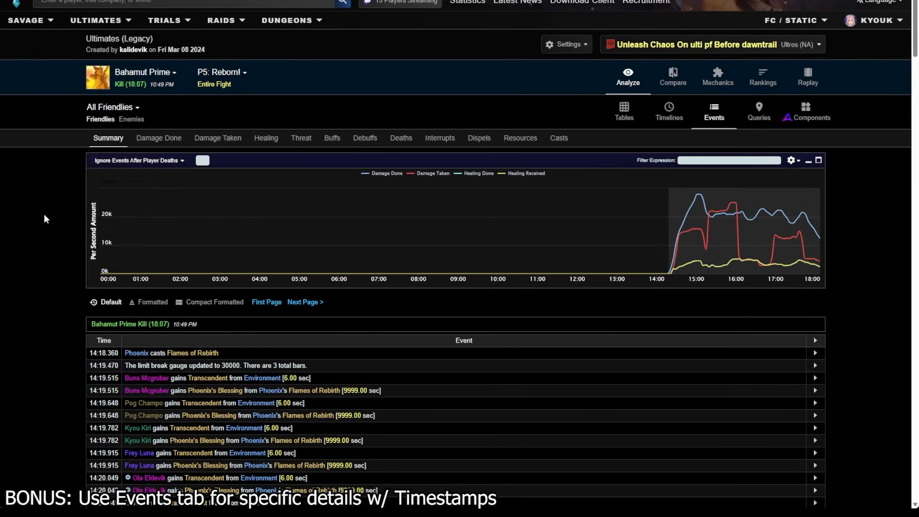
{"action": "left_click", "coordinate": [158, 138]}
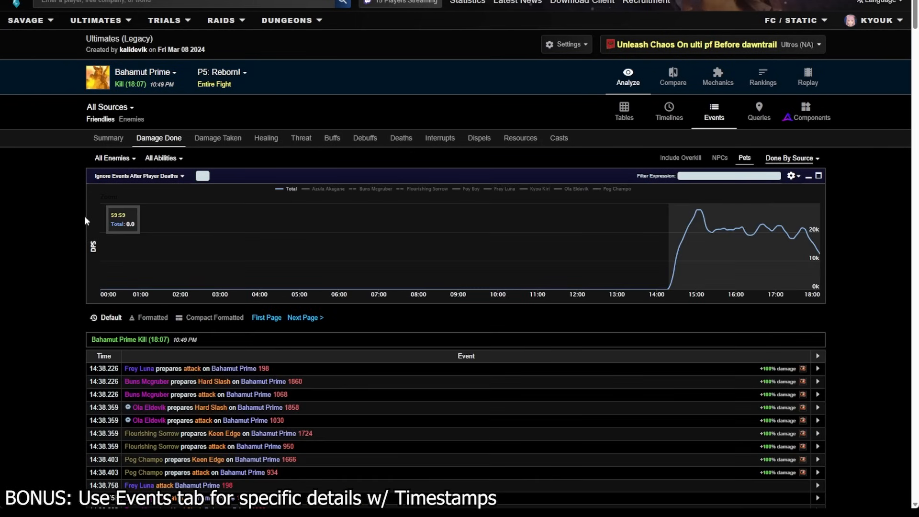
Scroll down through the timestamped damage-done event log
{"action": "scroll", "scroll_direction": "down", "scroll_amount": 3}
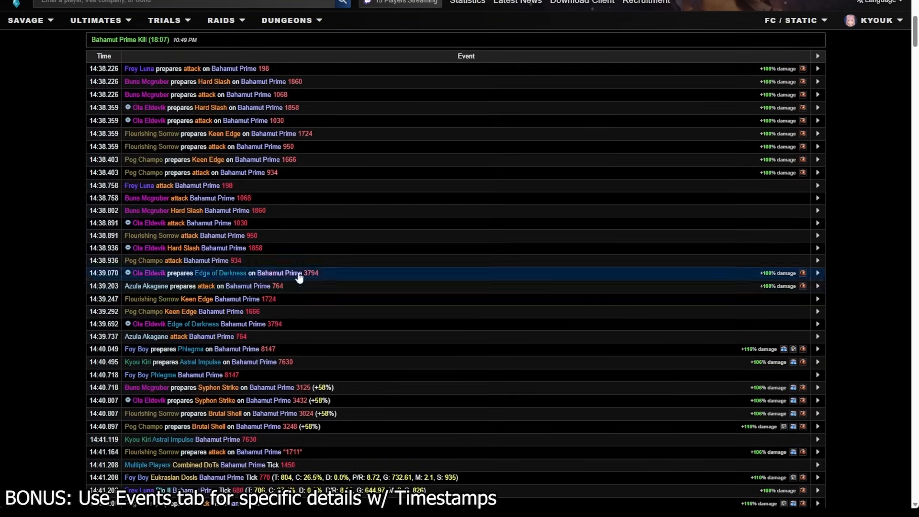
{"action": "scroll", "scroll_direction": "down", "scroll_amount": 3}
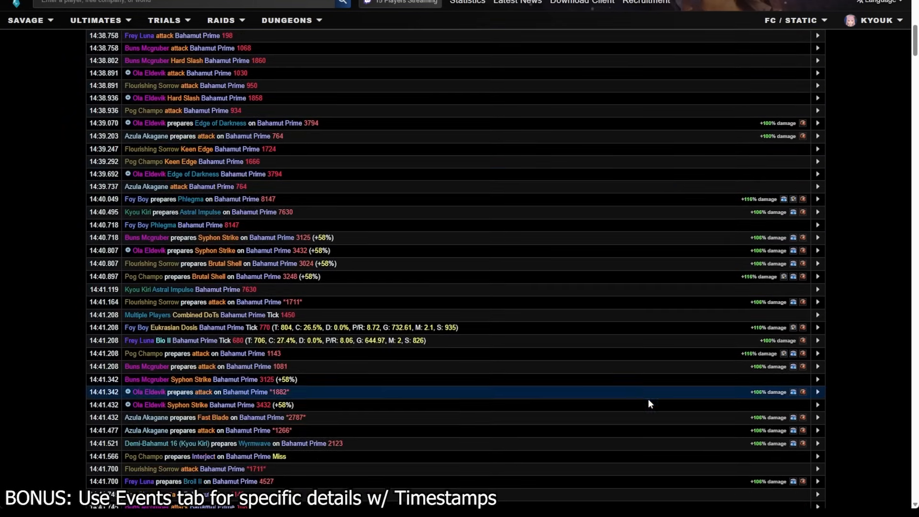
{"action": "scroll", "scroll_direction": "down", "scroll_amount": 3}
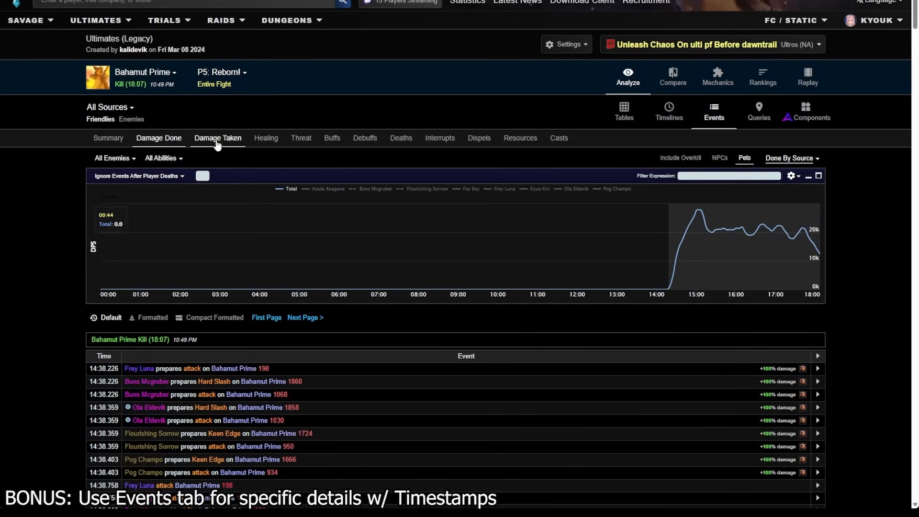
Scroll down and back up through the Bahamut Prime damage-taken event list
{"action": "scroll", "scroll_direction": "down", "scroll_amount": 3}
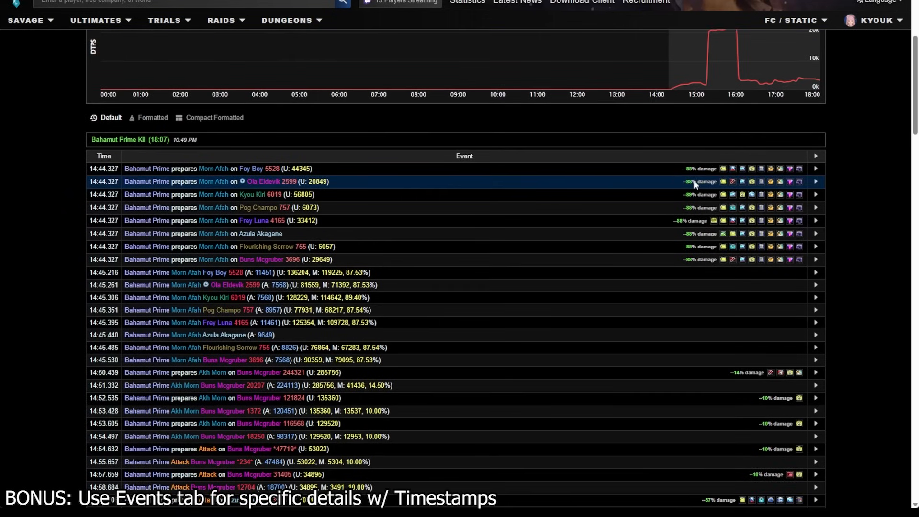
{"action": "scroll", "scroll_direction": "down", "scroll_amount": 3}
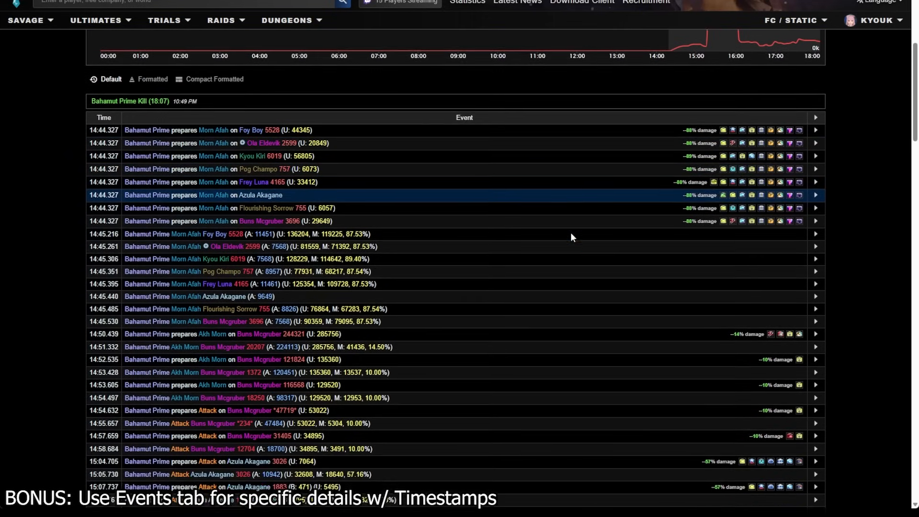
{"action": "scroll", "scroll_direction": "down", "scroll_amount": 3}
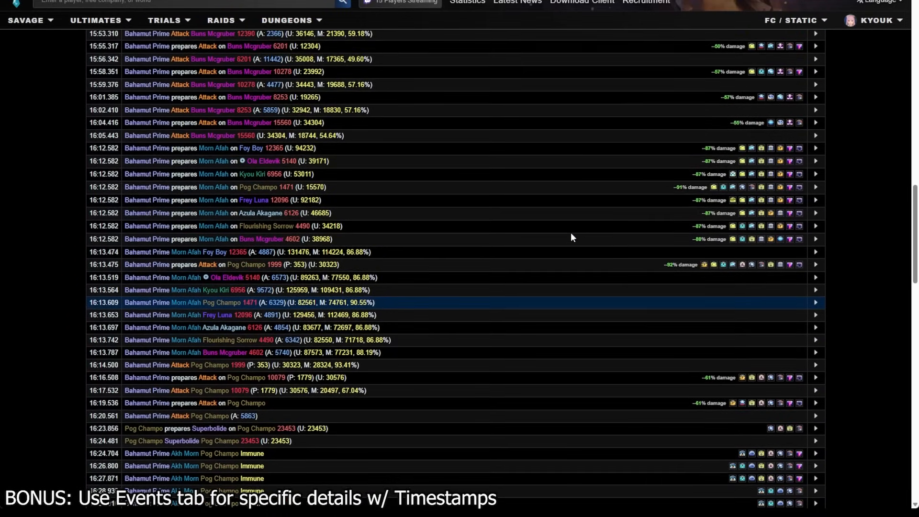
{"action": "scroll", "scroll_direction": "up", "scroll_amount": 3}
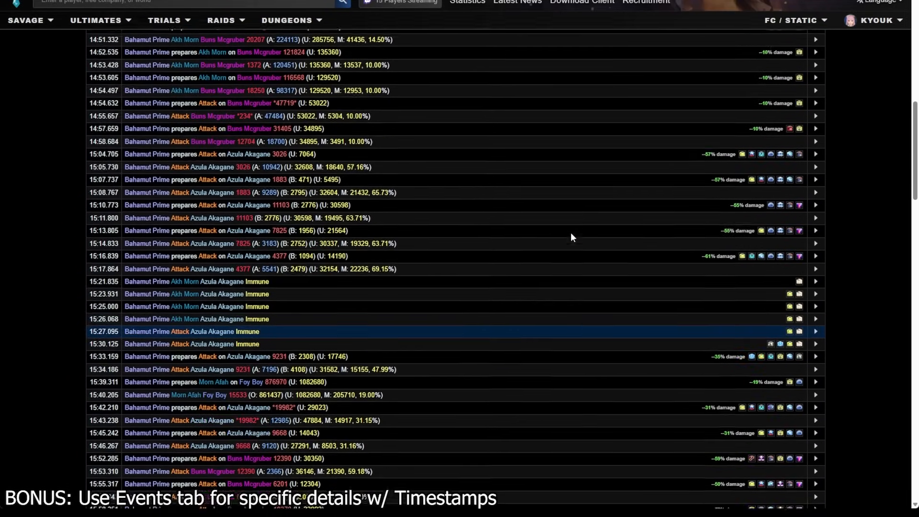
{"action": "scroll", "scroll_direction": "up", "scroll_amount": 3}
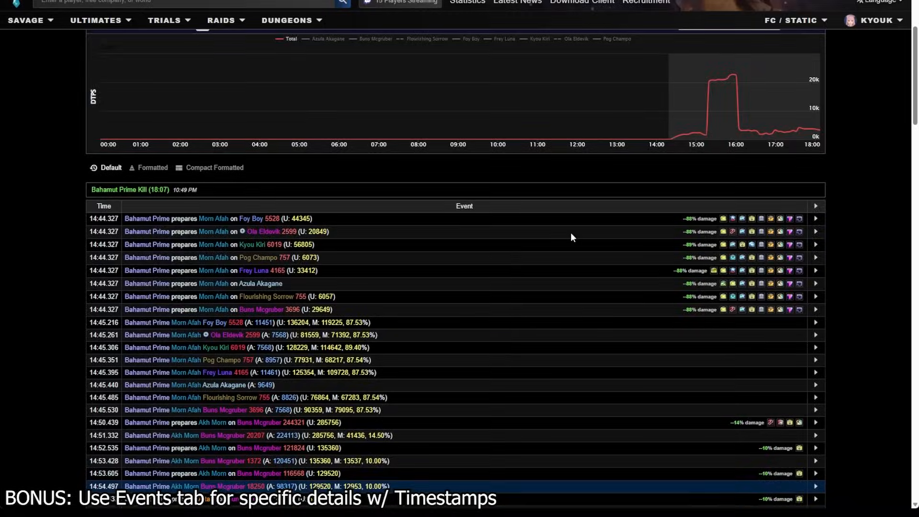
{"action": "scroll", "scroll_direction": "up", "scroll_amount": 3}
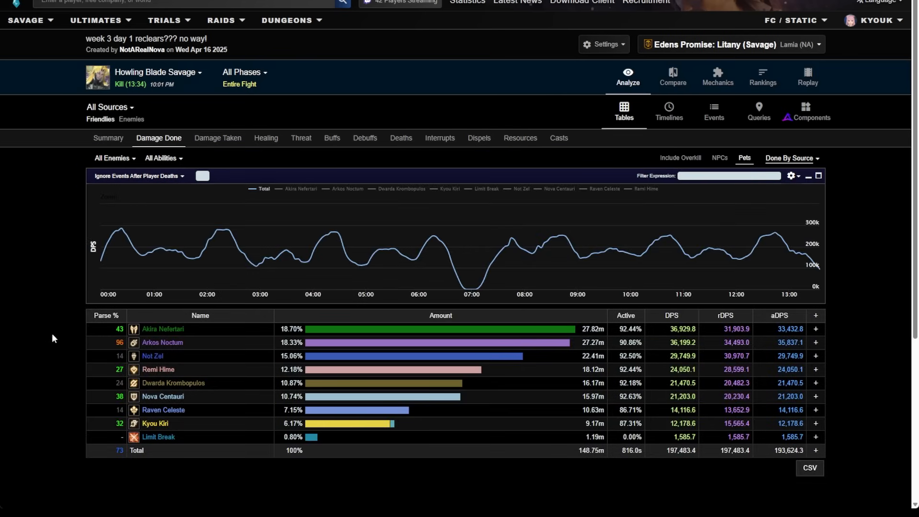
Break down the astrologian Kyou Kiri's phase-one damage by ability and view cast counts
{"action": "left_click", "coordinate": [155, 423]}
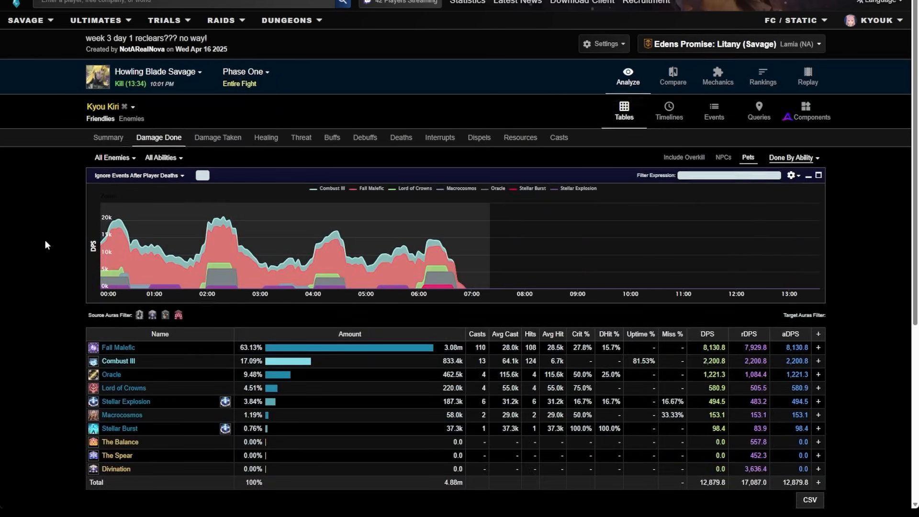
{"action": "scroll", "scroll_direction": "down", "scroll_amount": 3}
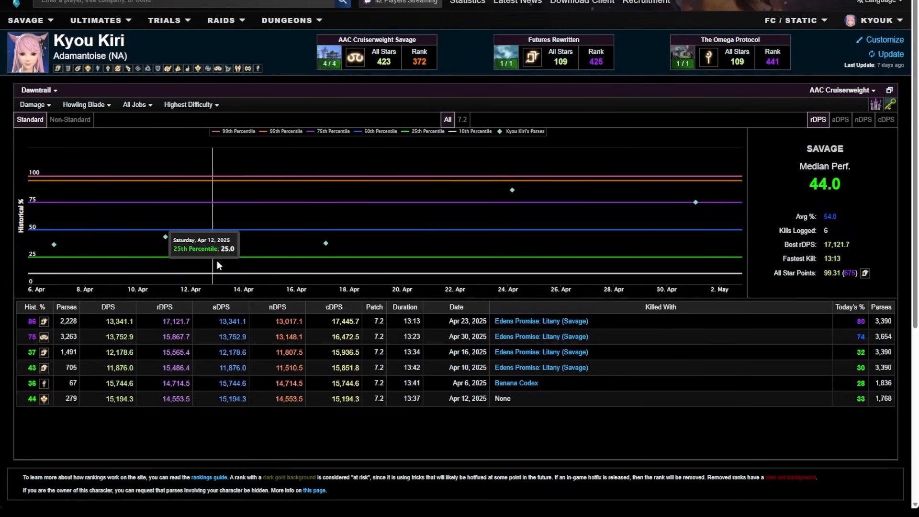
{"action": "mouse_move", "coordinate": [35, 322]}
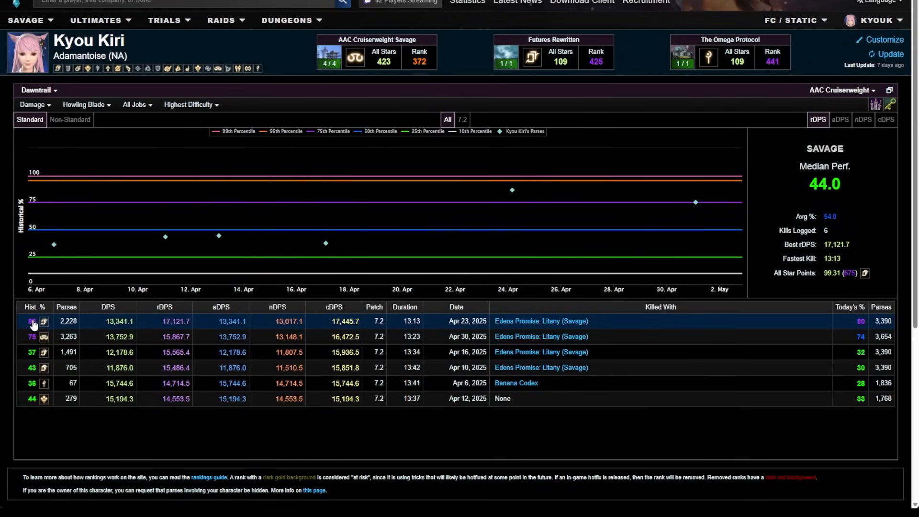
Open the best-parse clear, limit it to Phase One, and show the astrologian's ability breakdown with 119 Fall Malefic casts
{"action": "left_click", "coordinate": [44, 322]}
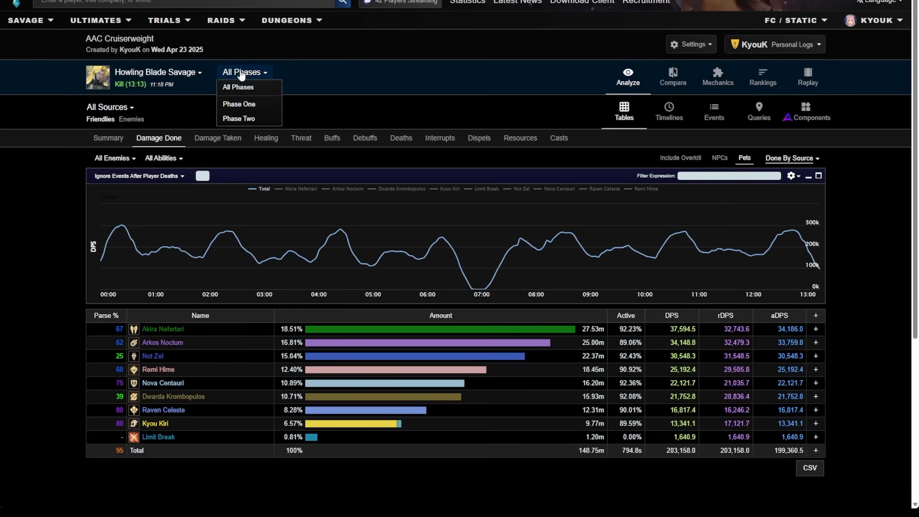
{"action": "left_click", "coordinate": [239, 104]}
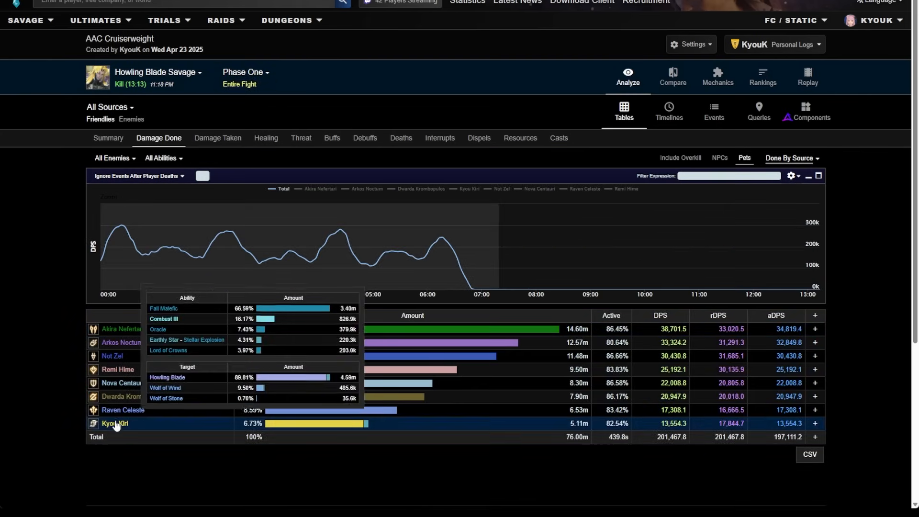
{"action": "left_click", "coordinate": [115, 424]}
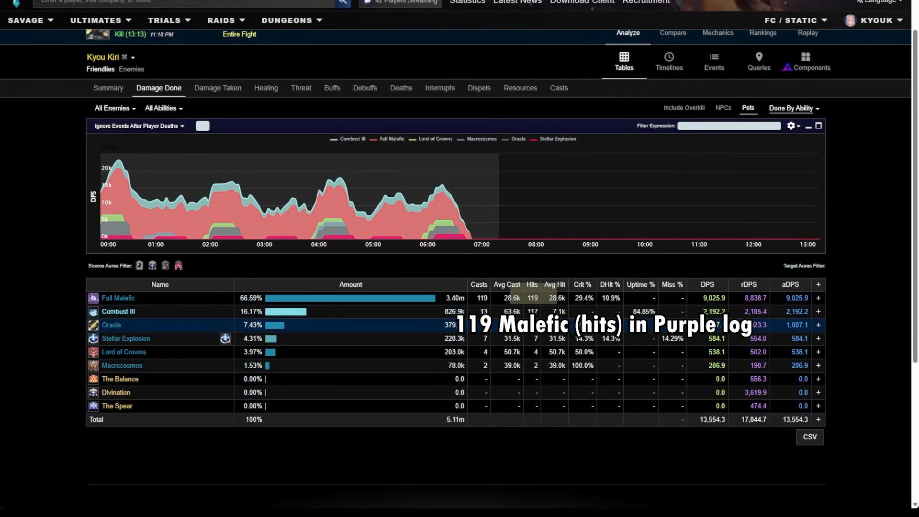
{"action": "mouse_move", "coordinate": [486, 393]}
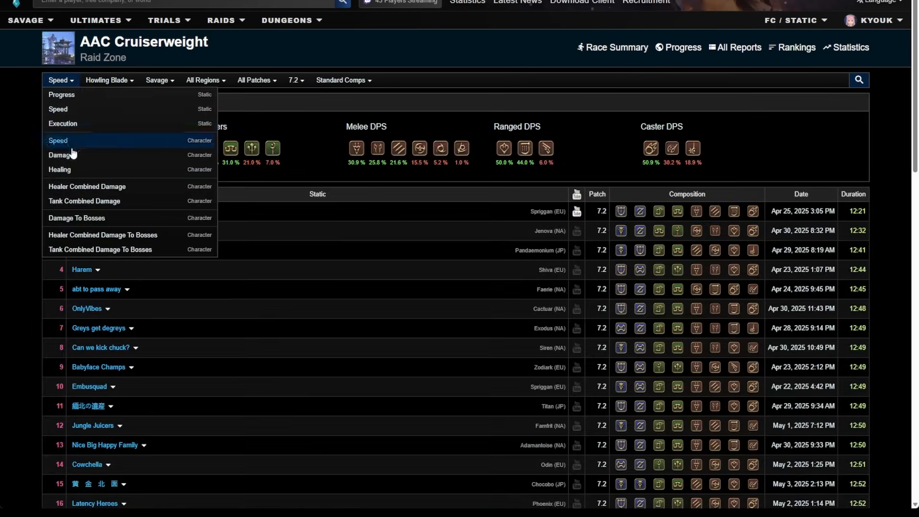
{"action": "mouse_move", "coordinate": [87, 187]}
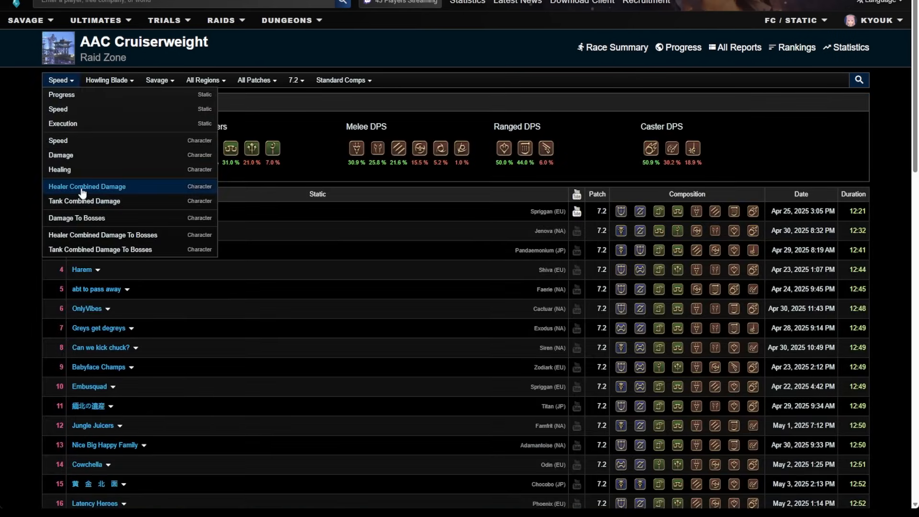
Rank clears by Healer Combined Damage, filtered to Astrologian + Sage pairings
{"action": "left_click", "coordinate": [87, 186]}
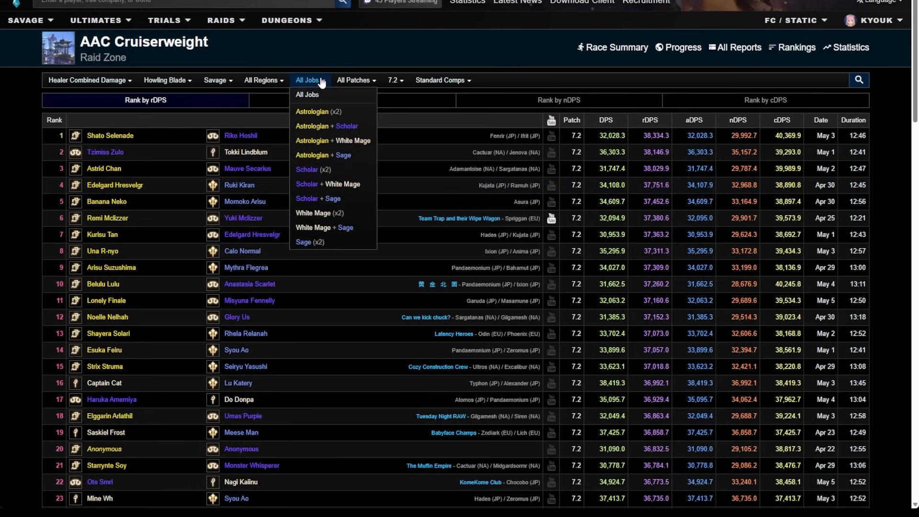
{"action": "mouse_move", "coordinate": [332, 127]}
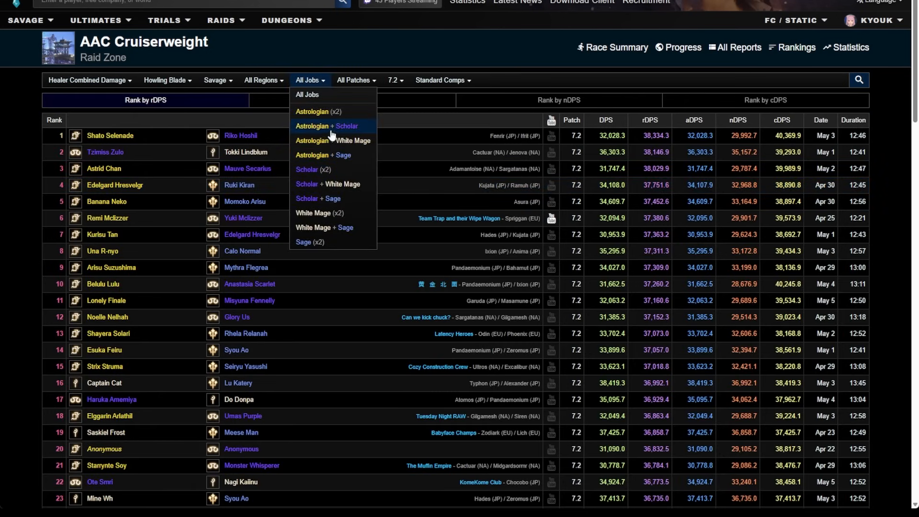
{"action": "mouse_move", "coordinate": [322, 155]}
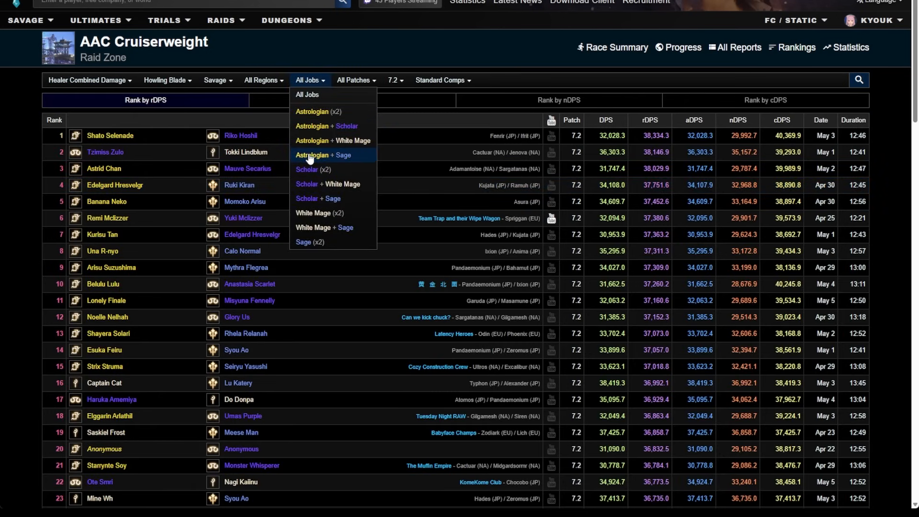
{"action": "left_click", "coordinate": [323, 155]}
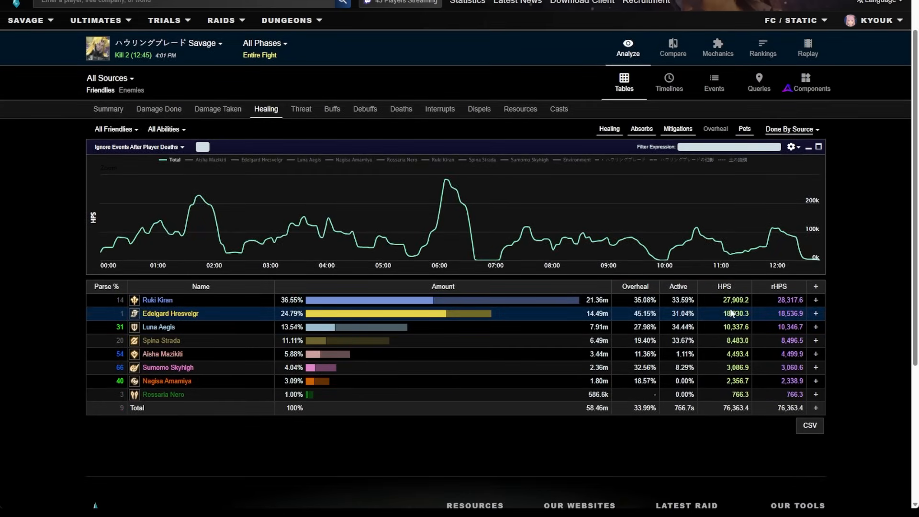
{"action": "mouse_move", "coordinate": [737, 323]}
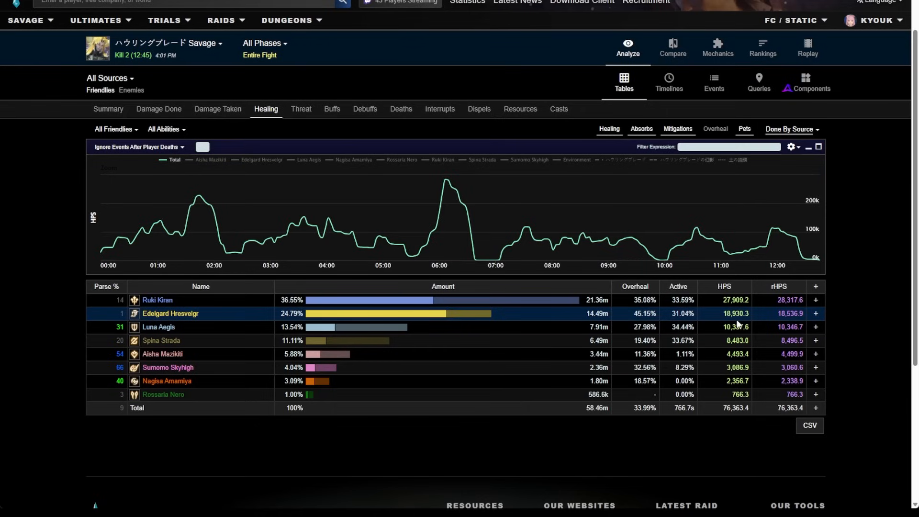